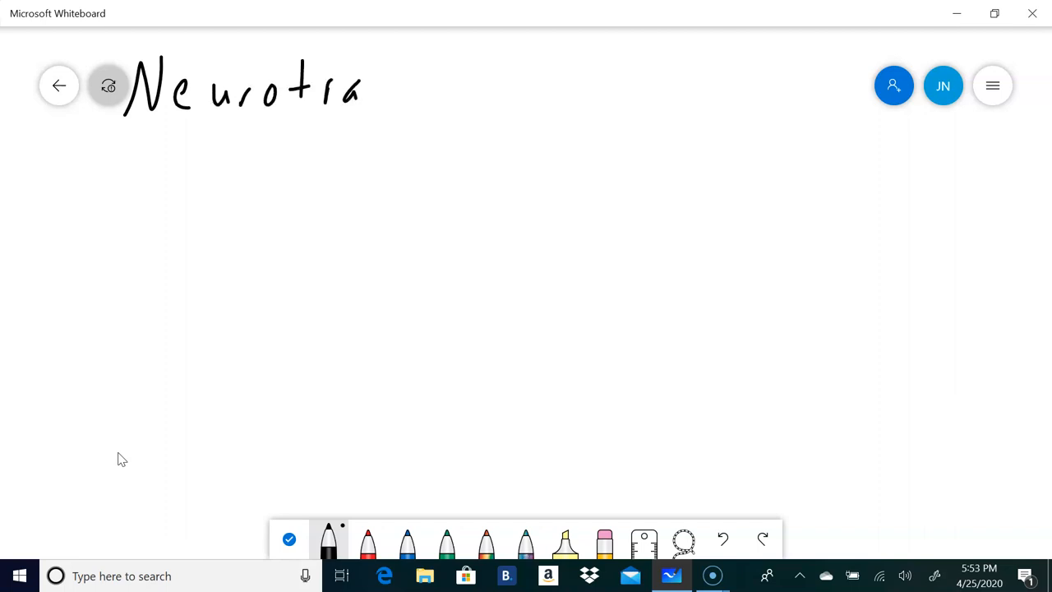
Step: Write 'Neurotransmitters', then 'Action depends on the receptor' below, underlining 'receptor'
drag(366, 90, 476, 90)
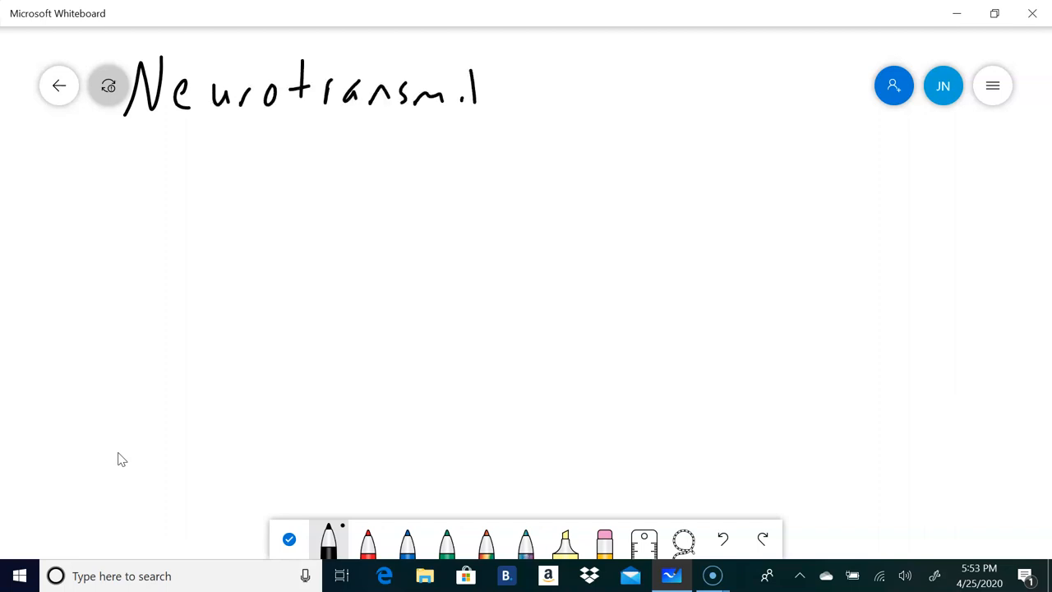
drag(477, 86, 547, 99)
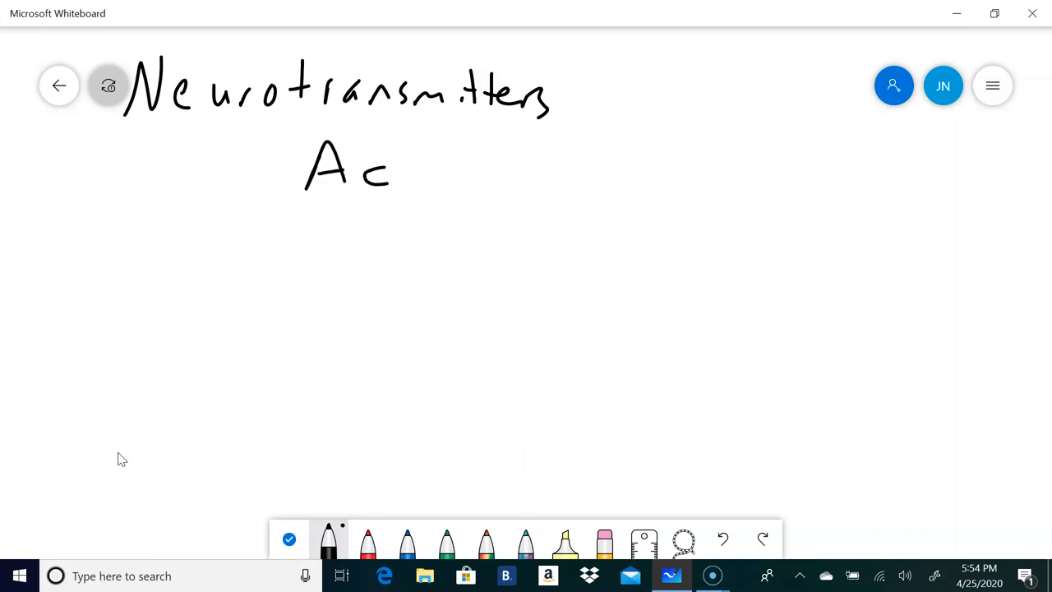
drag(394, 164, 518, 172)
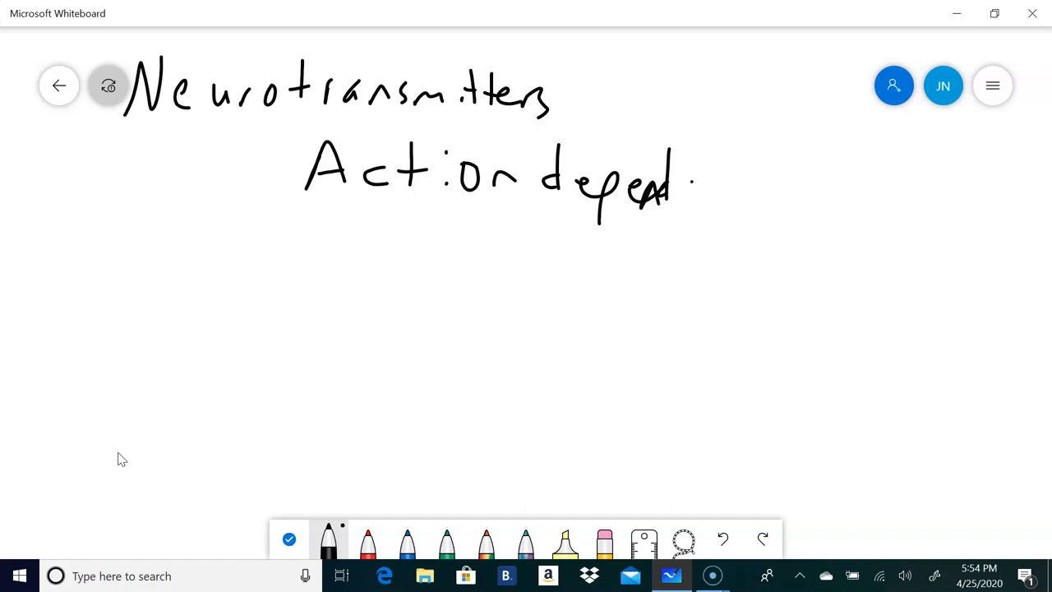
drag(682, 197, 810, 173)
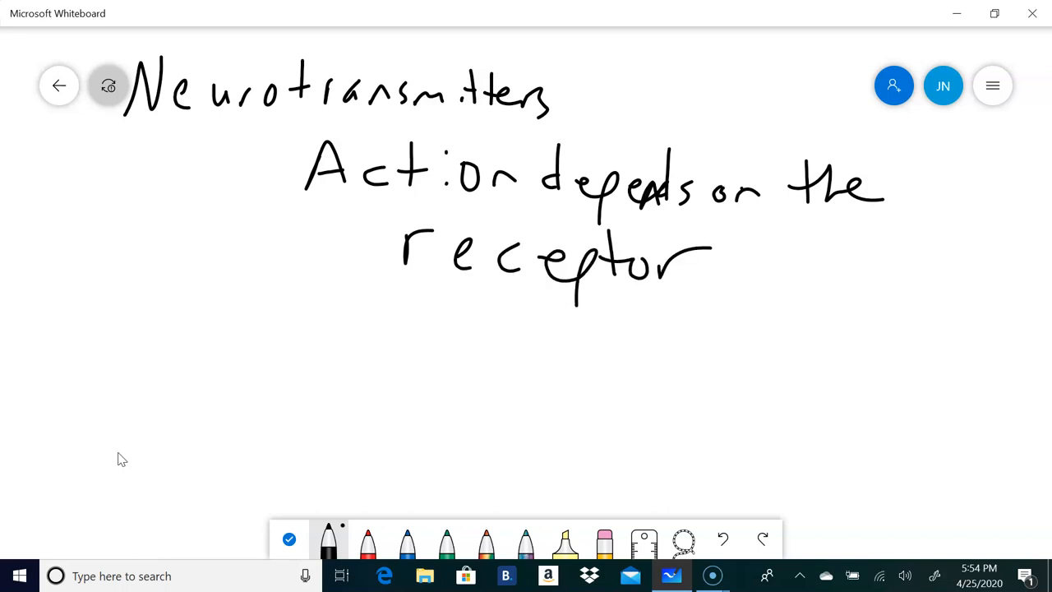
drag(420, 302, 760, 329)
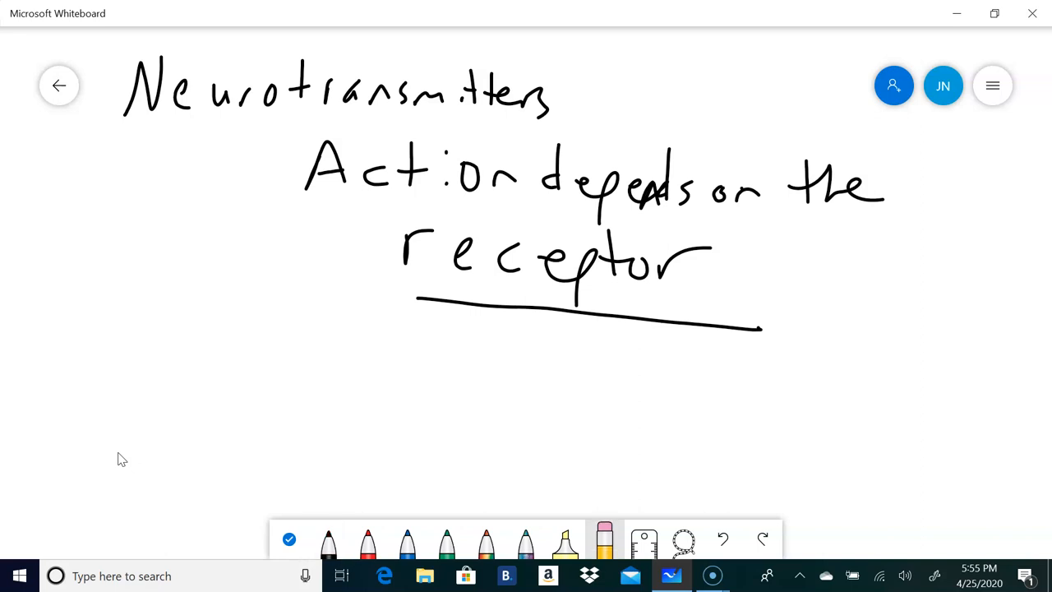
Step: Clear the whole canvas from the eraser options and reselect the black pen
click(605, 539)
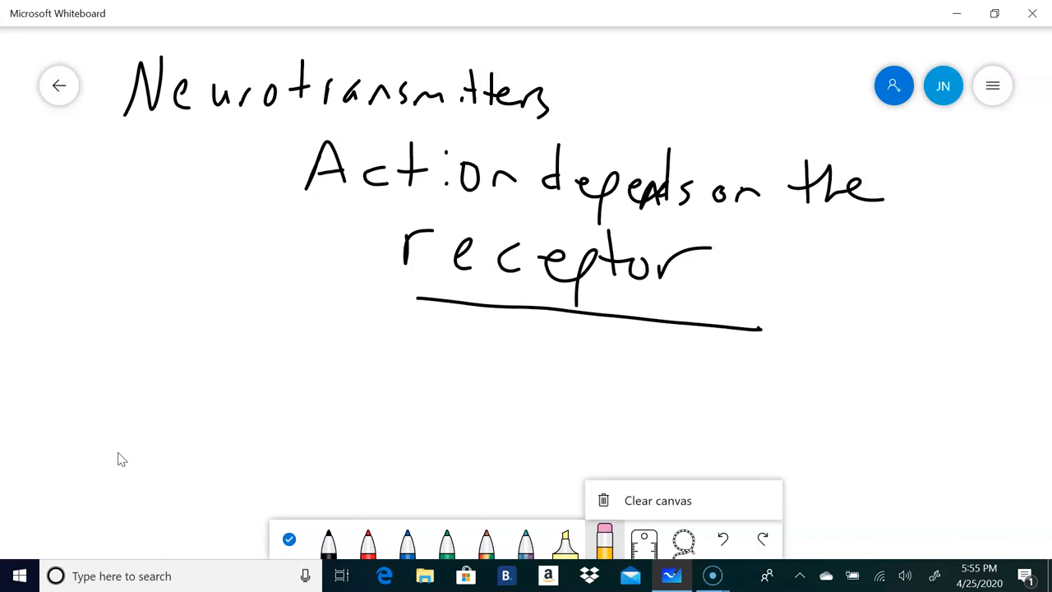
click(658, 499)
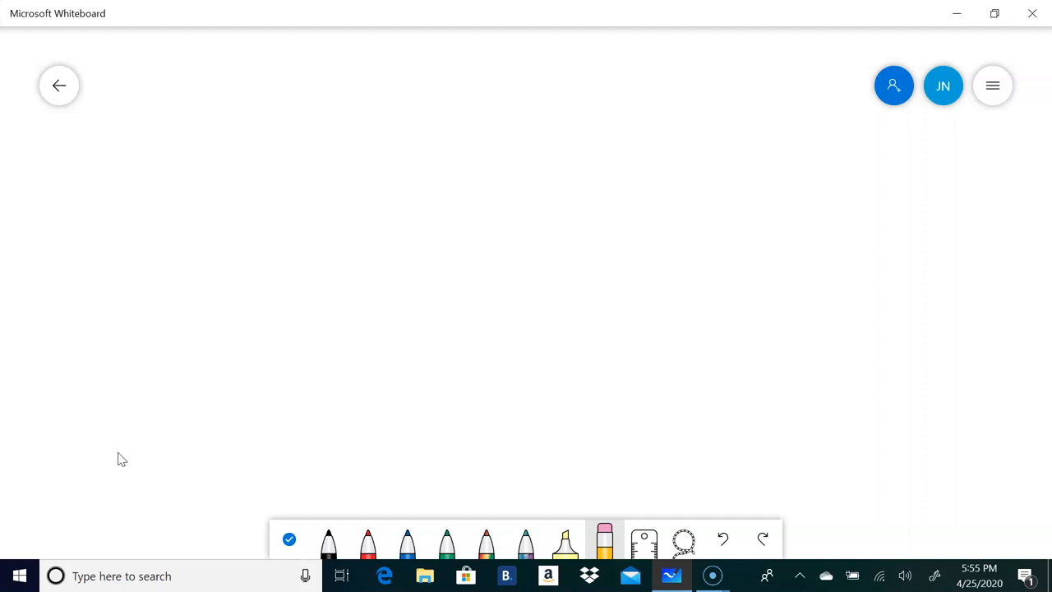
click(328, 541)
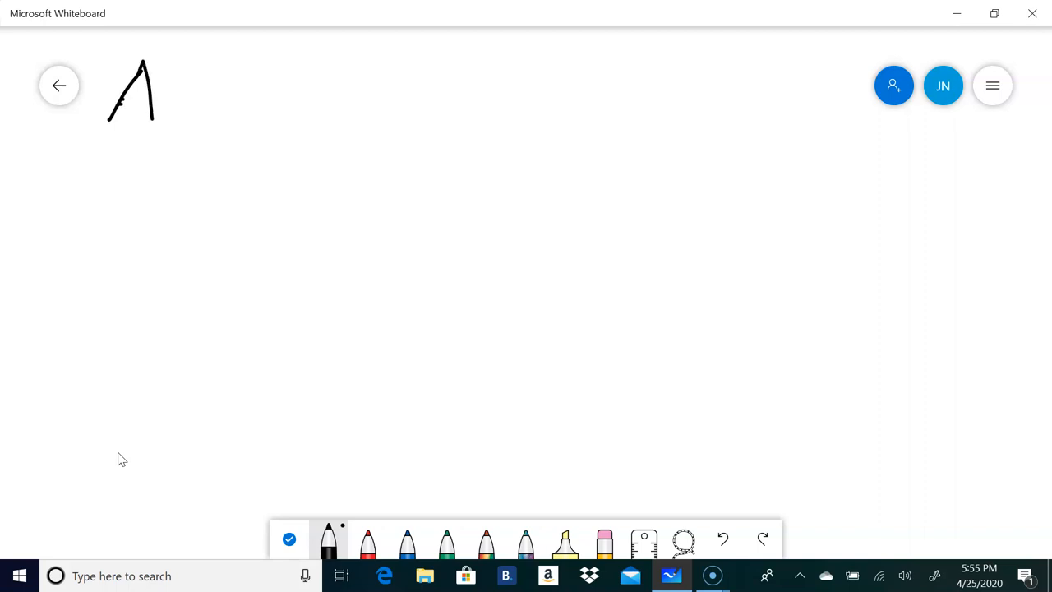
Step: Handwrite 'Acetylcholine' at the top left, redrawing the initial A slightly lower
drag(140, 74, 213, 115)
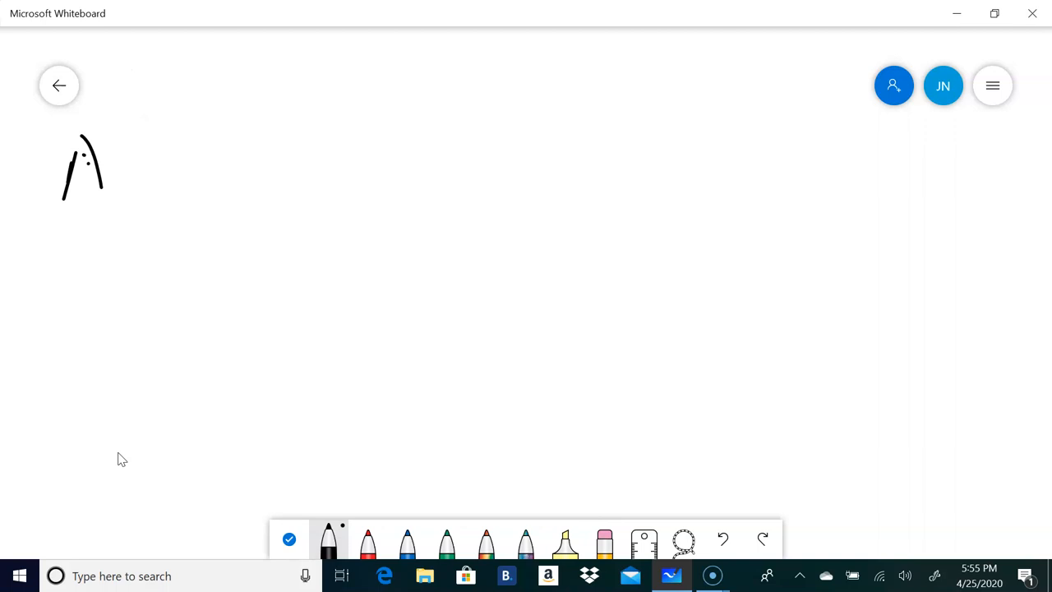
drag(99, 136, 86, 189)
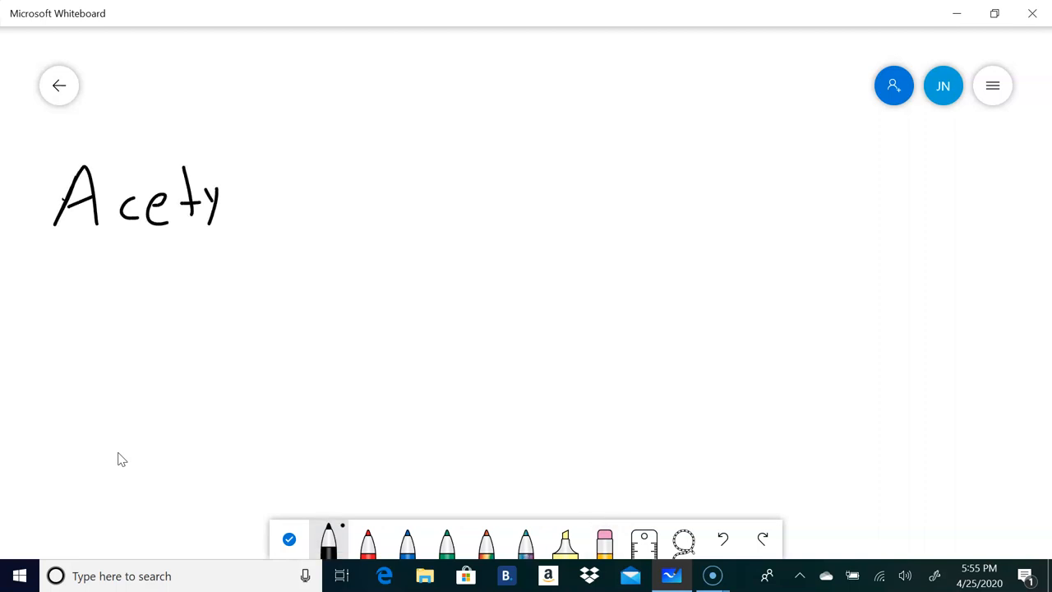
drag(222, 165, 320, 206)
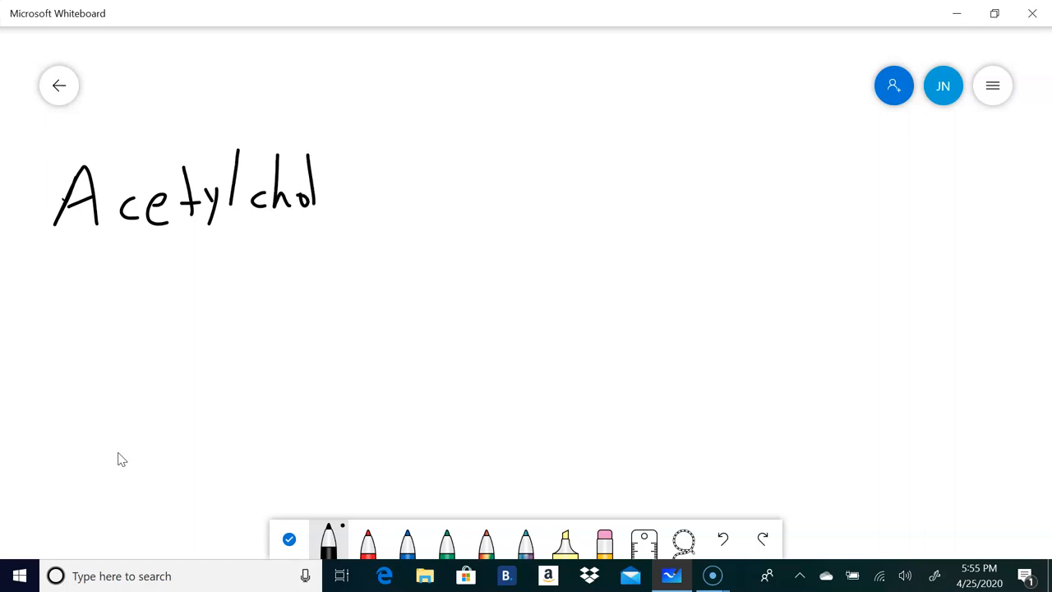
drag(320, 197, 403, 198)
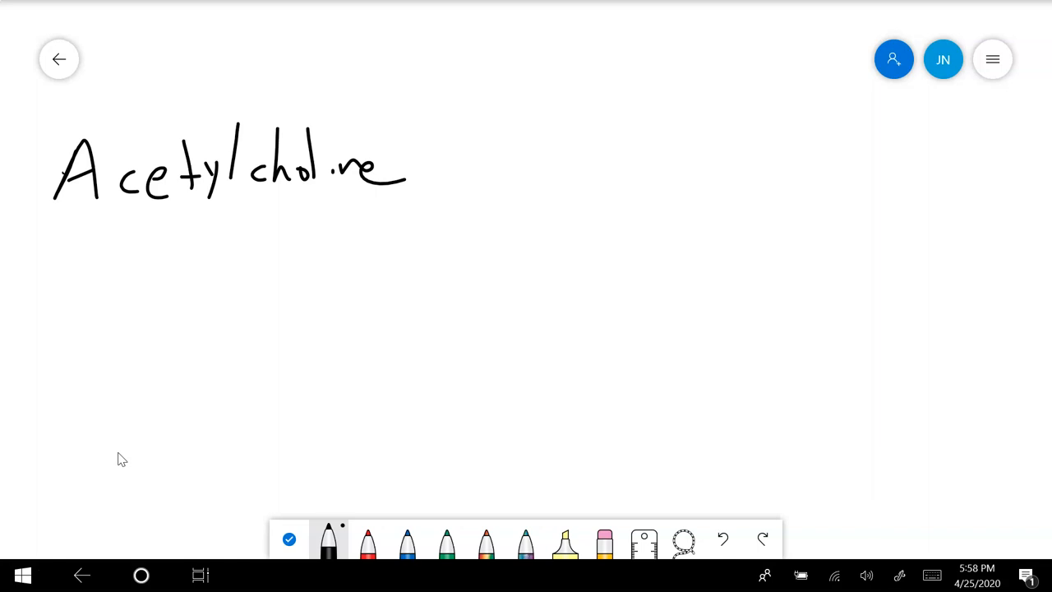
Step: Write 'ionotropic' under 'Acetylcholine' and start a new word on the line below
click(154, 234)
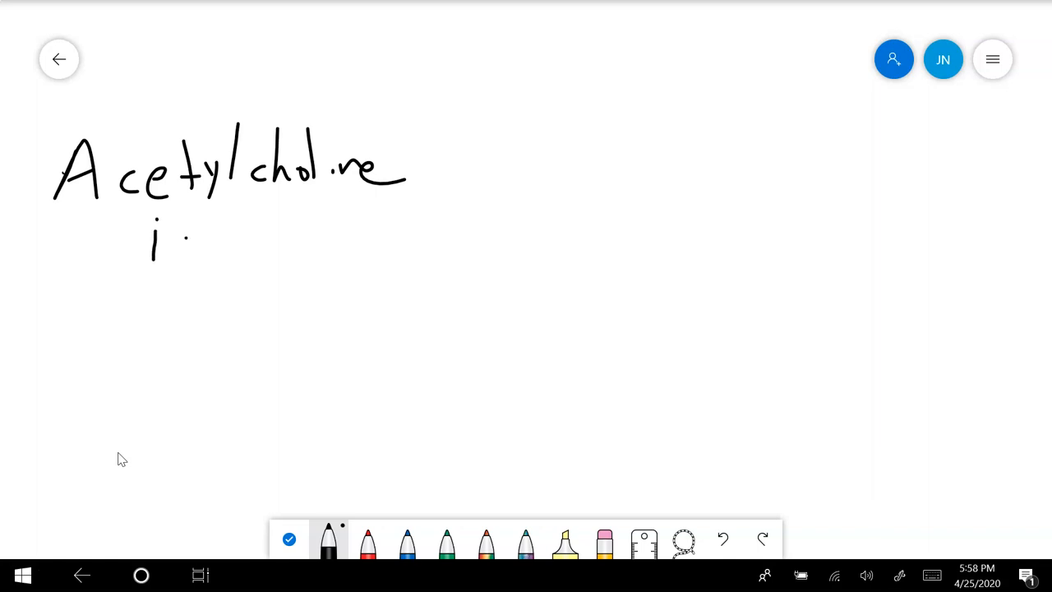
drag(168, 255, 218, 239)
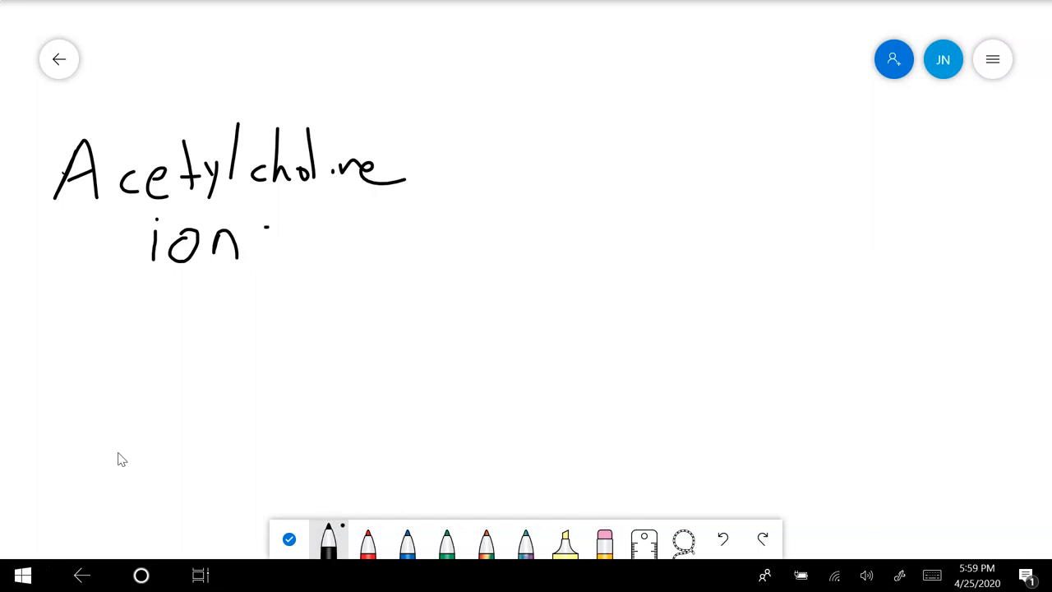
drag(254, 238, 361, 238)
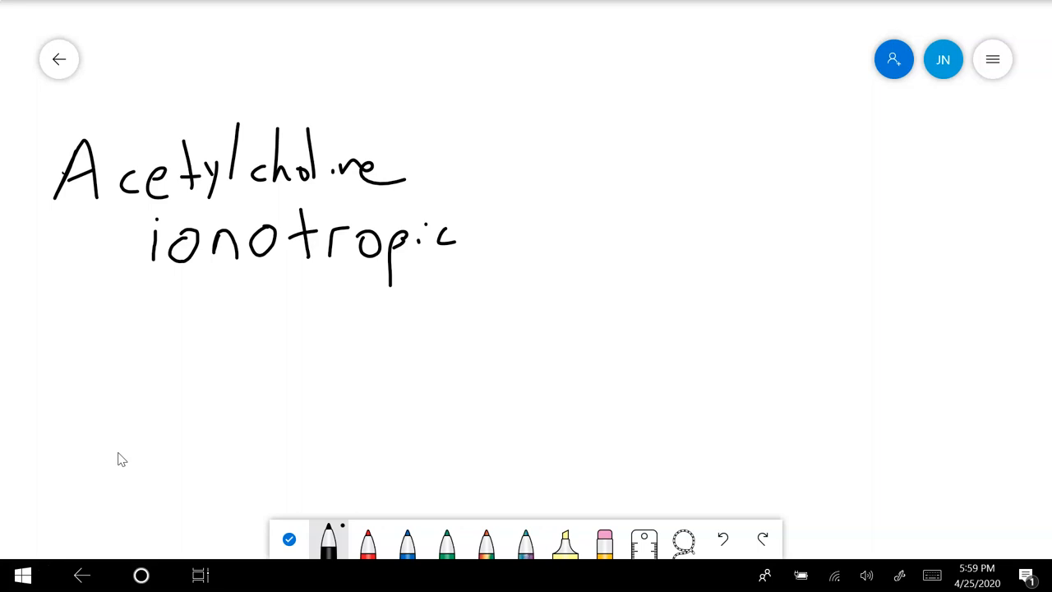
drag(124, 291, 148, 320)
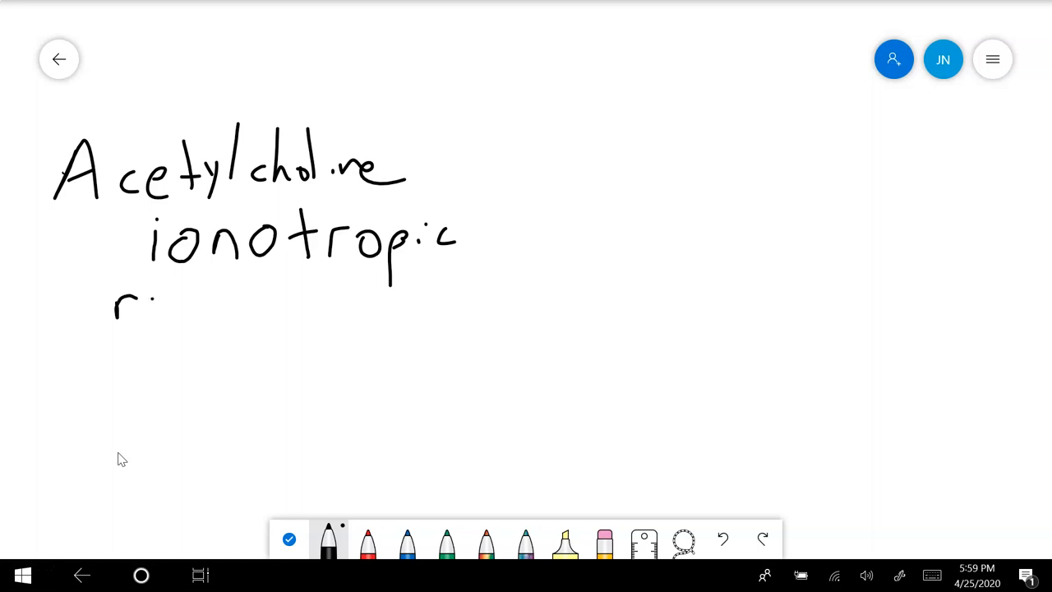
drag(148, 304, 231, 308)
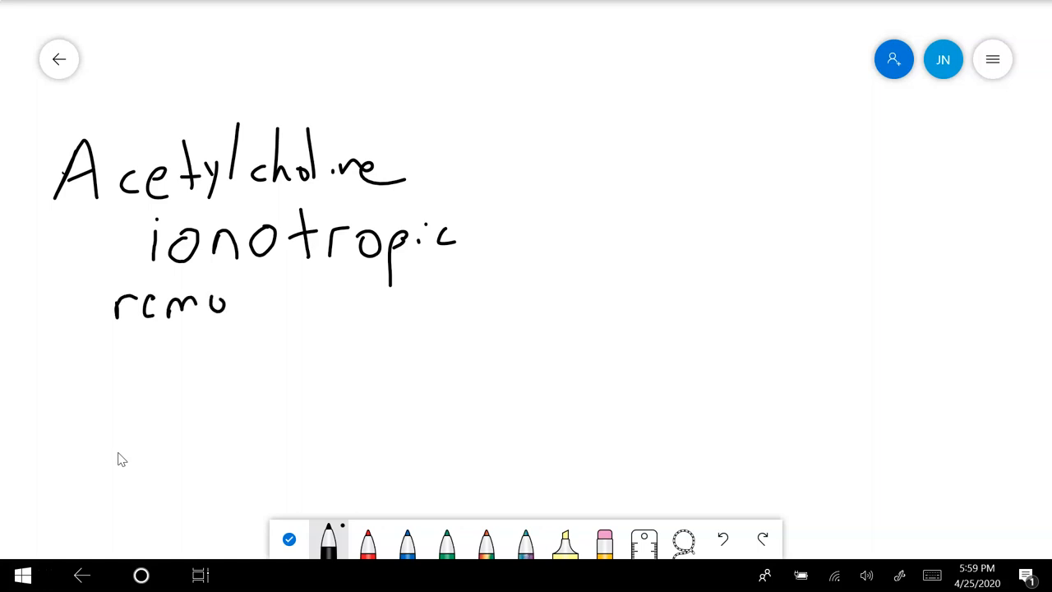
drag(234, 304, 354, 300)
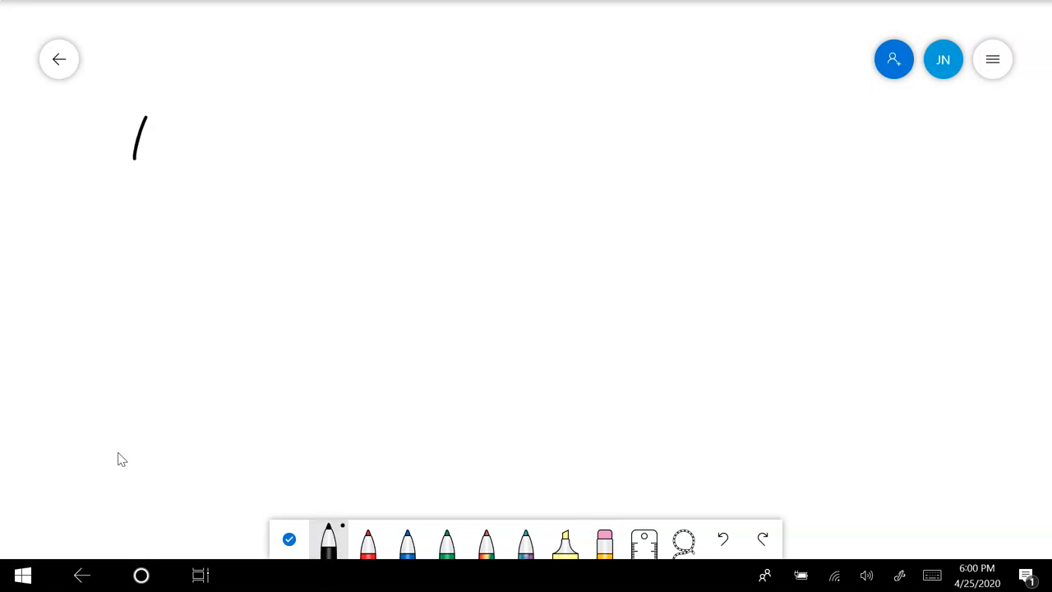
Step: Handwrite the 'Amino acids' heading with 'glutamate' as the first entry beneath it
drag(140, 107, 205, 165)
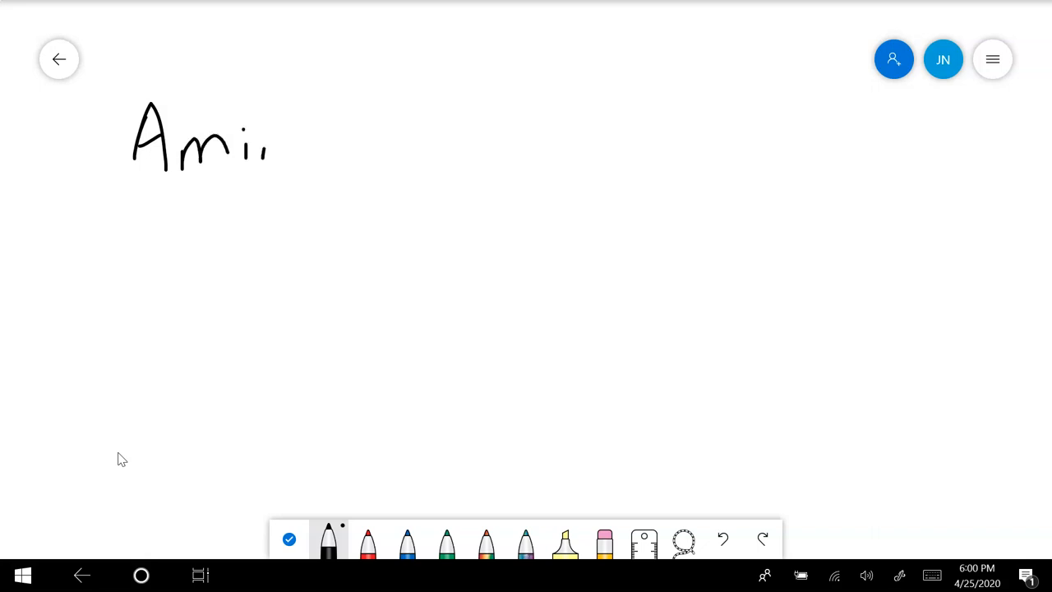
drag(263, 148, 378, 156)
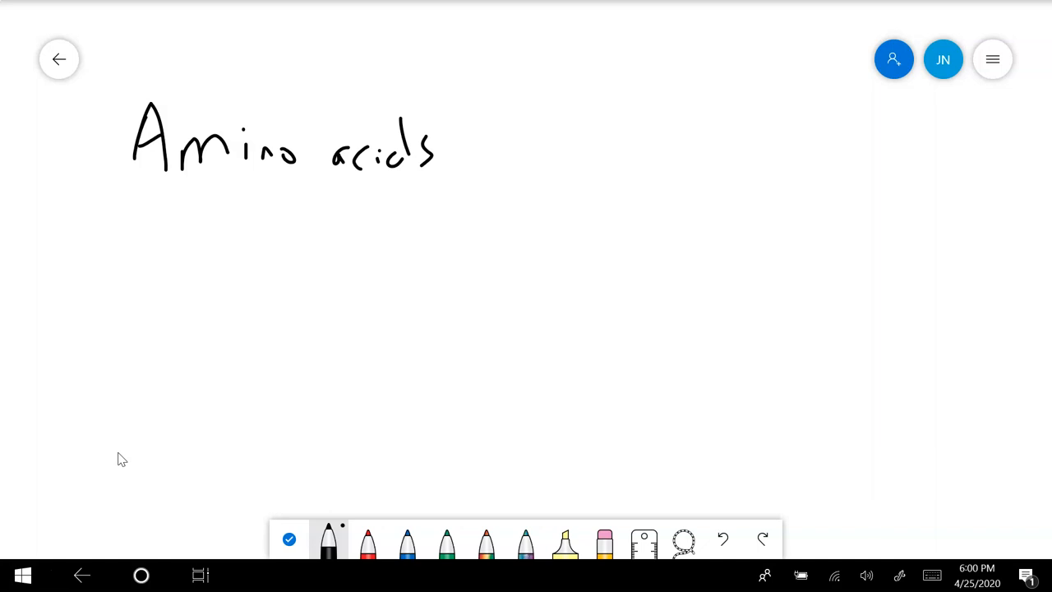
drag(238, 218, 254, 263)
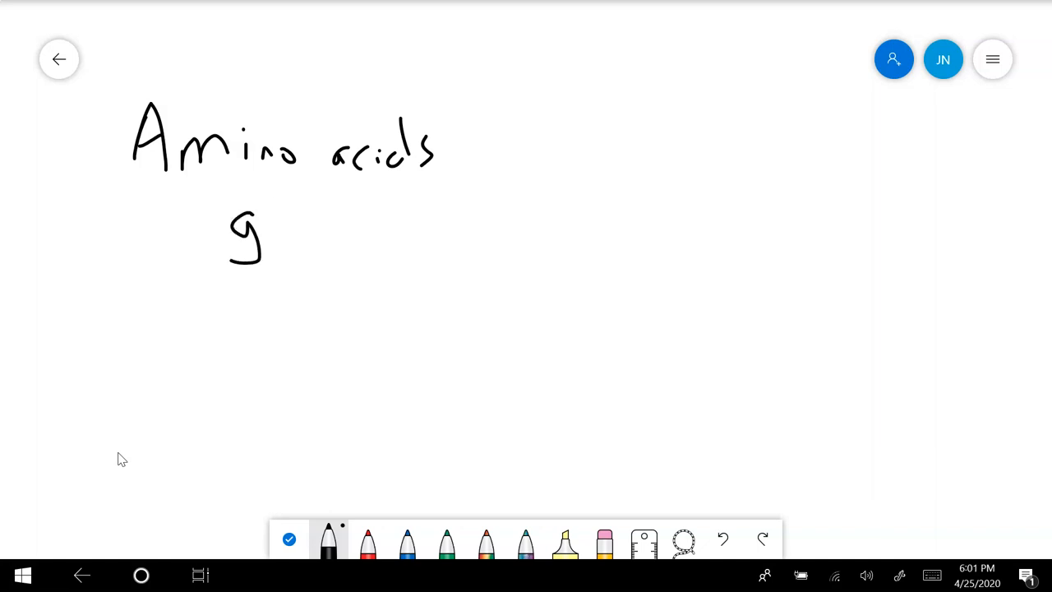
drag(263, 222, 333, 222)
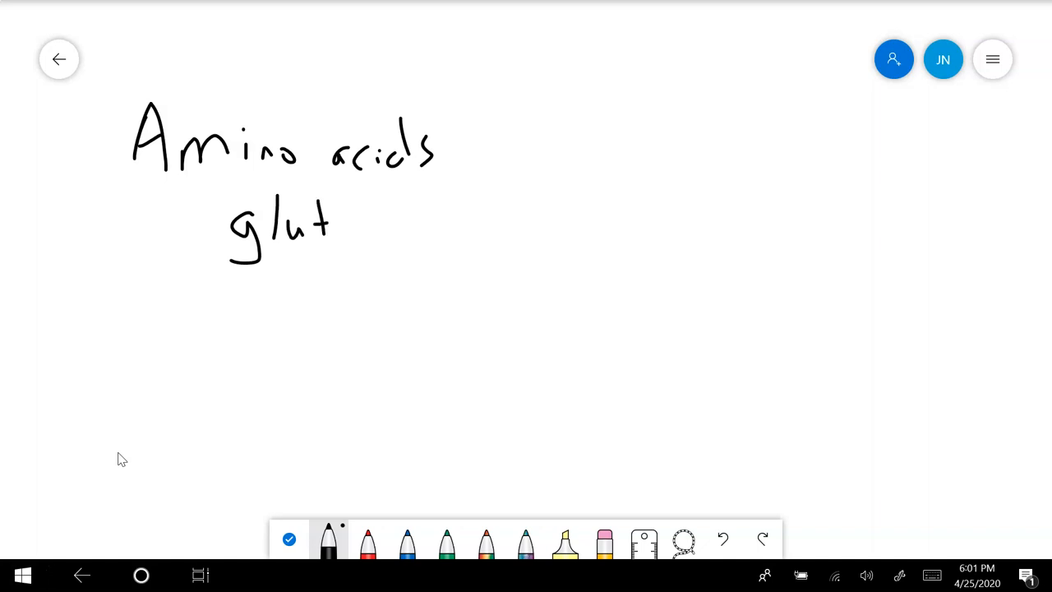
drag(329, 230, 427, 230)
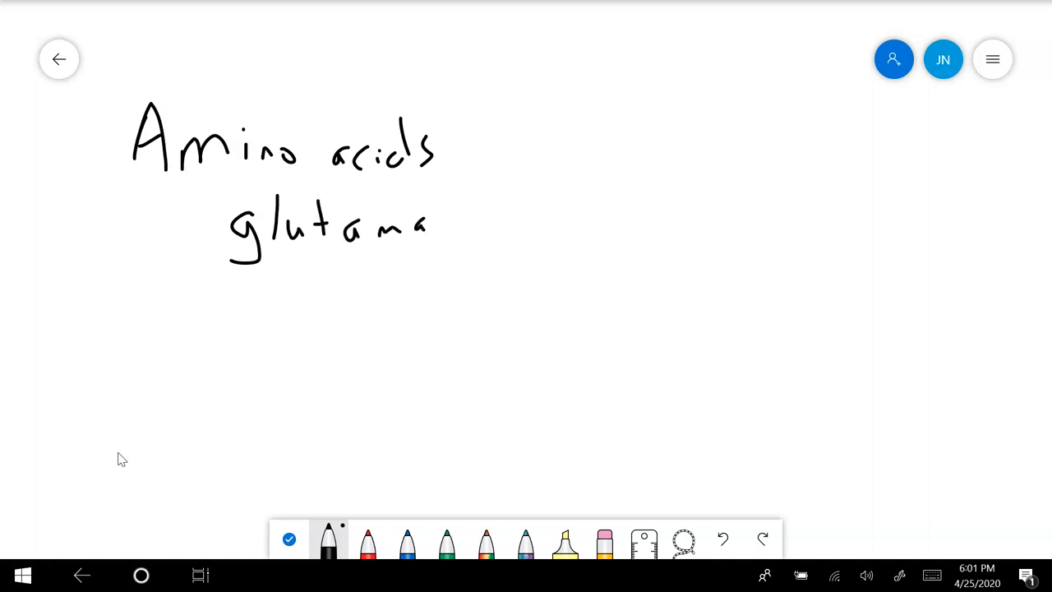
drag(427, 222, 485, 230)
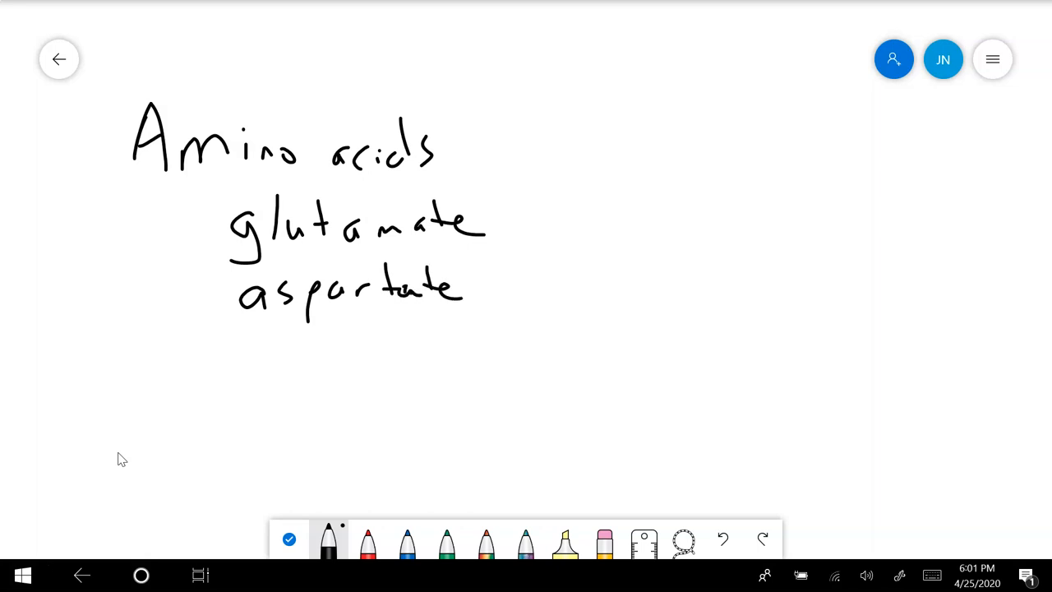
Step: Add 'glycine' and then 'GABA' below 'aspartate'
drag(250, 345, 263, 370)
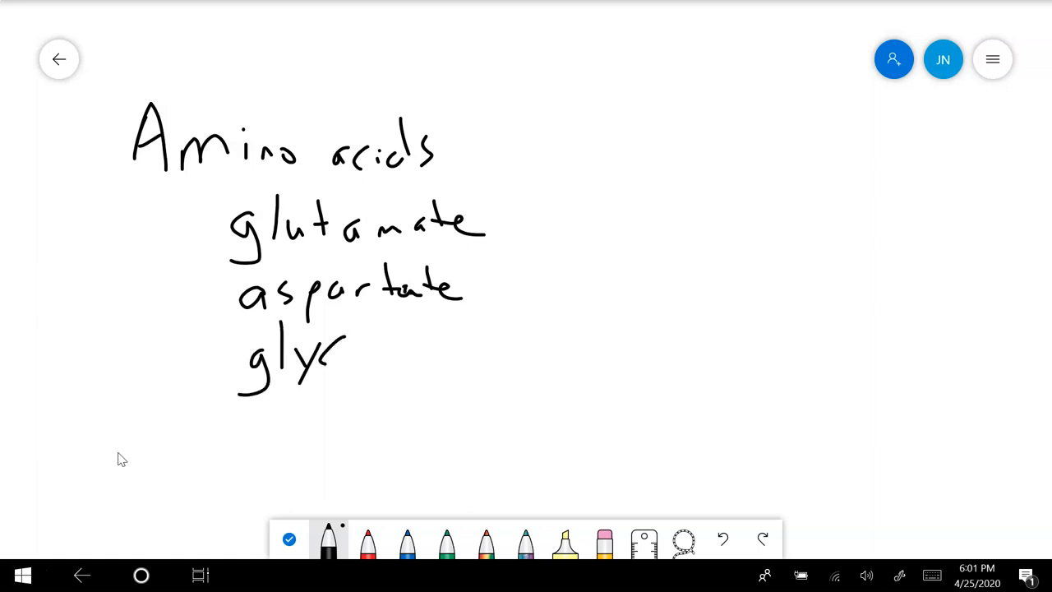
drag(345, 353, 427, 353)
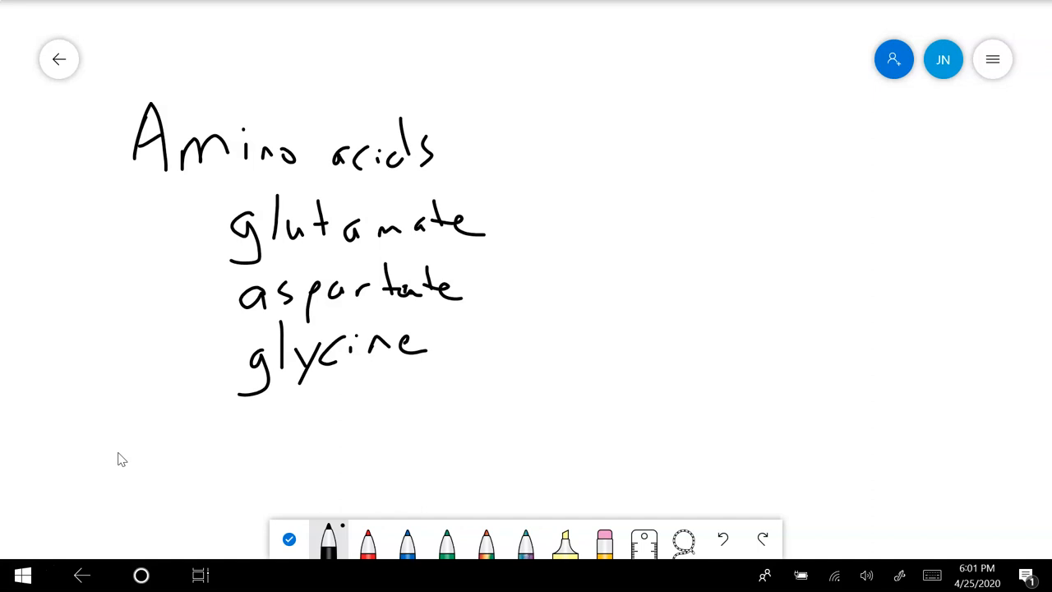
drag(246, 427, 361, 427)
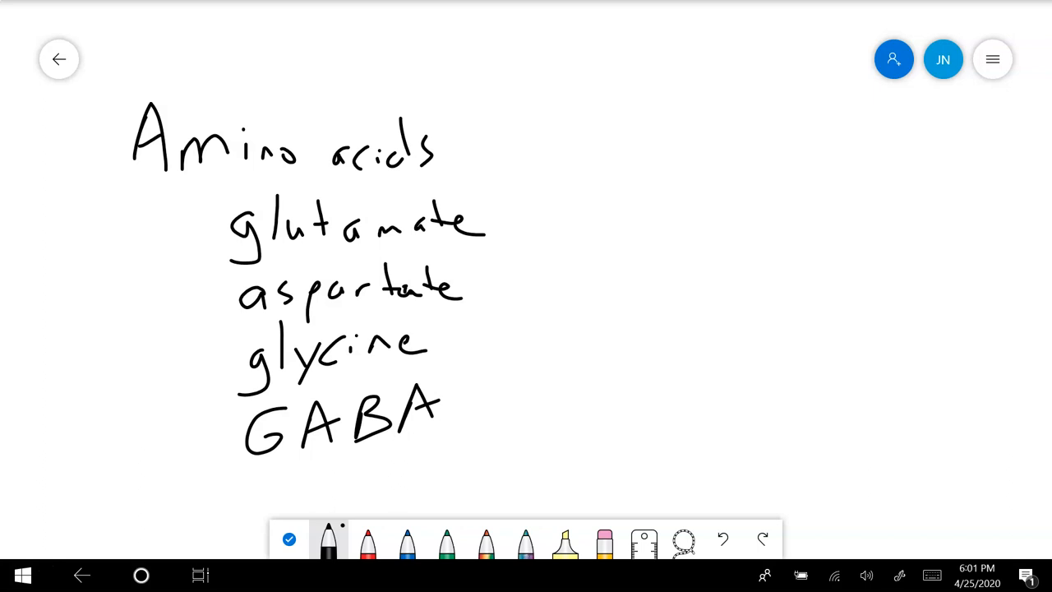
Step: Write CNS, brace entries as excitatory/inhibitory, and add 'ionotropic' with +/− arrows
drag(37, 255, 70, 226)
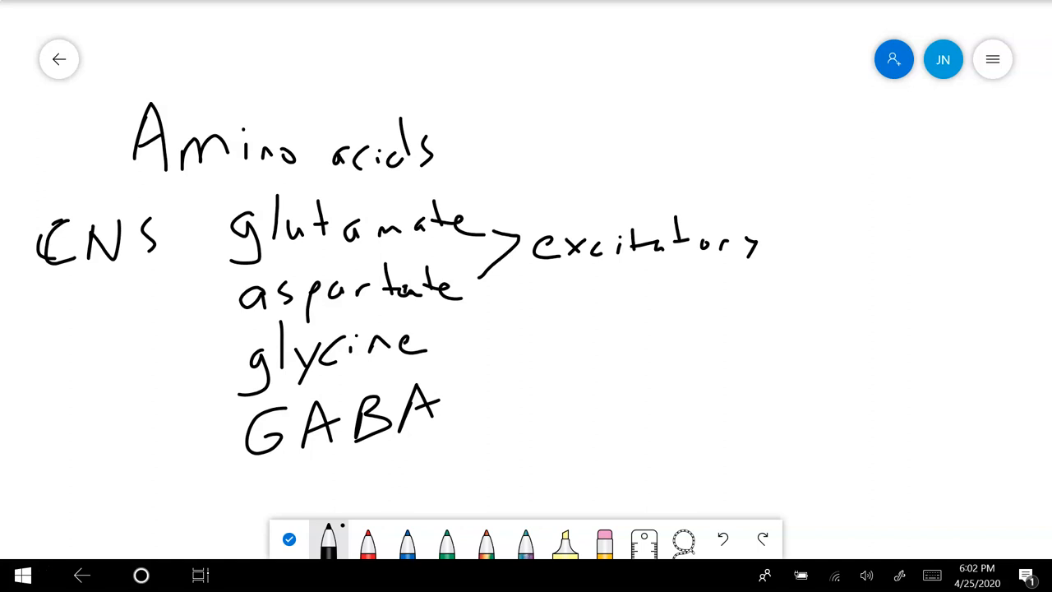
drag(448, 349, 489, 387)
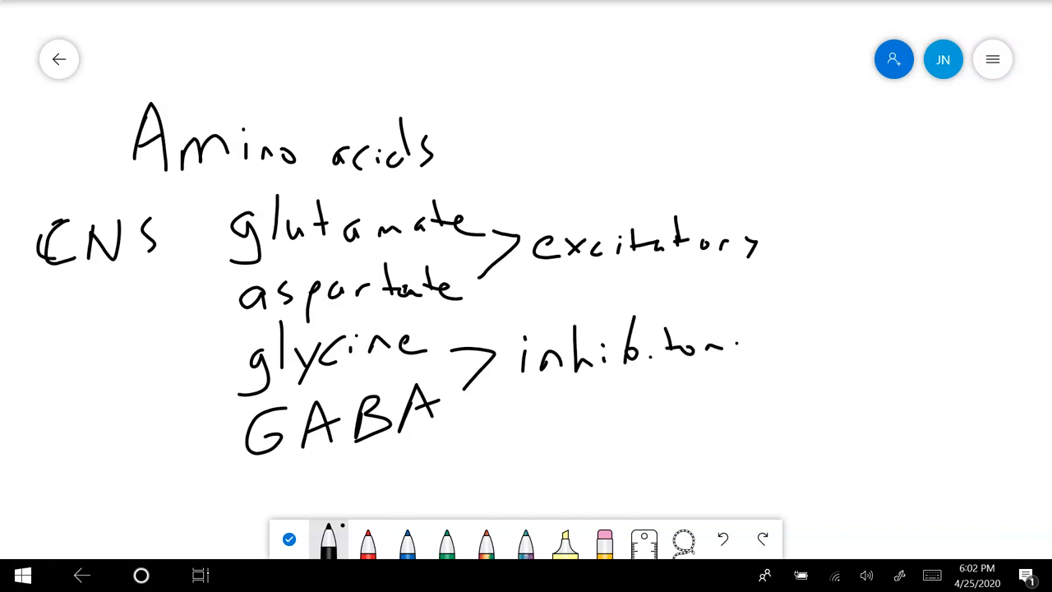
drag(723, 378, 756, 341)
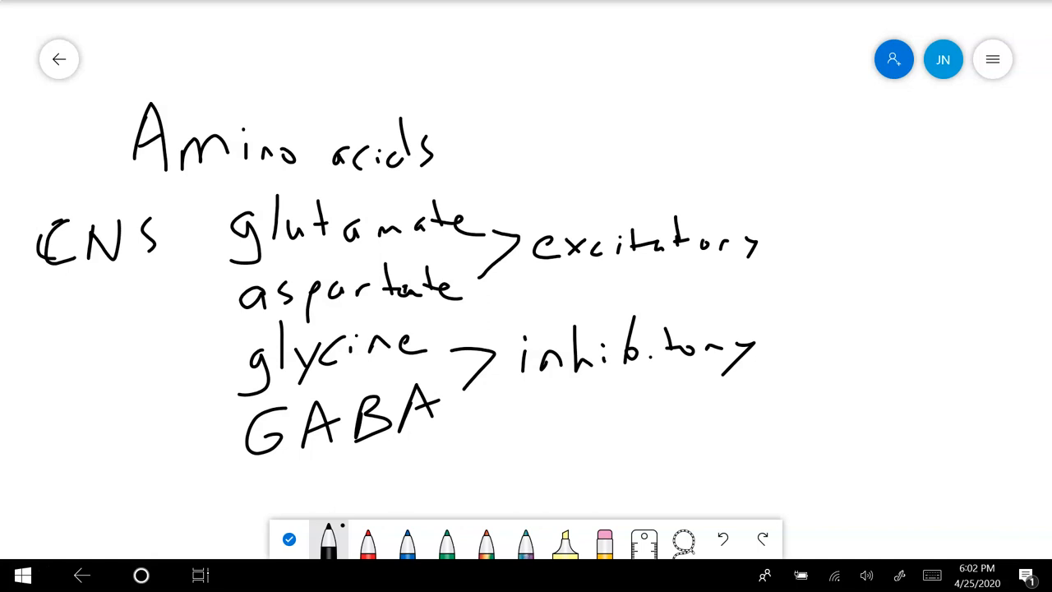
drag(756, 239, 776, 181)
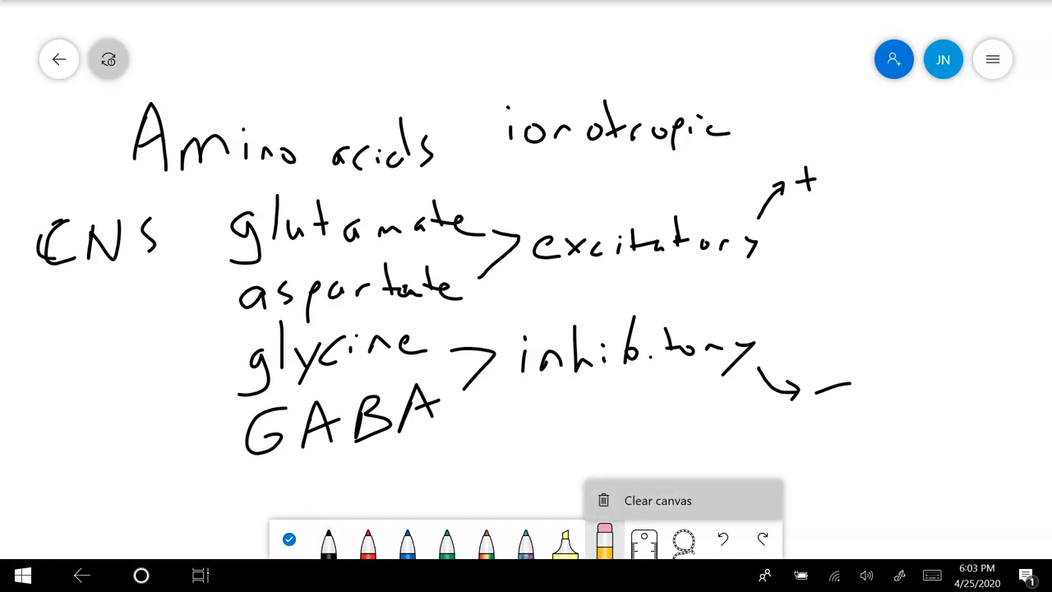
Step: Clear the page and sketch an axon terminal above a dendrite with receptors
click(657, 499)
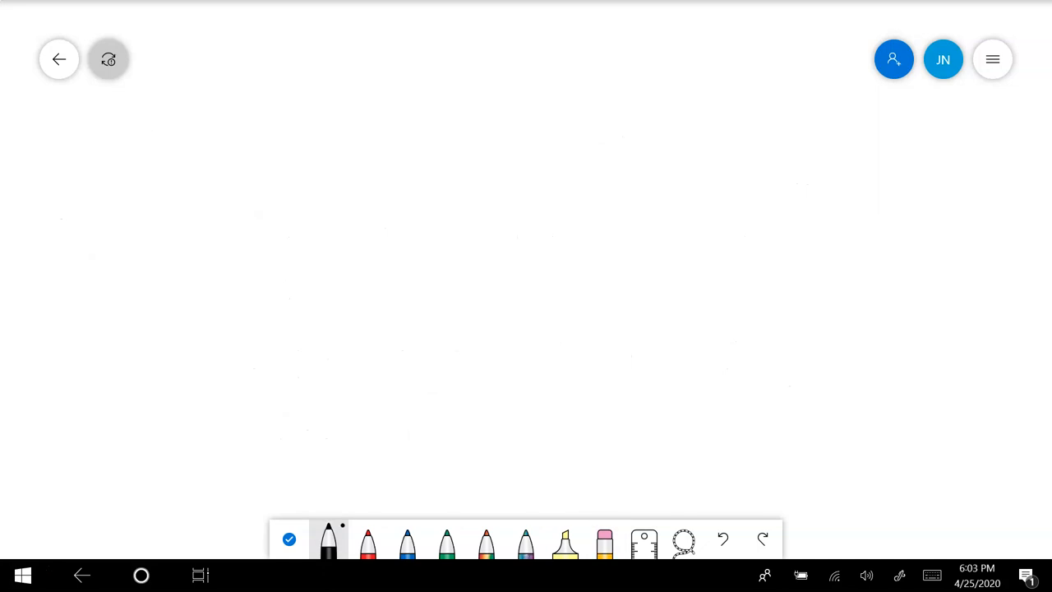
drag(408, 61, 409, 168)
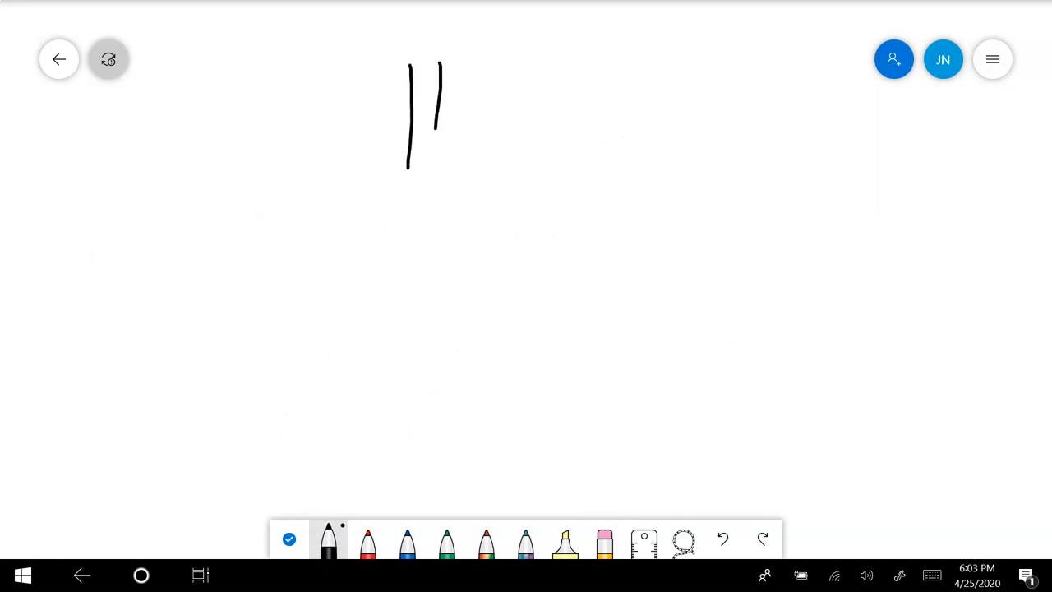
drag(382, 177, 461, 189)
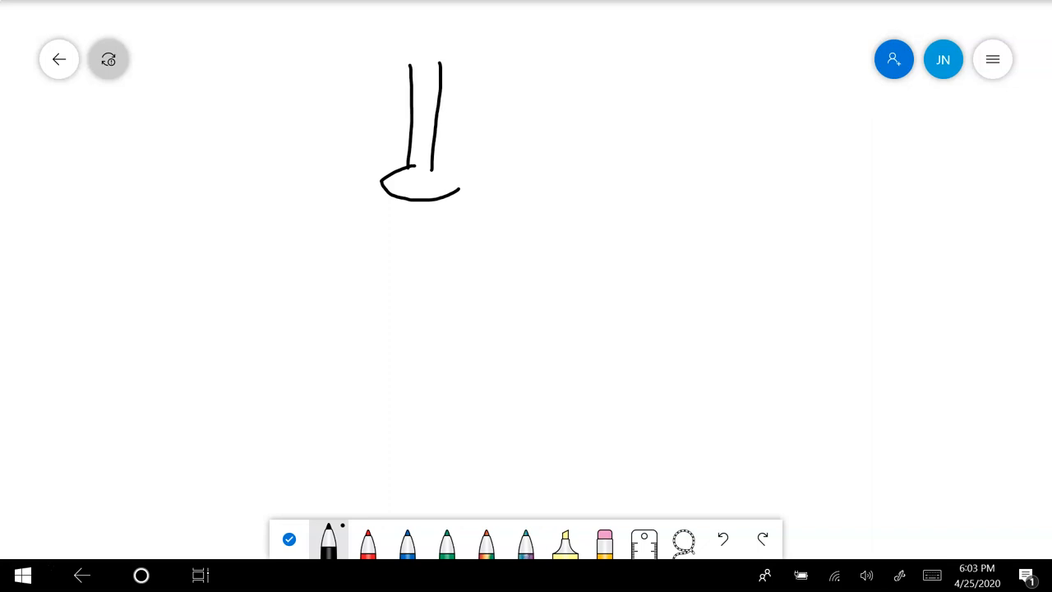
drag(382, 222, 452, 234)
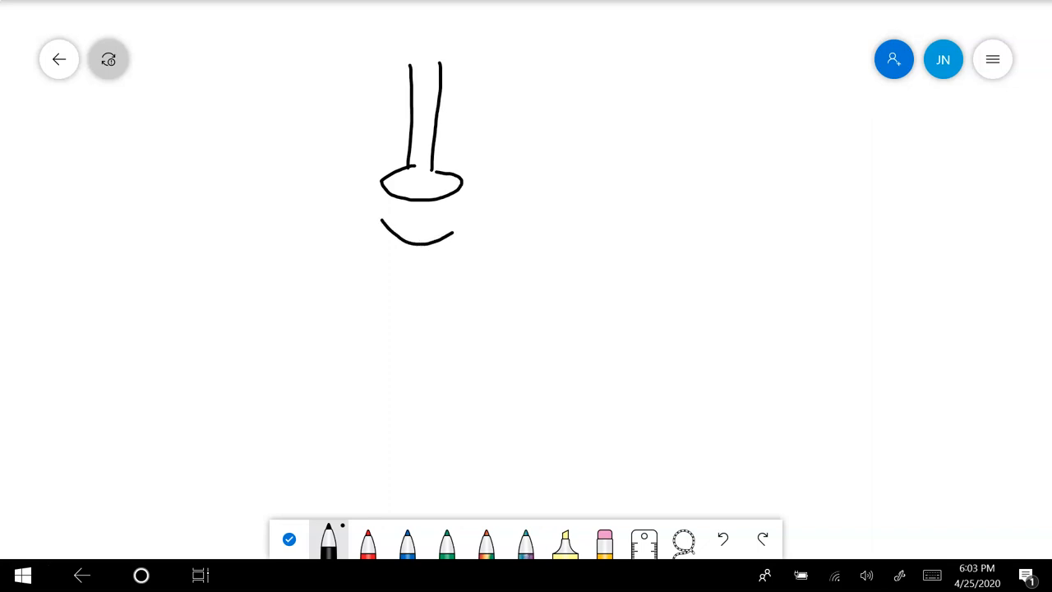
drag(390, 247, 468, 222)
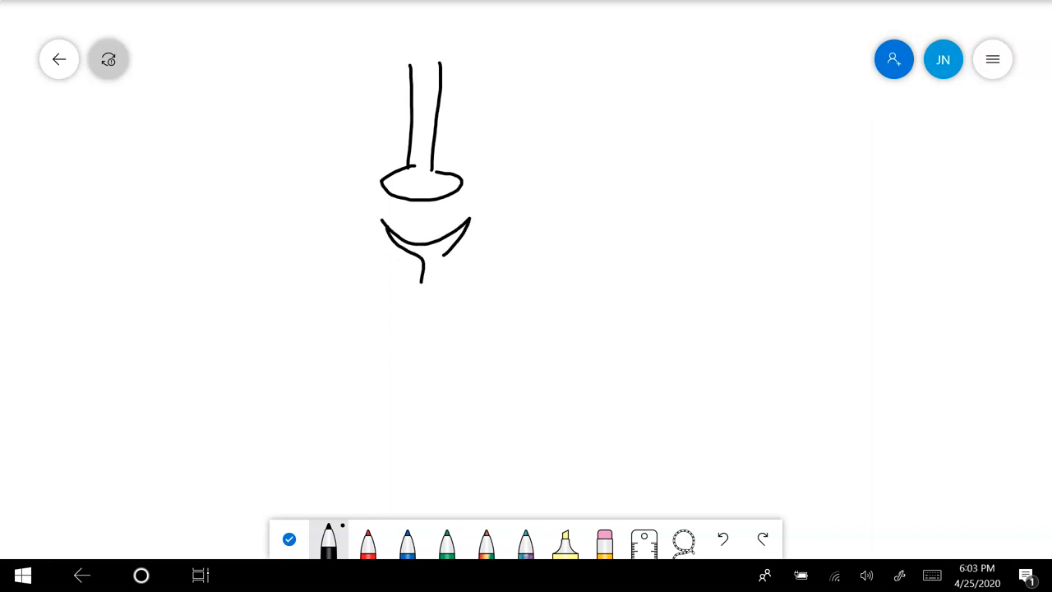
drag(427, 242, 421, 317)
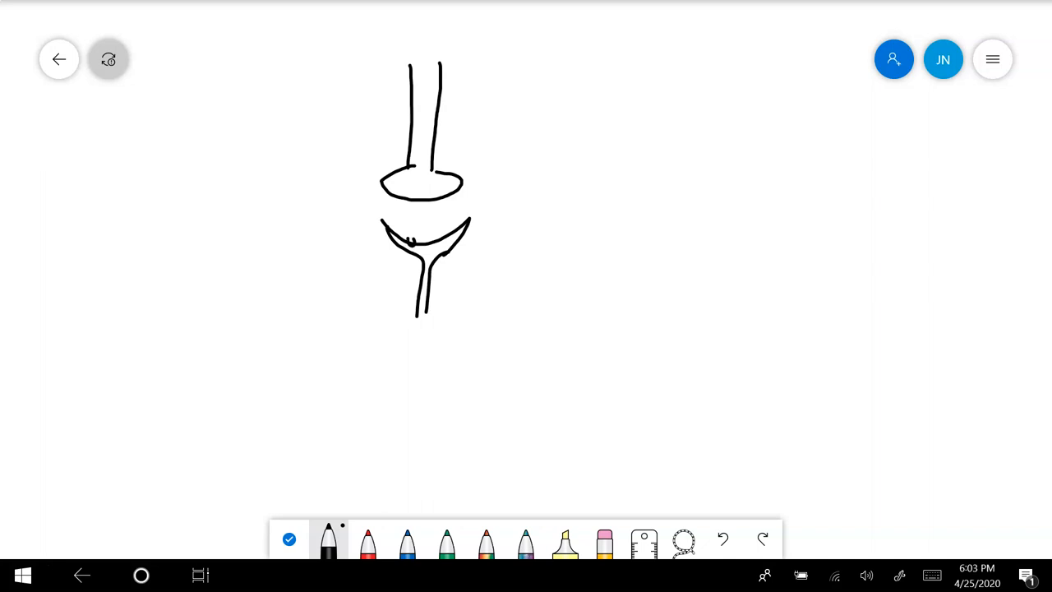
drag(409, 240, 441, 240)
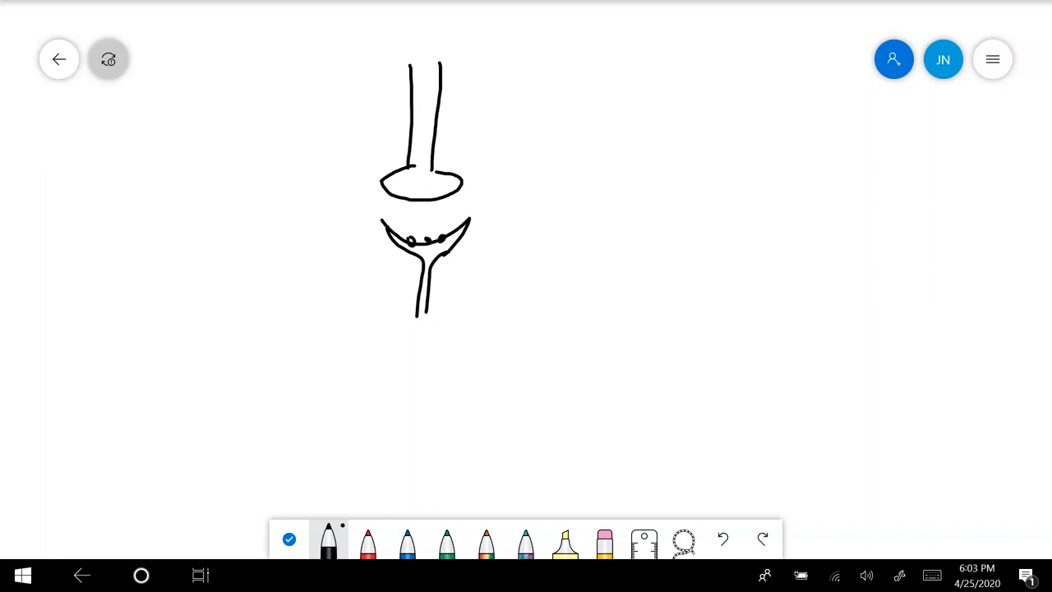
Step: Dot neurotransmitter into the gap, arrow the receptors, and label 'ligand gated Cl− channels'
click(423, 215)
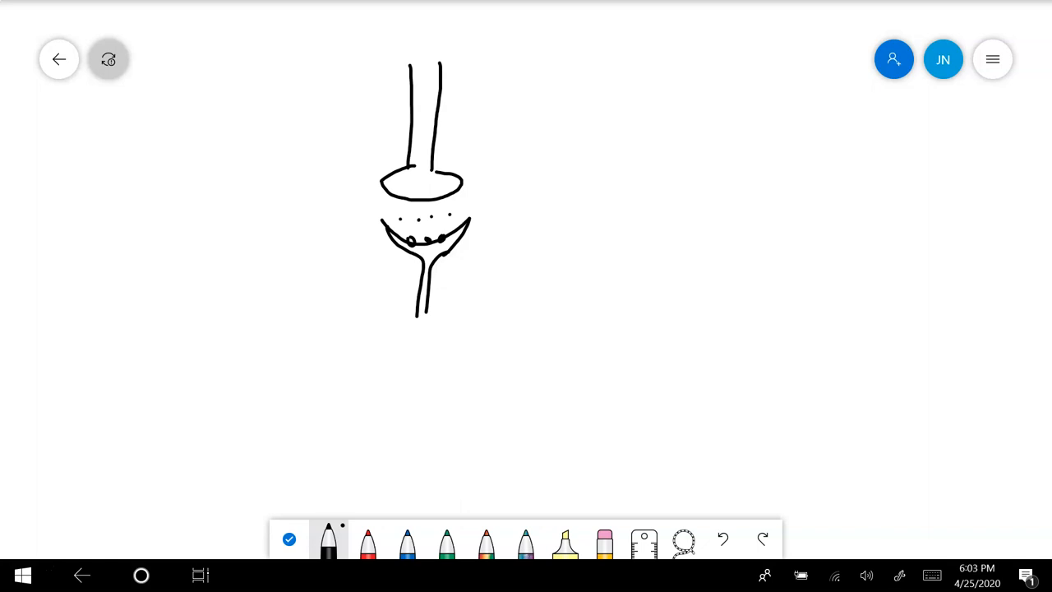
click(413, 208)
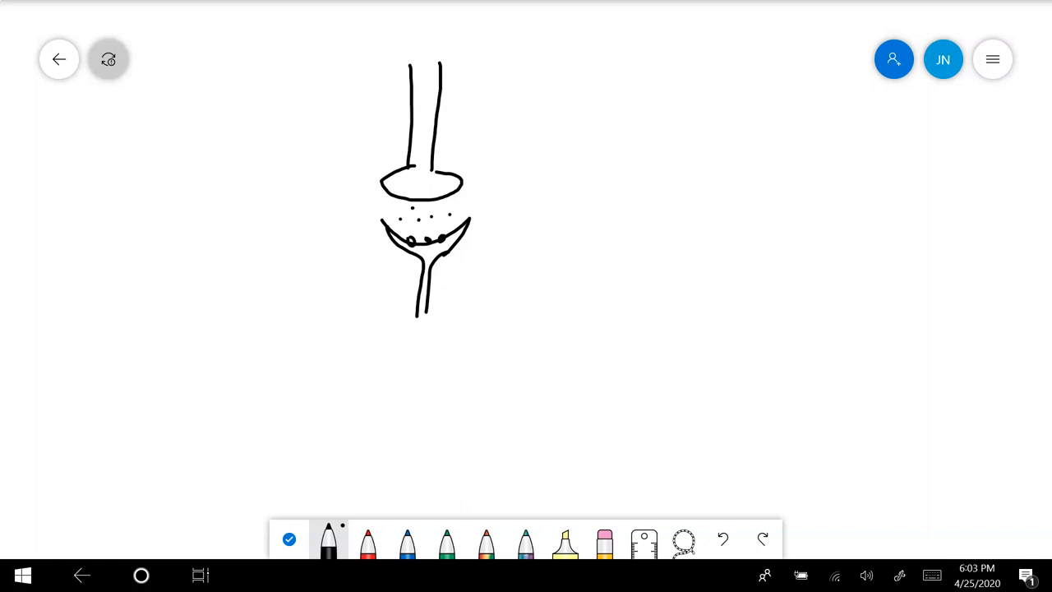
drag(448, 247, 538, 284)
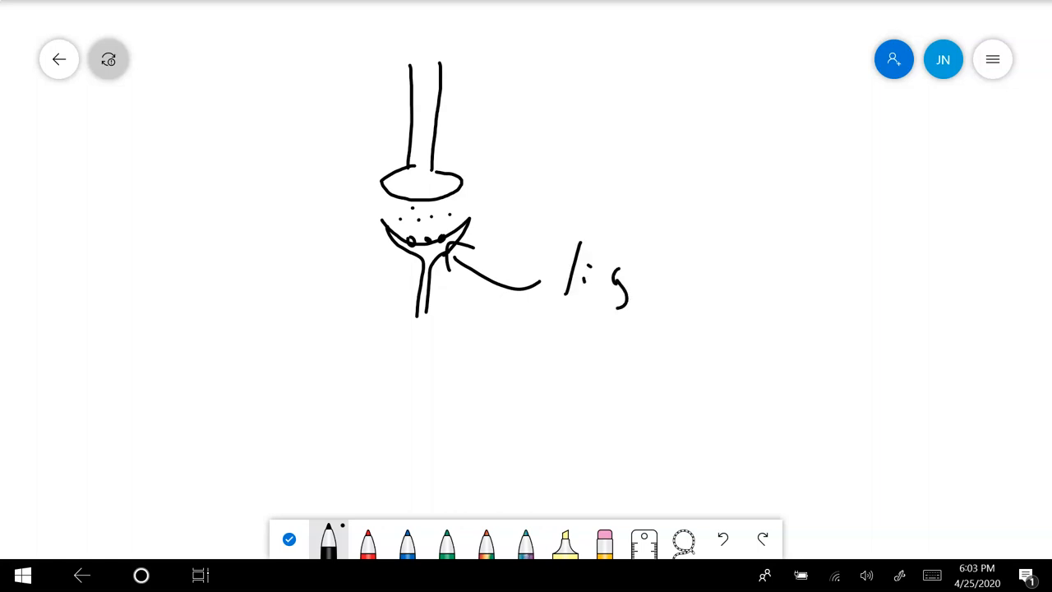
drag(625, 263, 674, 353)
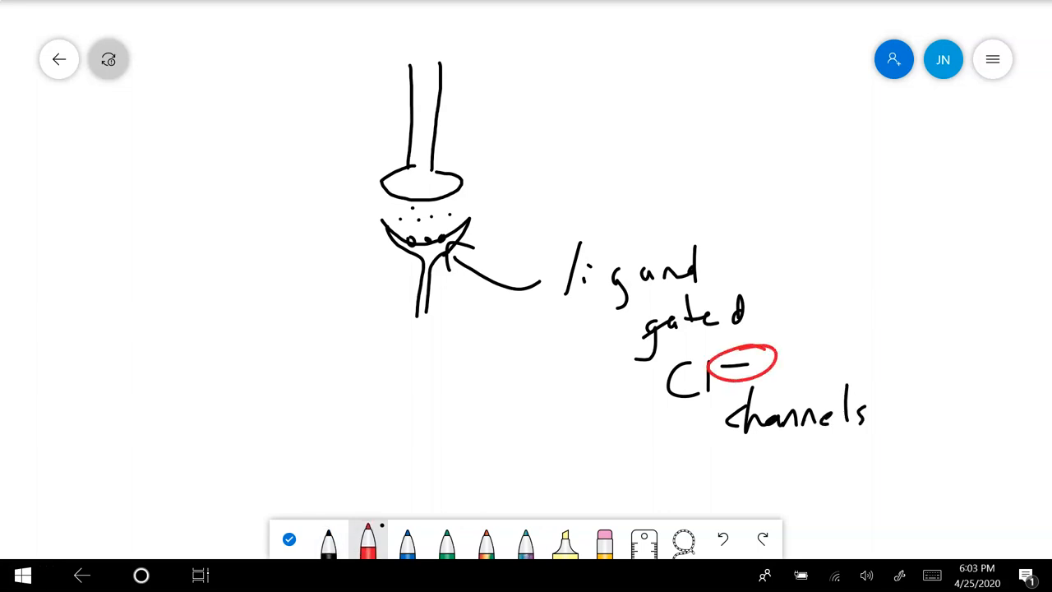
Step: Draw red axes marked −70 and −55, with an inhibitory dip and an upward arrow
drag(92, 199, 78, 440)
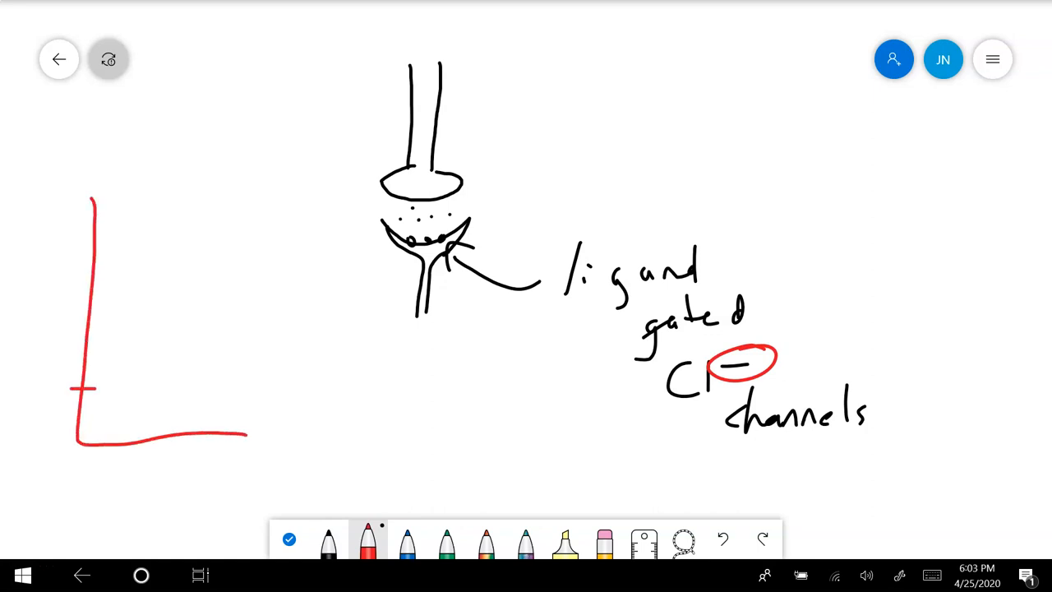
text(-70)
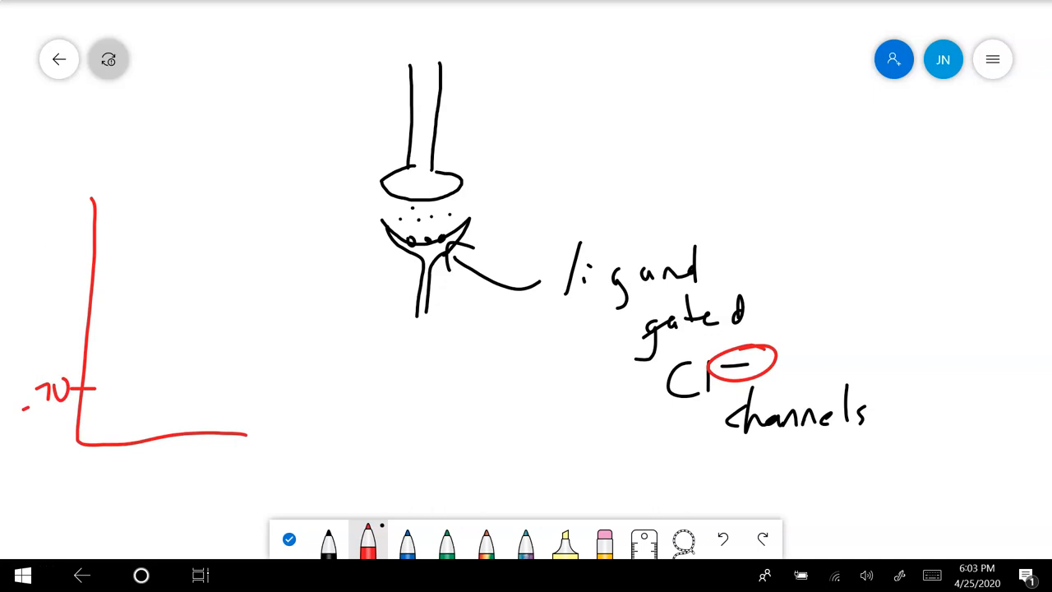
drag(95, 382, 144, 427)
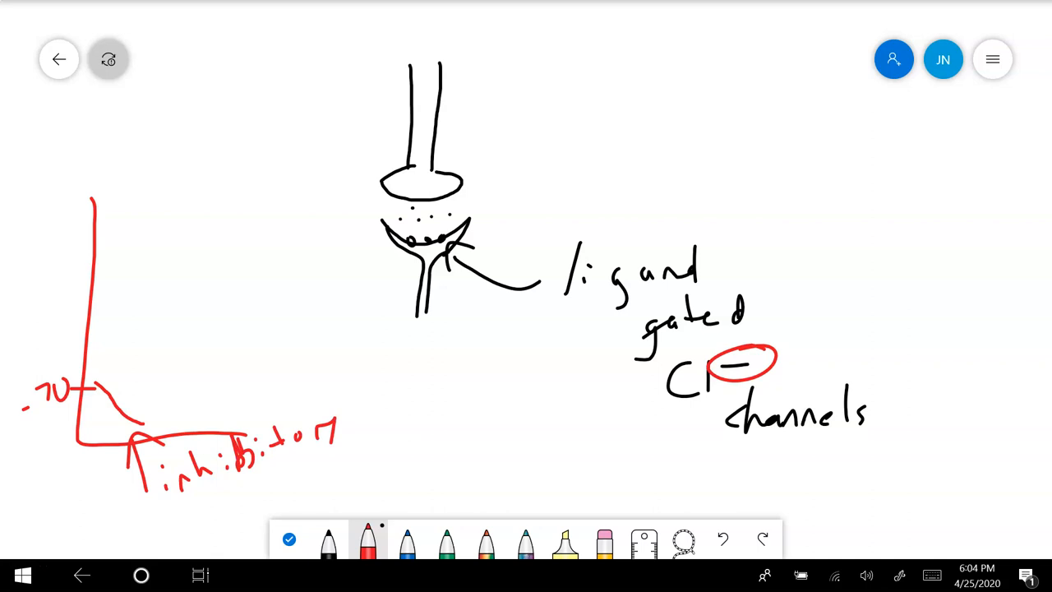
drag(78, 331, 111, 327)
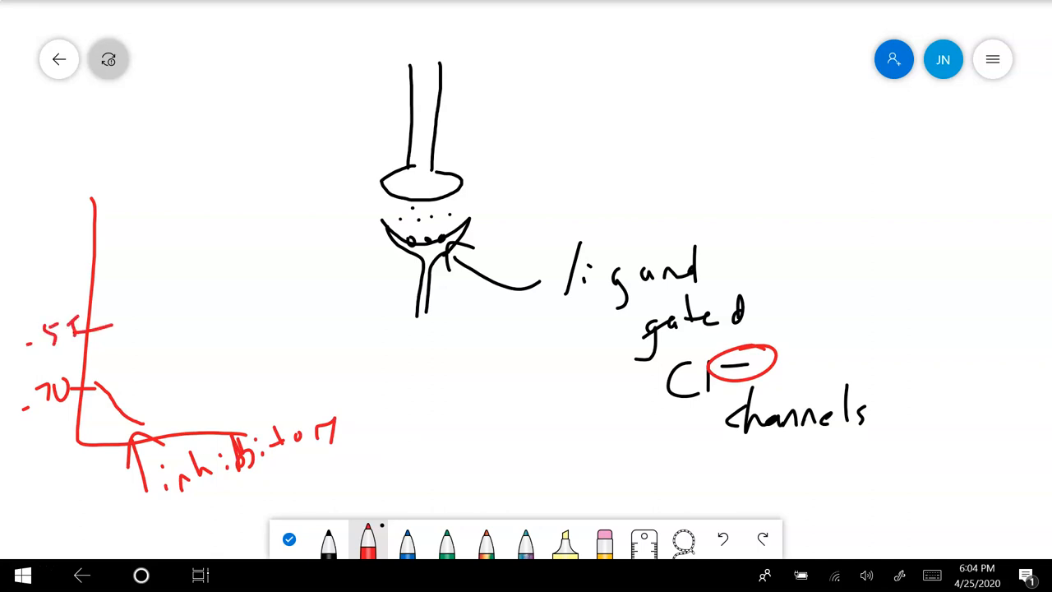
drag(143, 419, 146, 337)
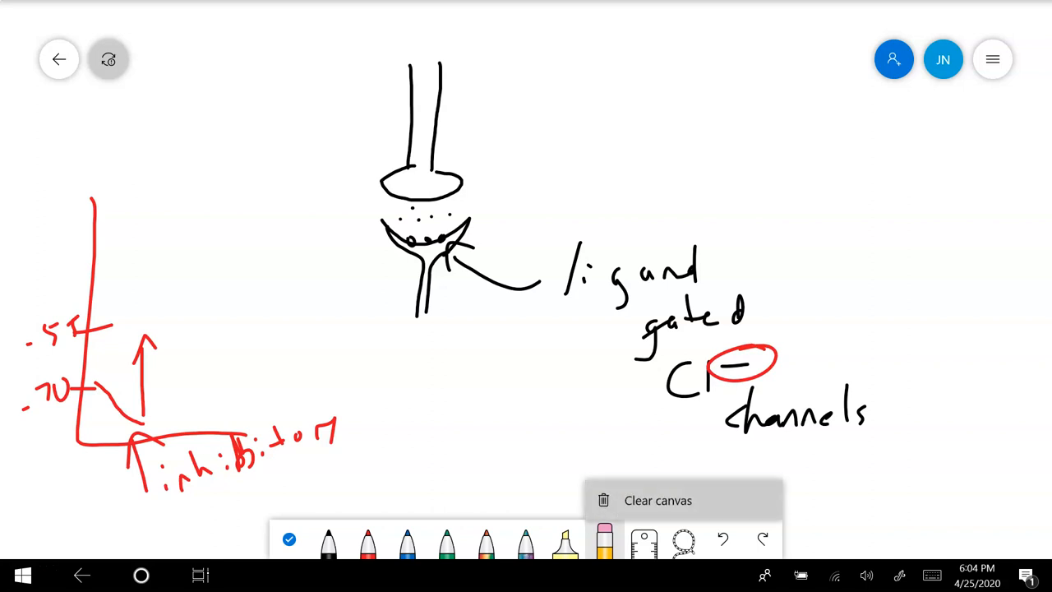
Step: Clear the canvas, removing the synapse sketch and the red graph
click(657, 500)
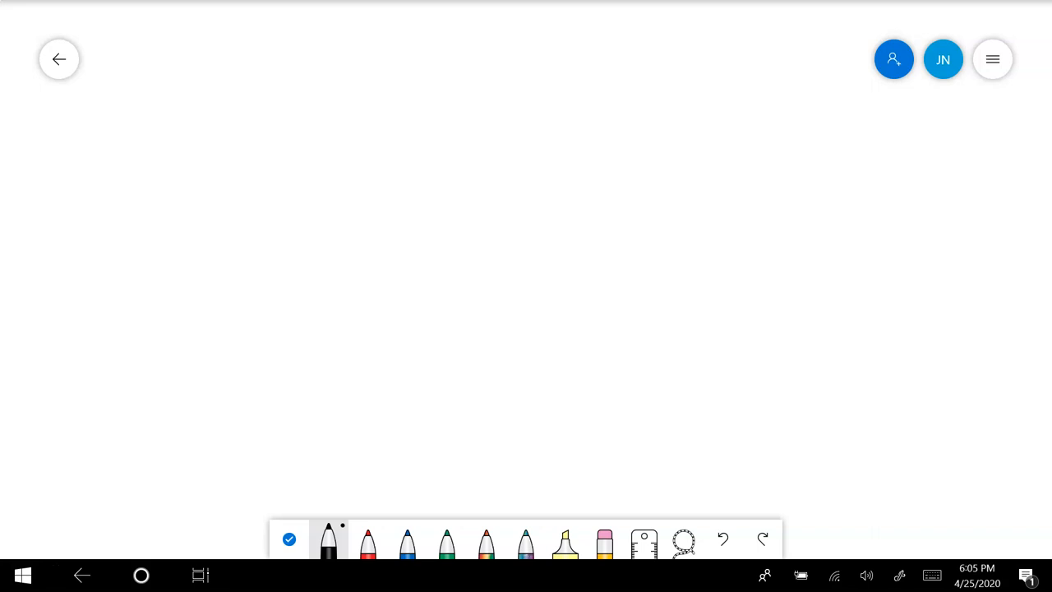
Step: Write 'strychnine' and a colon, then 'antagonist of glycine', wrapping 'of glycine' below
drag(156, 90, 136, 119)
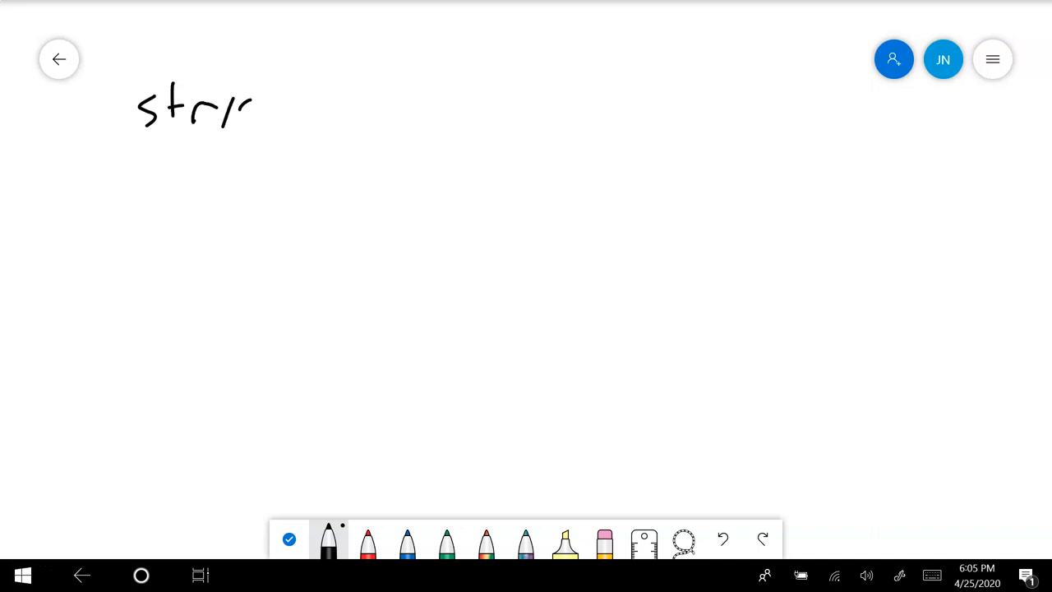
drag(231, 107, 292, 107)
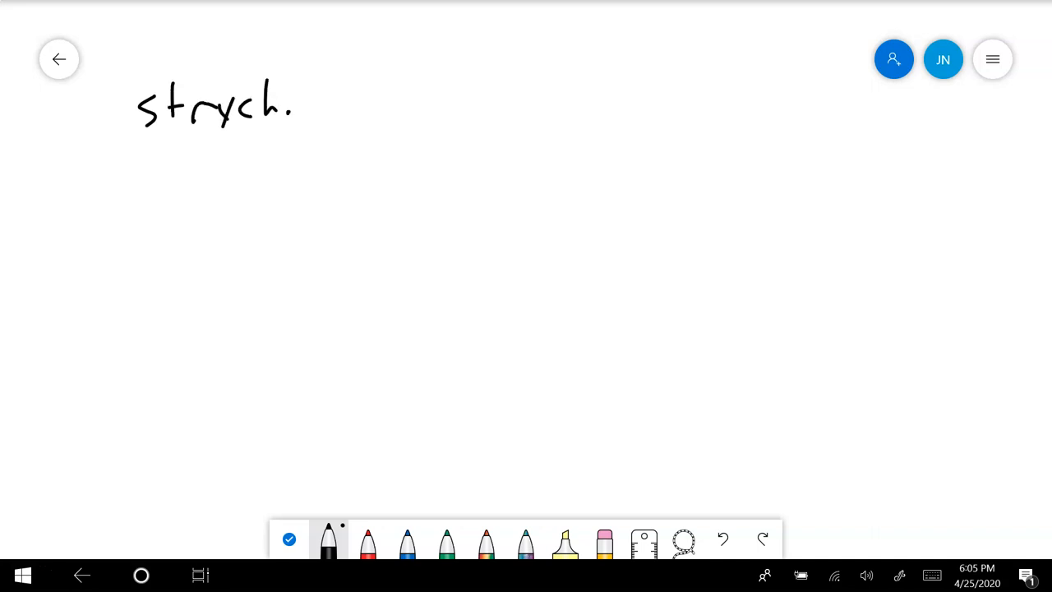
drag(287, 107, 403, 111)
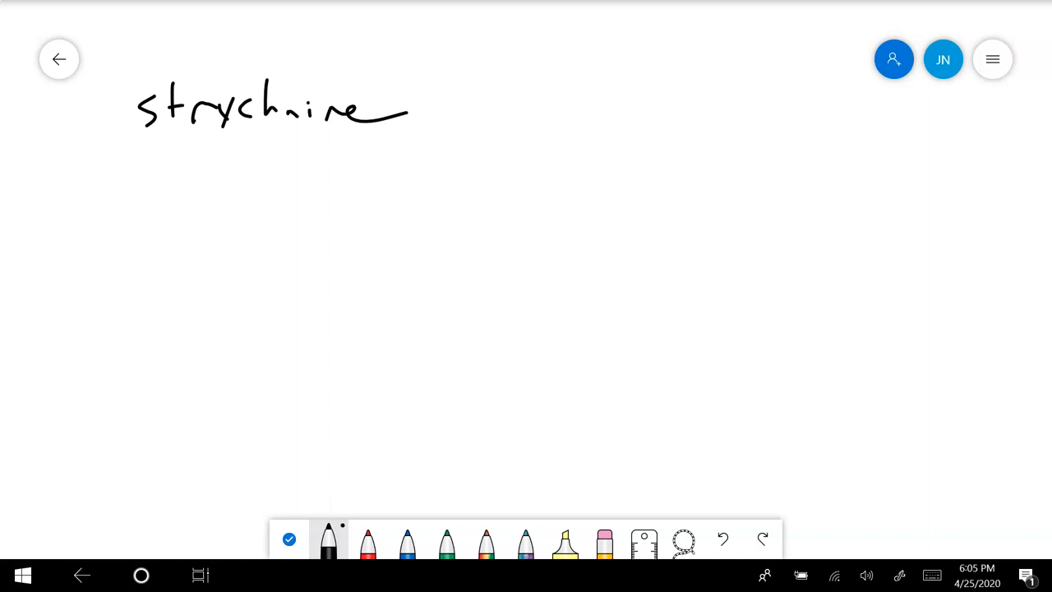
drag(431, 99, 432, 115)
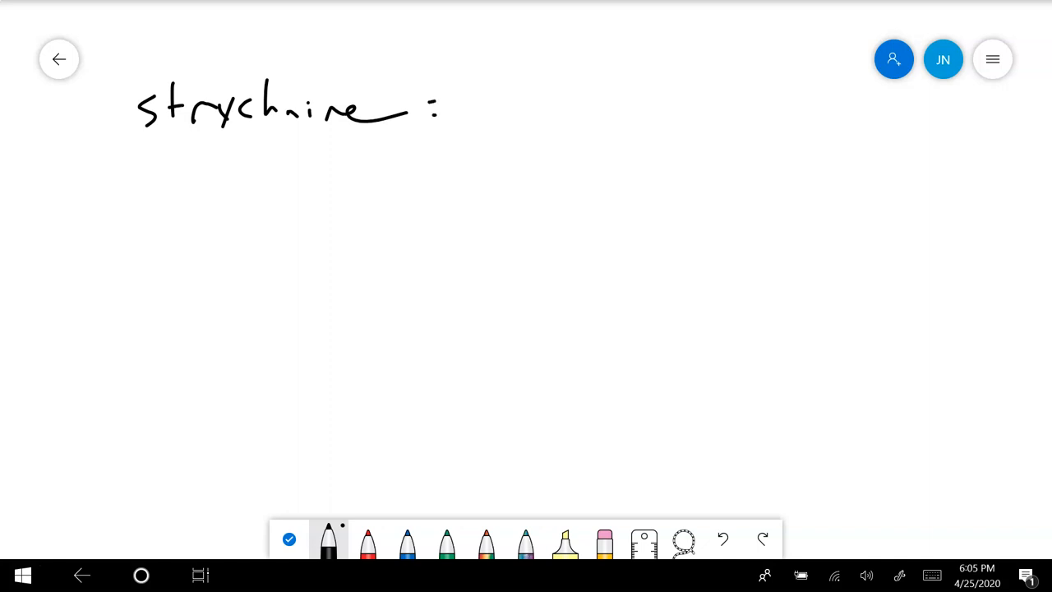
drag(460, 107, 526, 107)
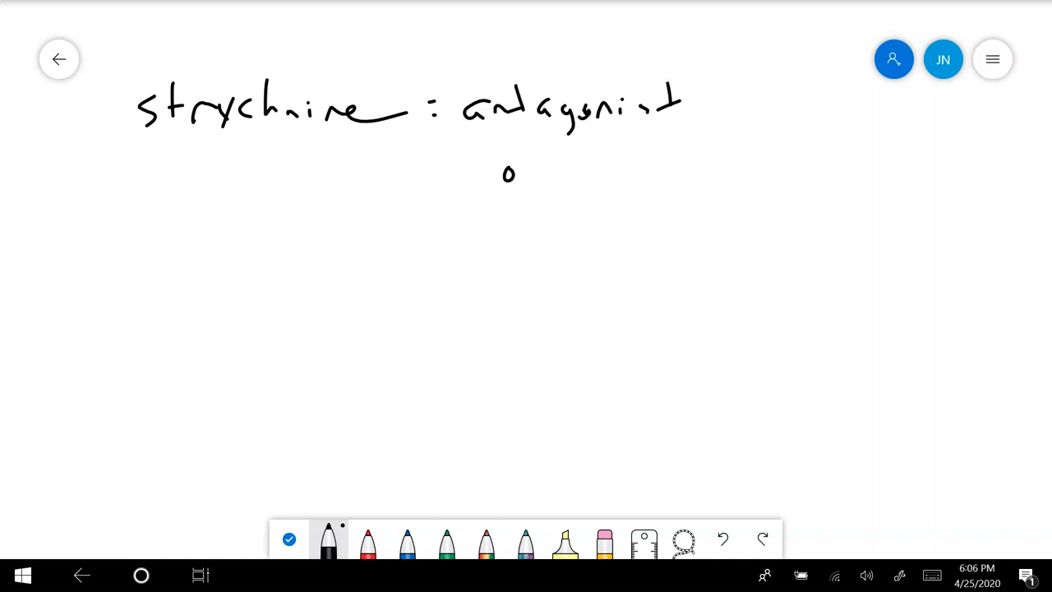
drag(501, 173, 645, 173)
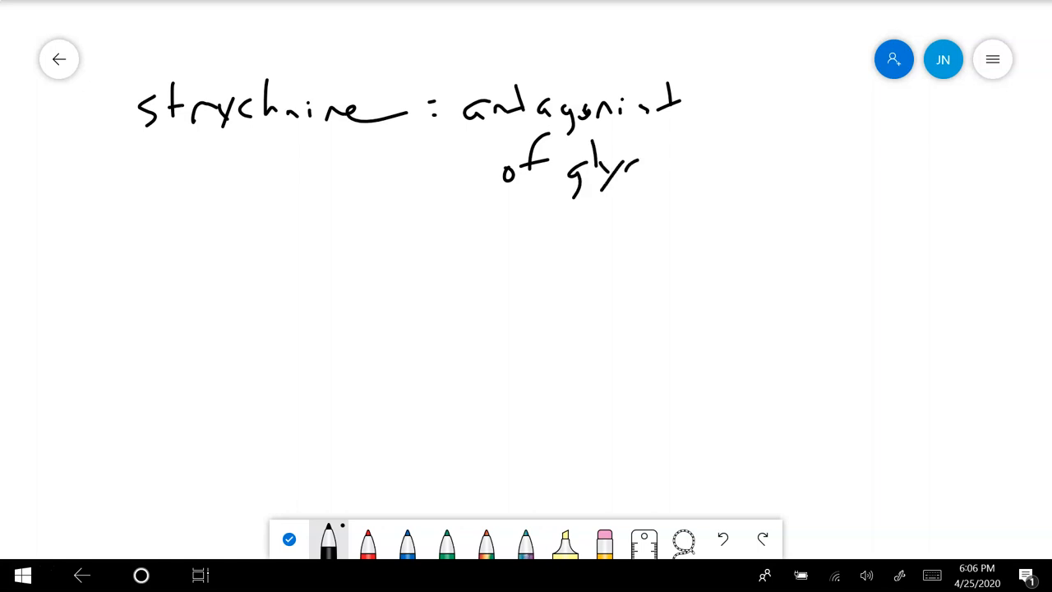
drag(625, 177, 715, 168)
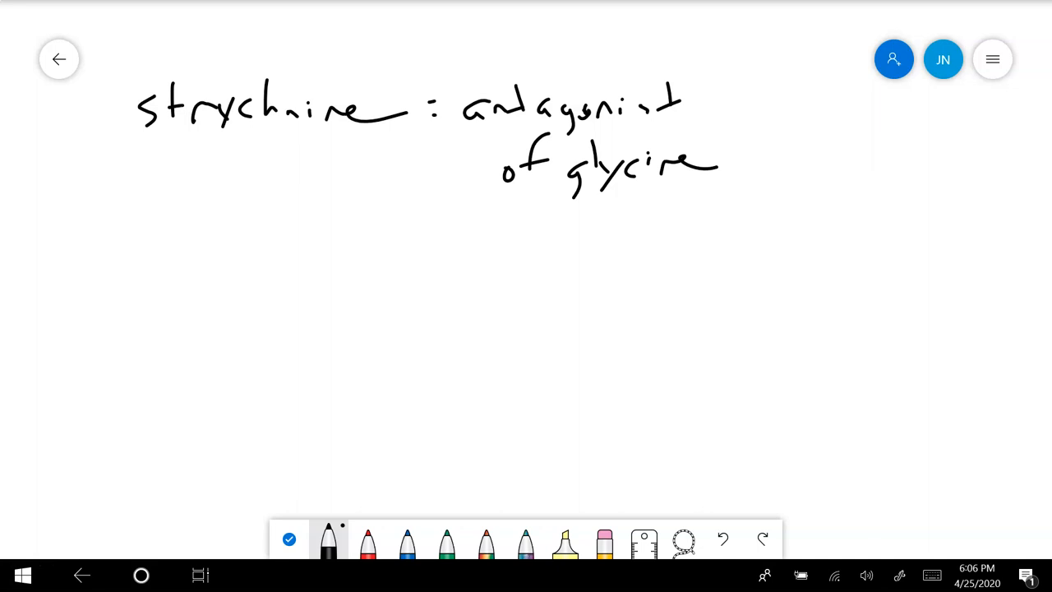
Step: Write 'GABA → agonists = propofol' in black ink and start a blob outline at lower right
drag(168, 234, 165, 283)
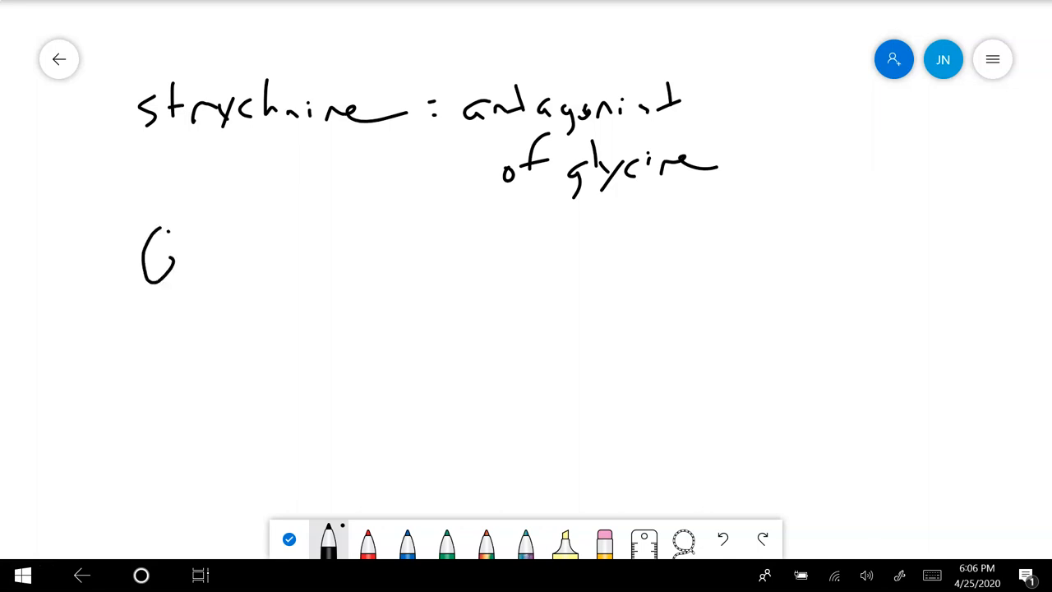
drag(164, 247, 242, 271)
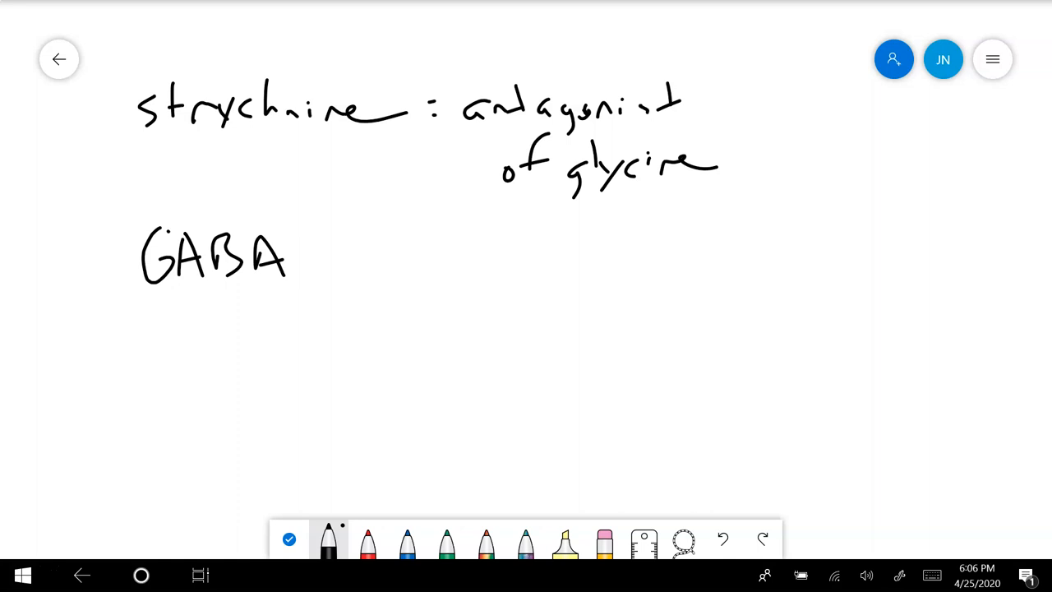
drag(337, 263, 419, 263)
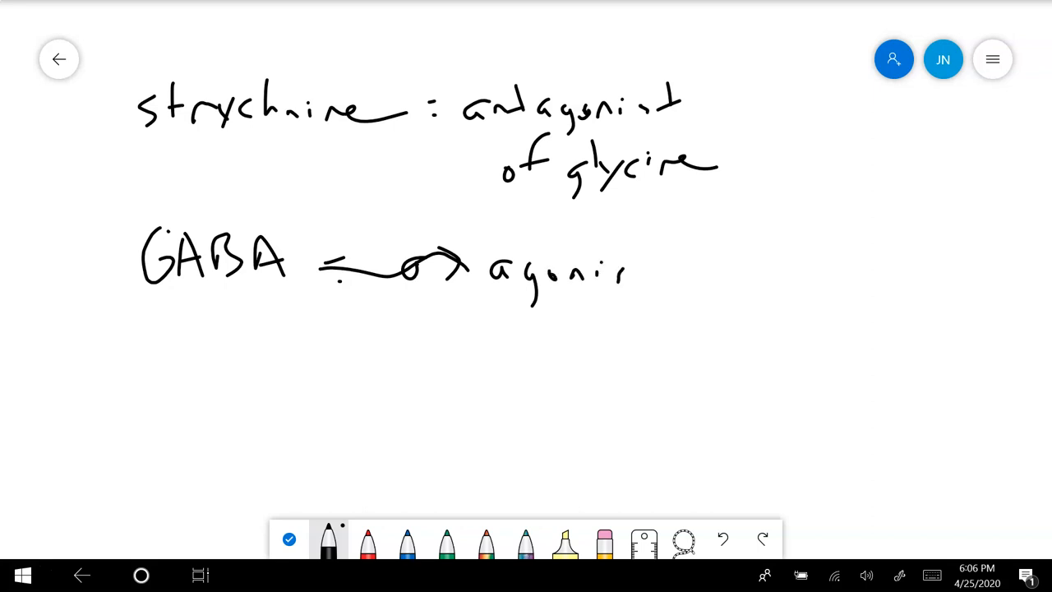
drag(633, 271, 707, 275)
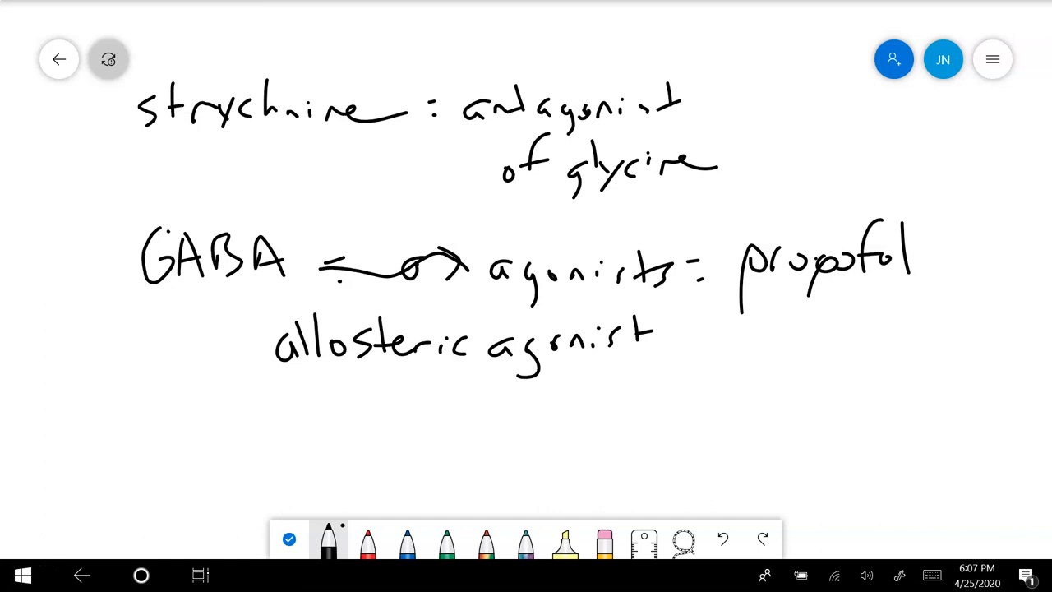
drag(744, 374, 723, 398)
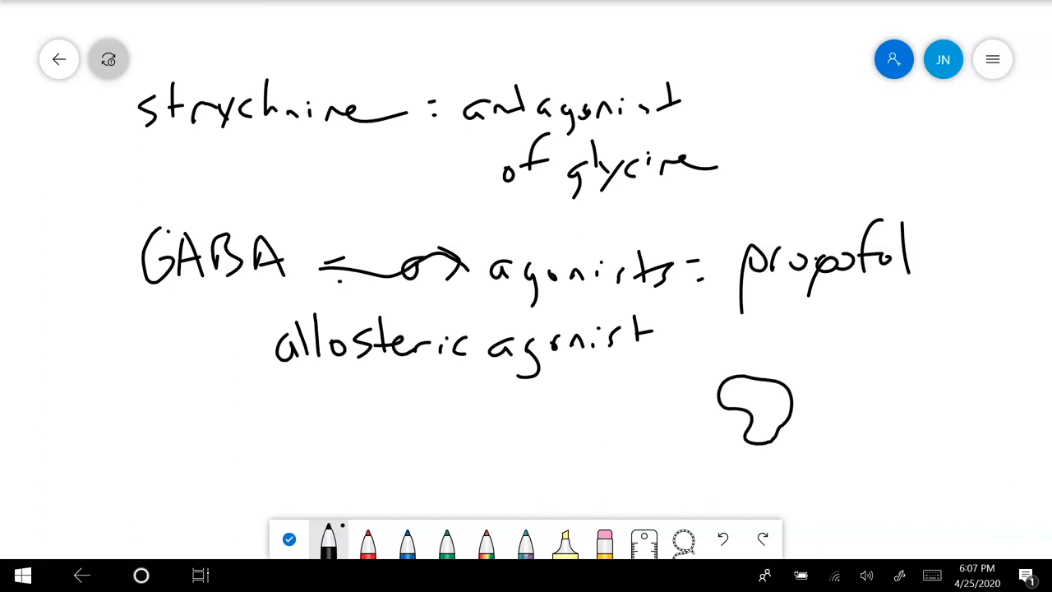
Step: Stipple rainbow-ink dots left of the blob, then pick galaxy ink
click(485, 538)
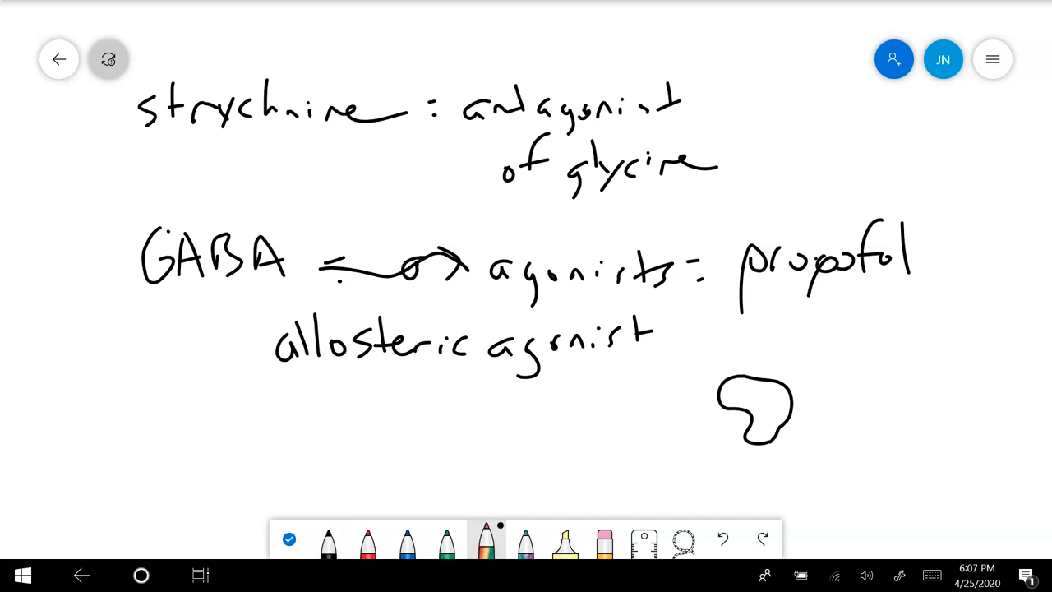
click(705, 444)
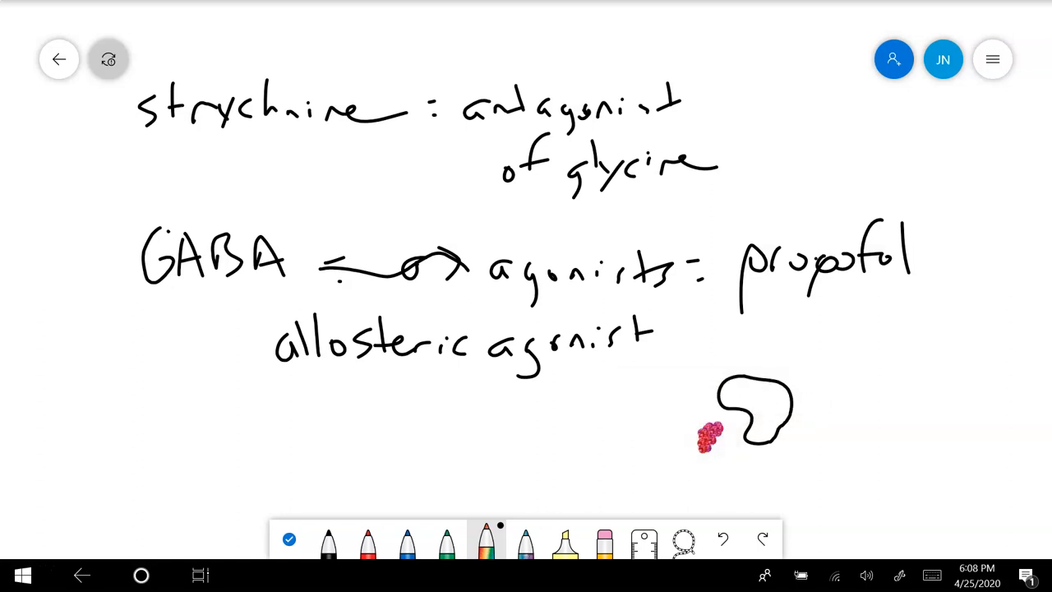
click(526, 540)
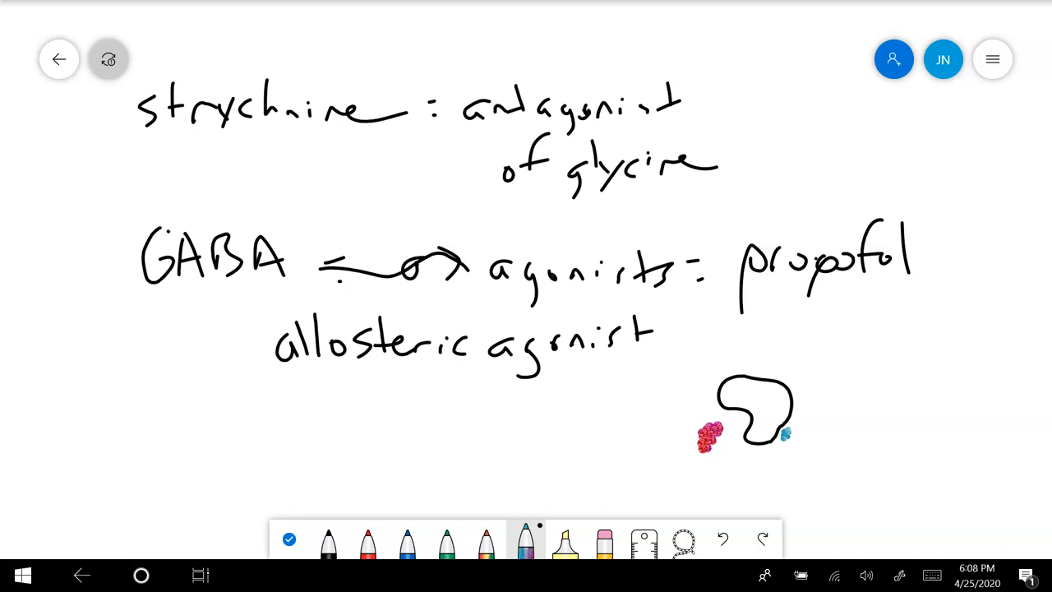
Step: Write 'Ethanol' below the allosteric note and draw an L-shaped line right of the blob
drag(288, 399, 316, 448)
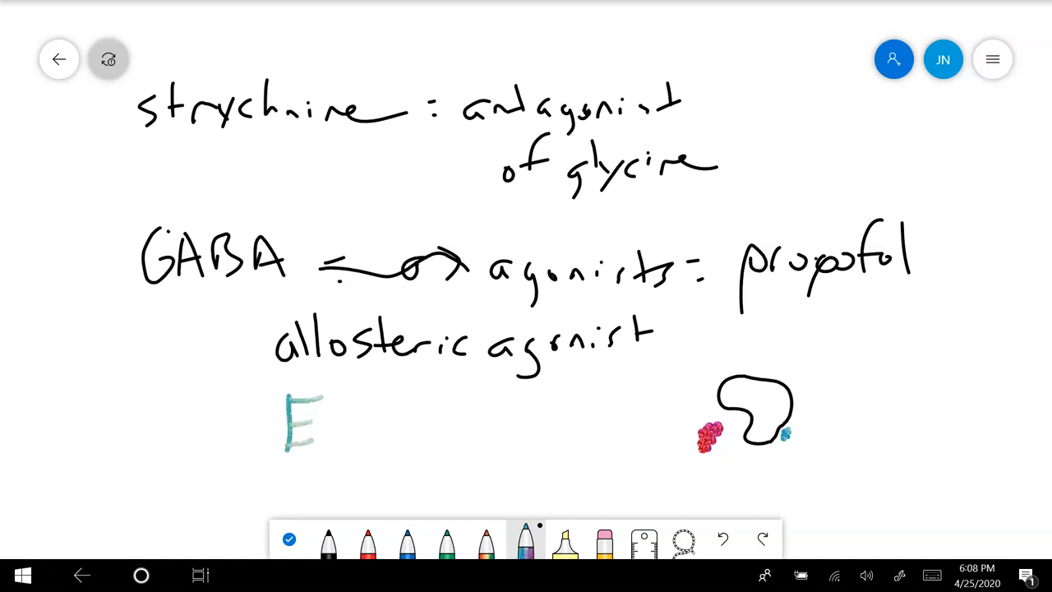
drag(337, 428, 443, 431)
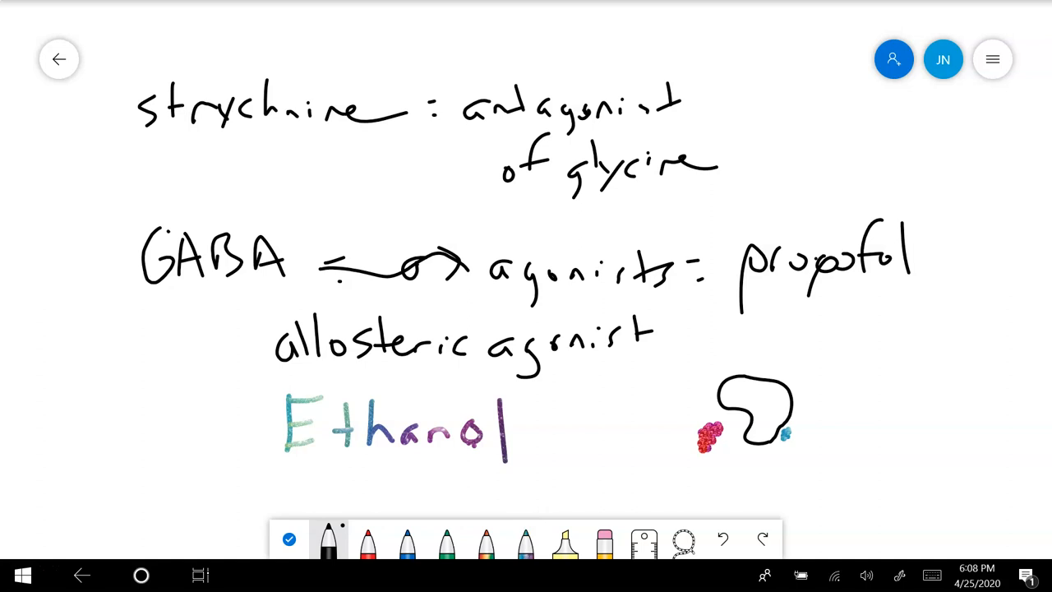
drag(855, 300, 998, 443)
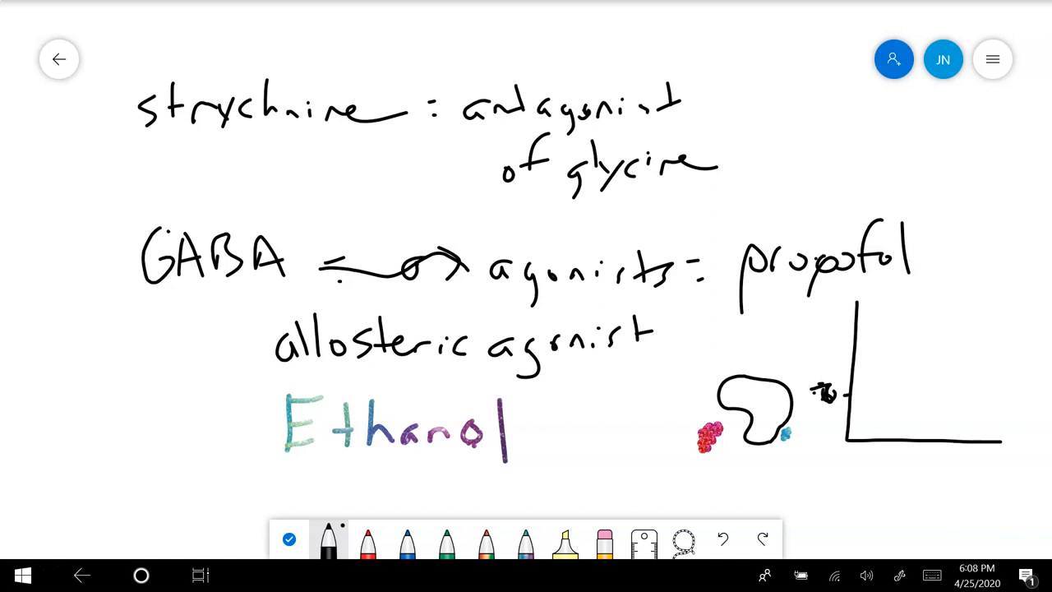
Step: Draw a short curve inside the right angle, then bring up the eraser's Clear canvas option
drag(847, 400, 883, 408)
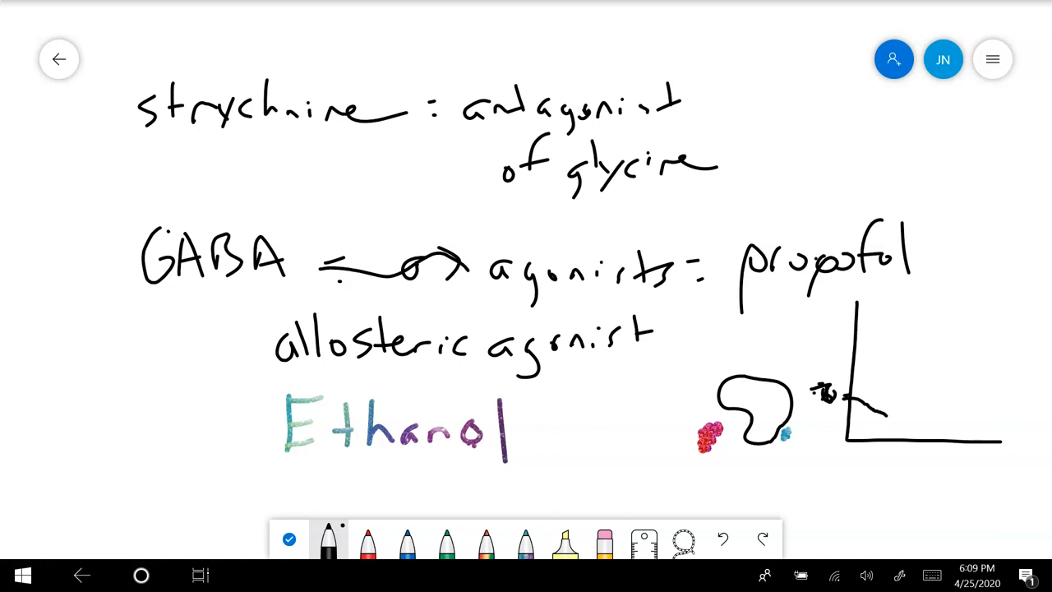
click(604, 540)
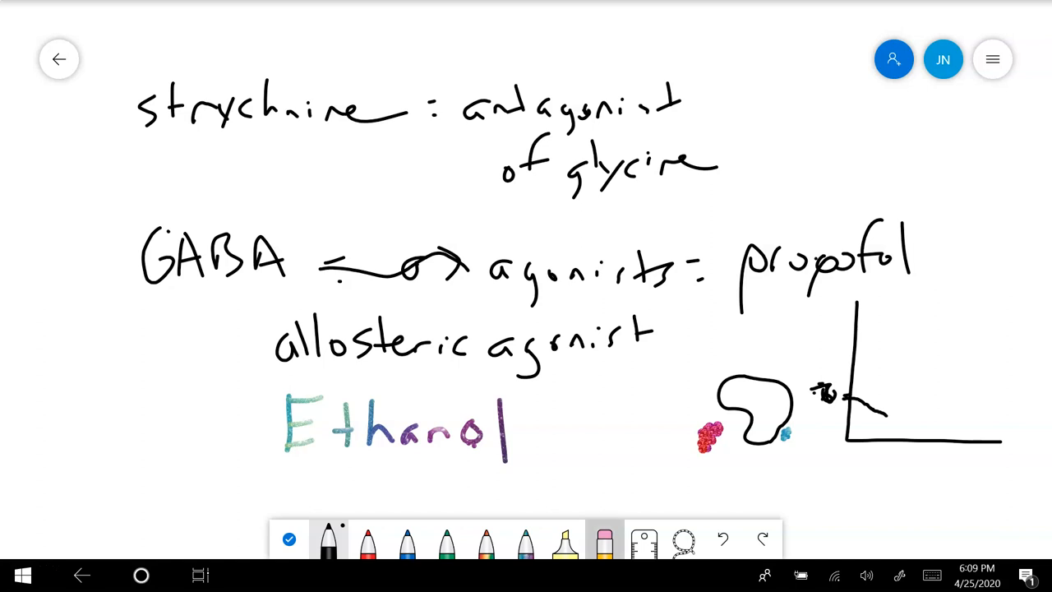
click(604, 540)
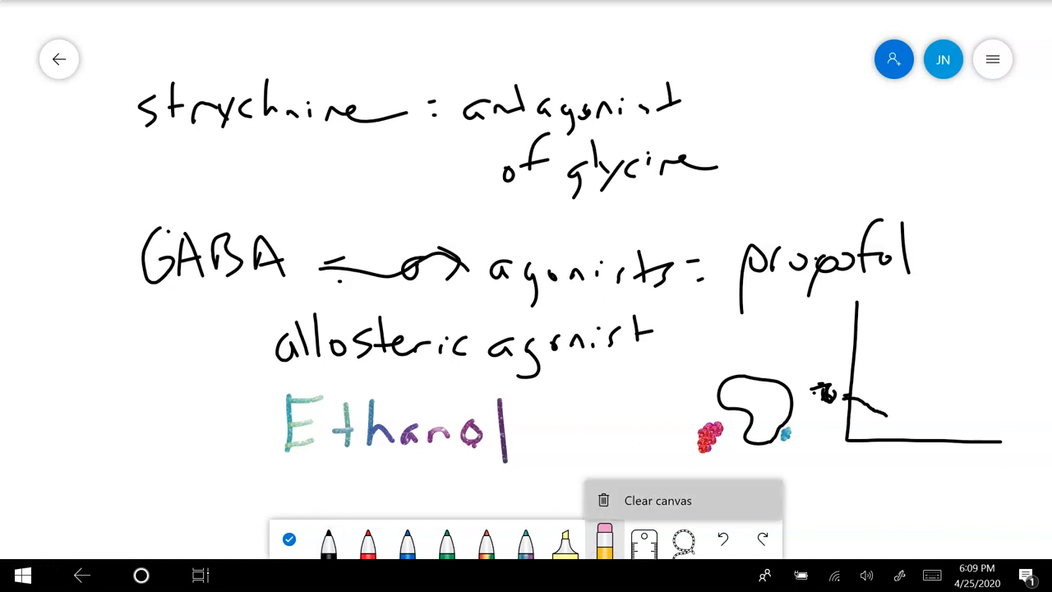
Step: Clear the whole canvas and switch back to the black pen
click(657, 499)
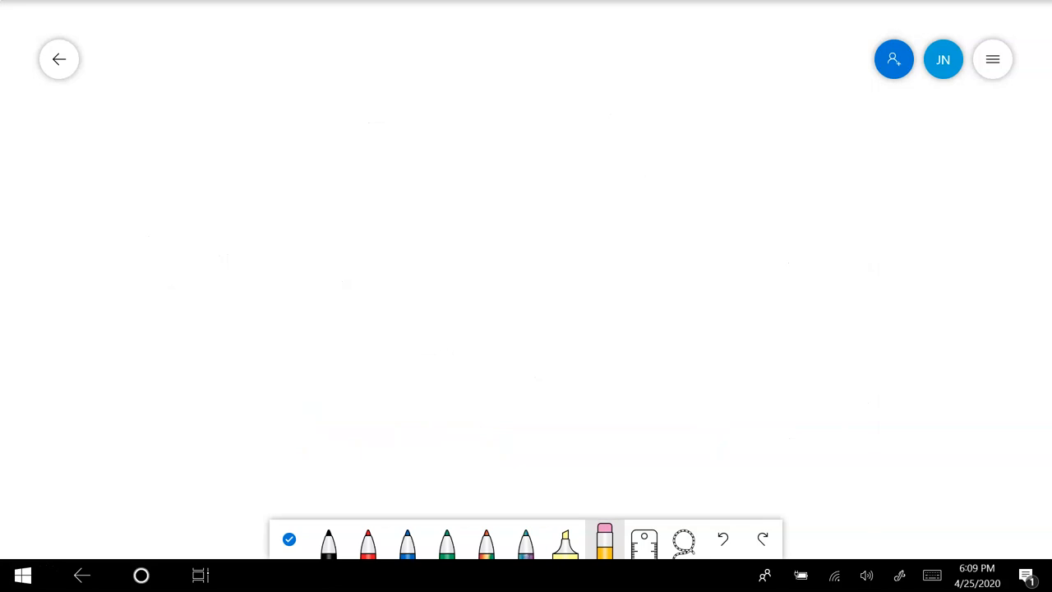
click(328, 542)
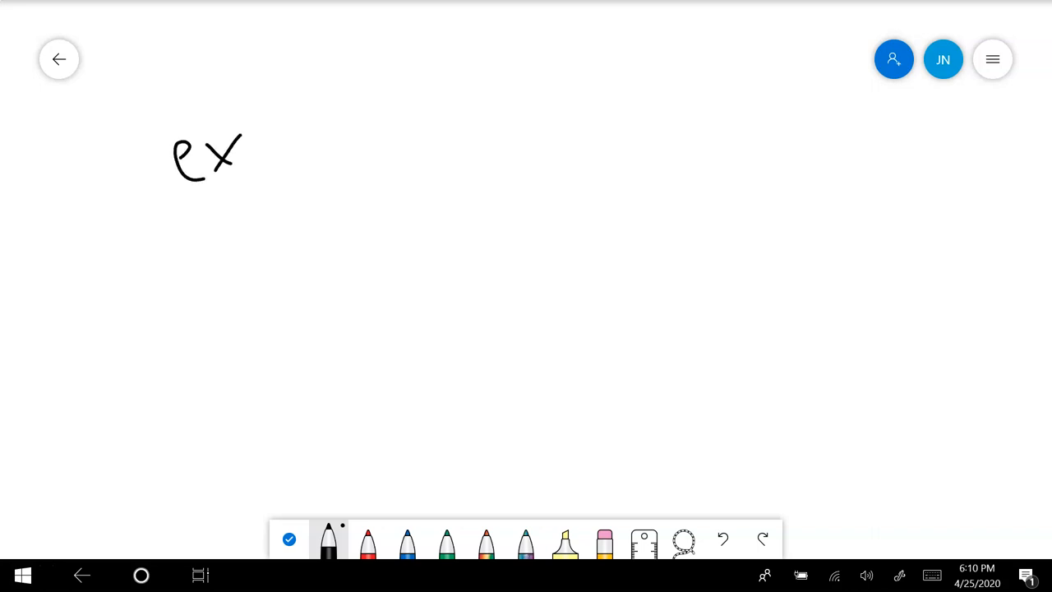
Step: Finish writing 'excitotoxicity', fix the x, and erase all ink from the page
drag(255, 157, 358, 152)
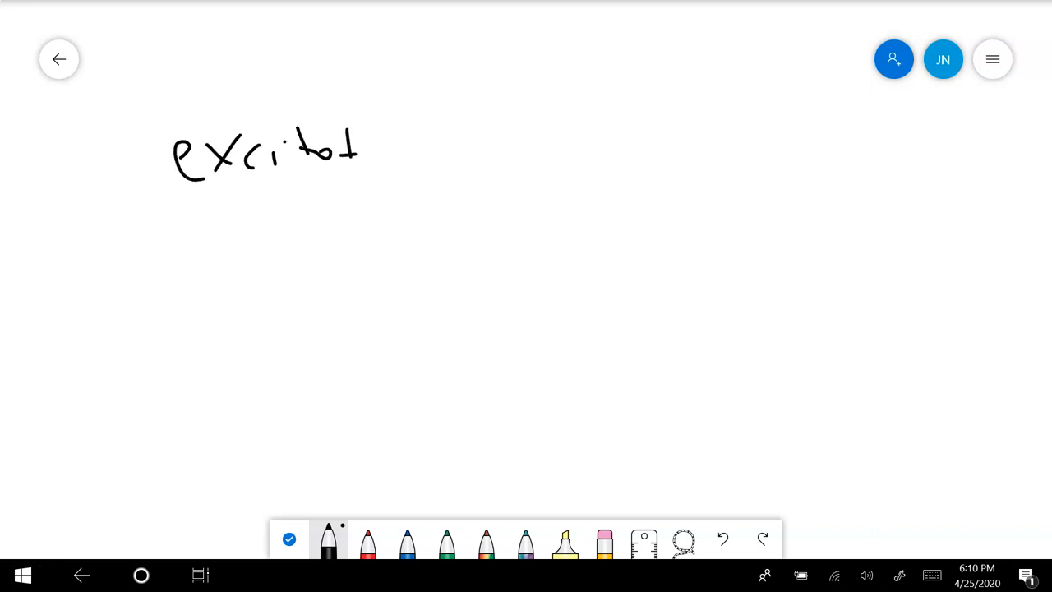
drag(357, 152, 448, 156)
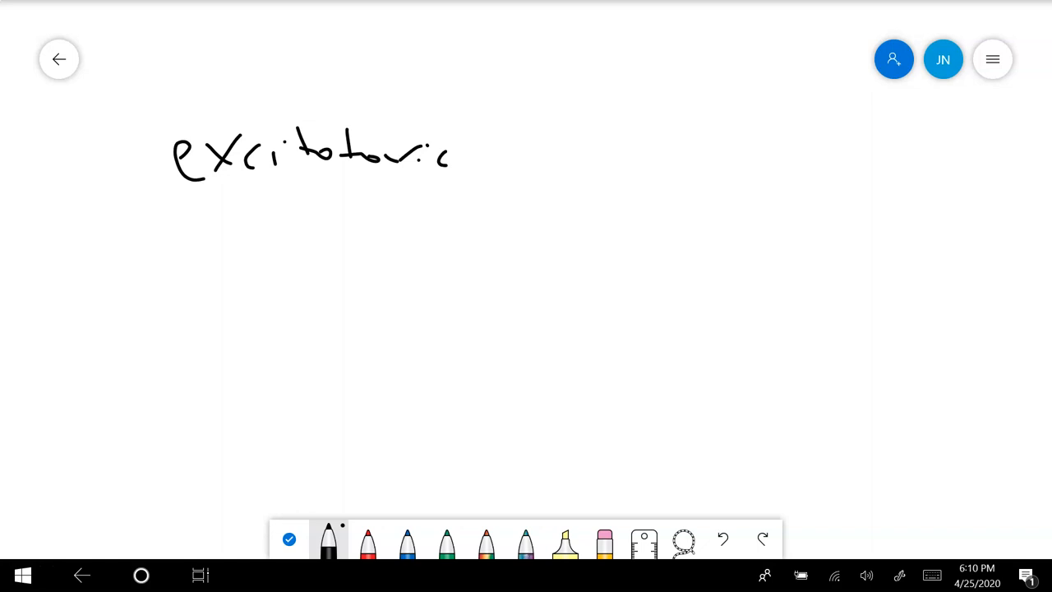
drag(485, 156, 518, 173)
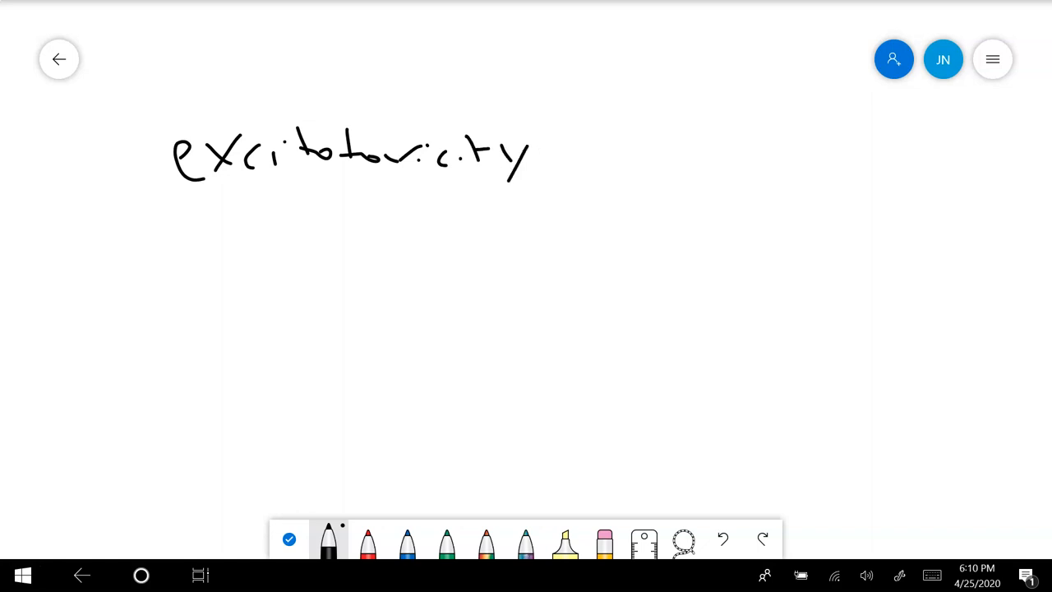
drag(390, 152, 411, 169)
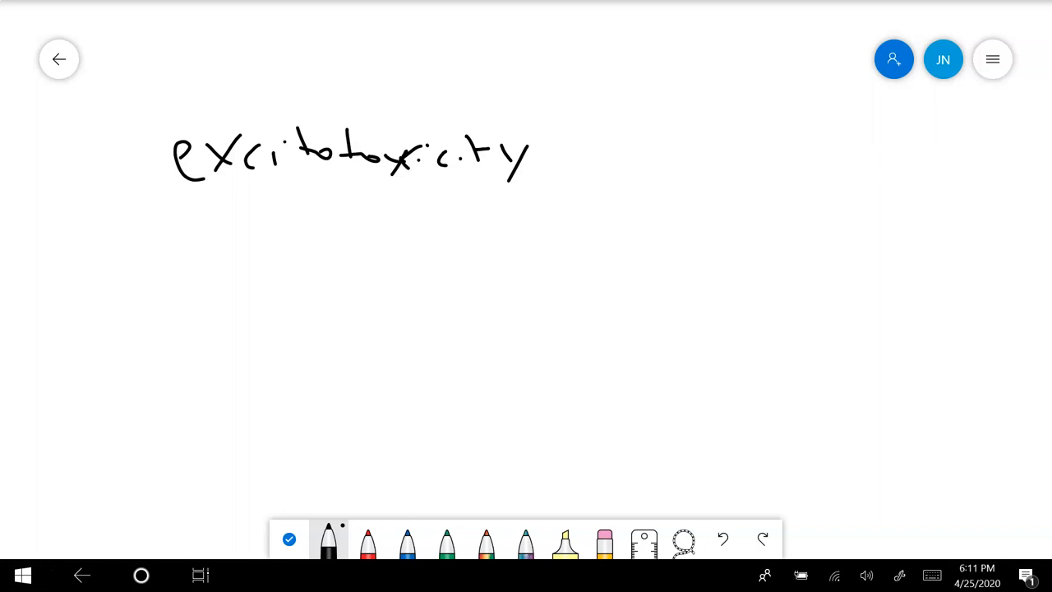
click(604, 540)
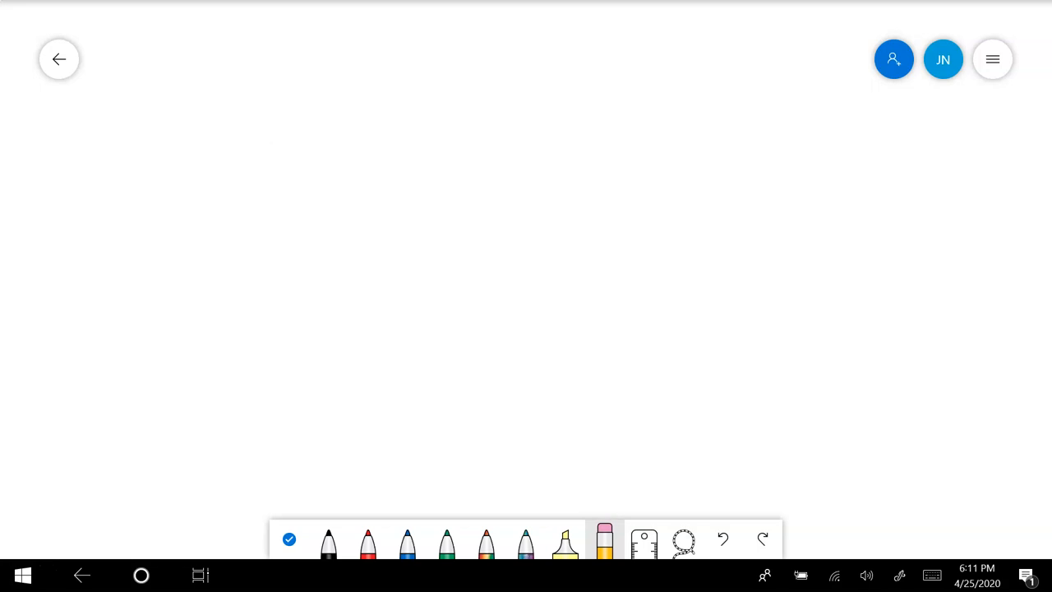
Step: Write the 'Monoamines' heading in black ink
click(328, 540)
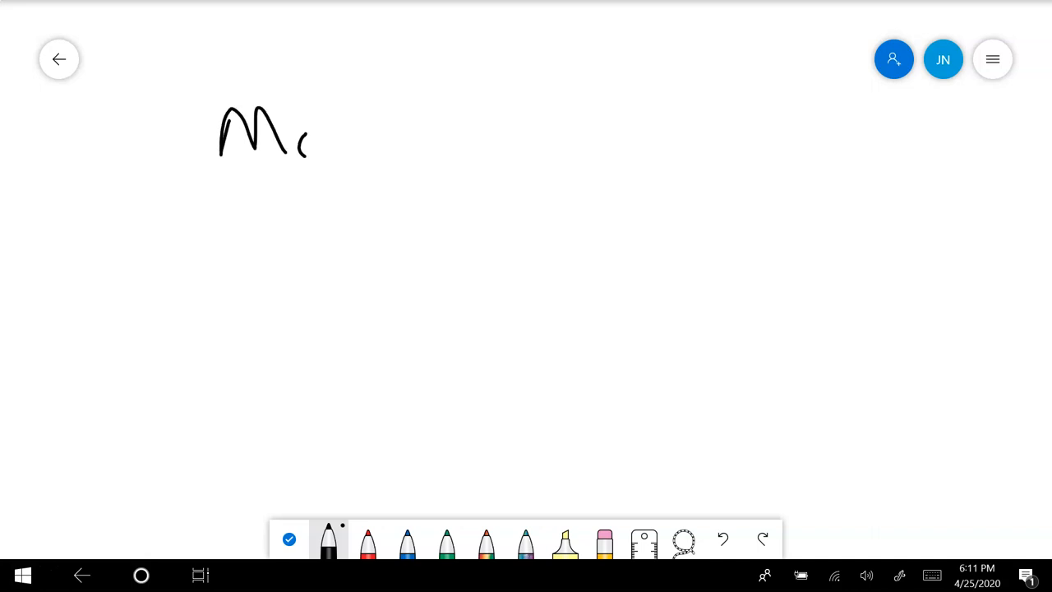
drag(304, 148, 362, 148)
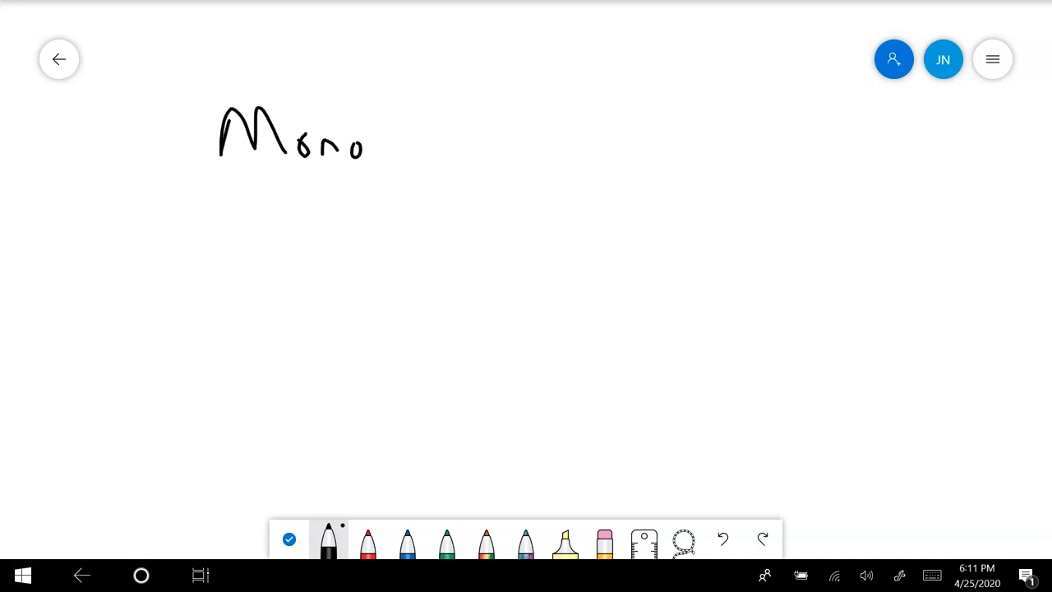
drag(378, 152, 481, 148)
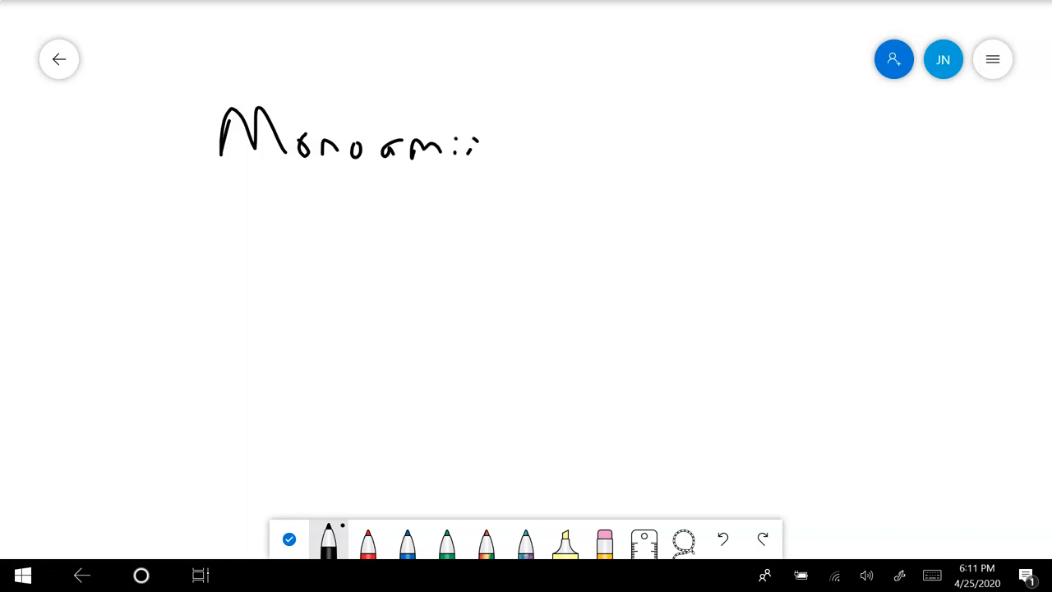
drag(476, 152, 526, 152)
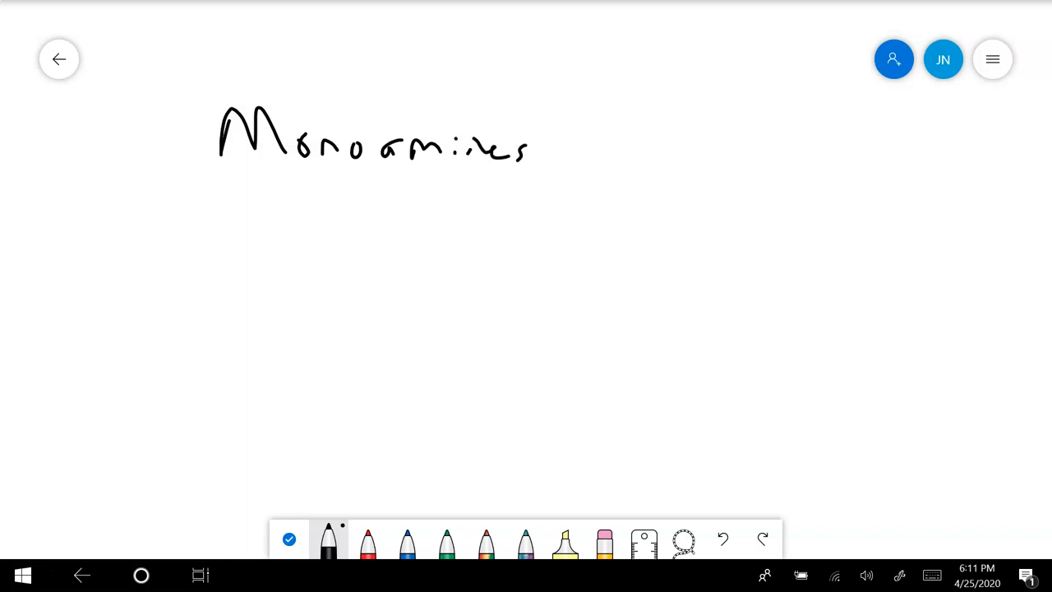
drag(360, 222, 360, 251)
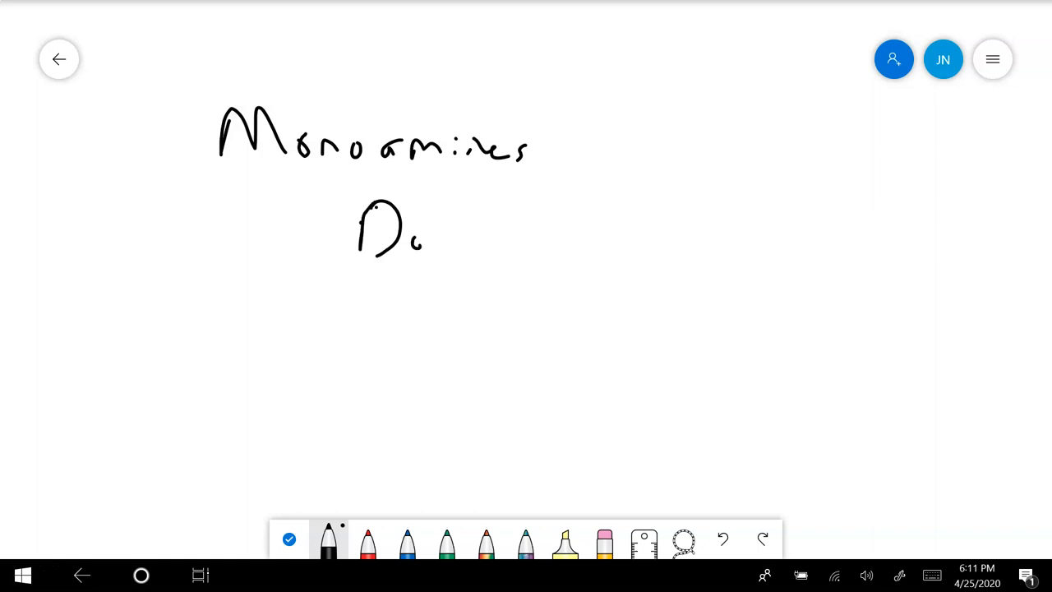
Step: List dopamine, epinephrine, norepinephrine, serotonin and histamine under the heading
drag(411, 239, 509, 238)
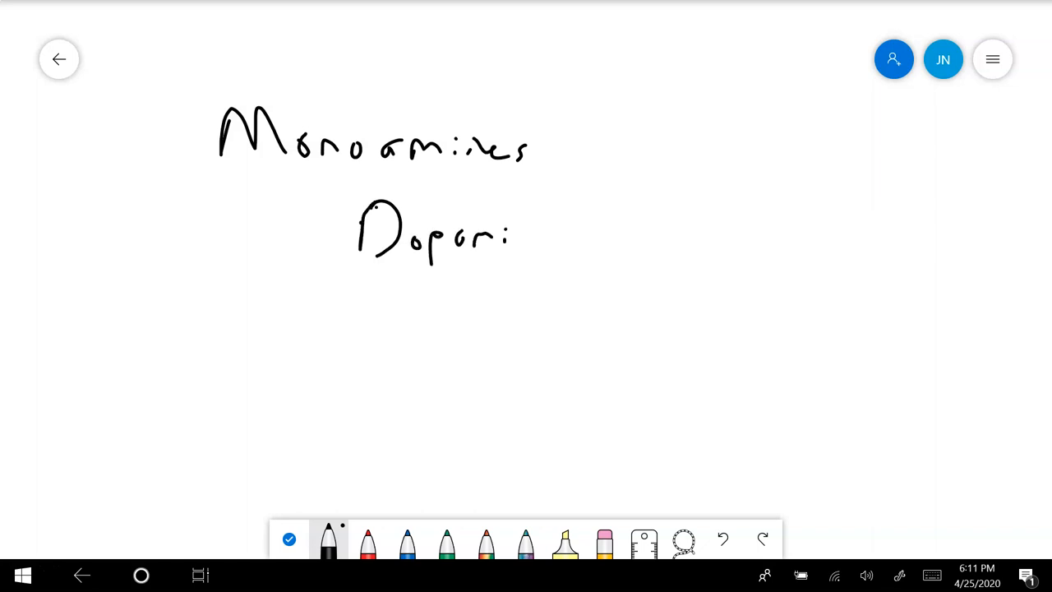
drag(493, 238, 563, 235)
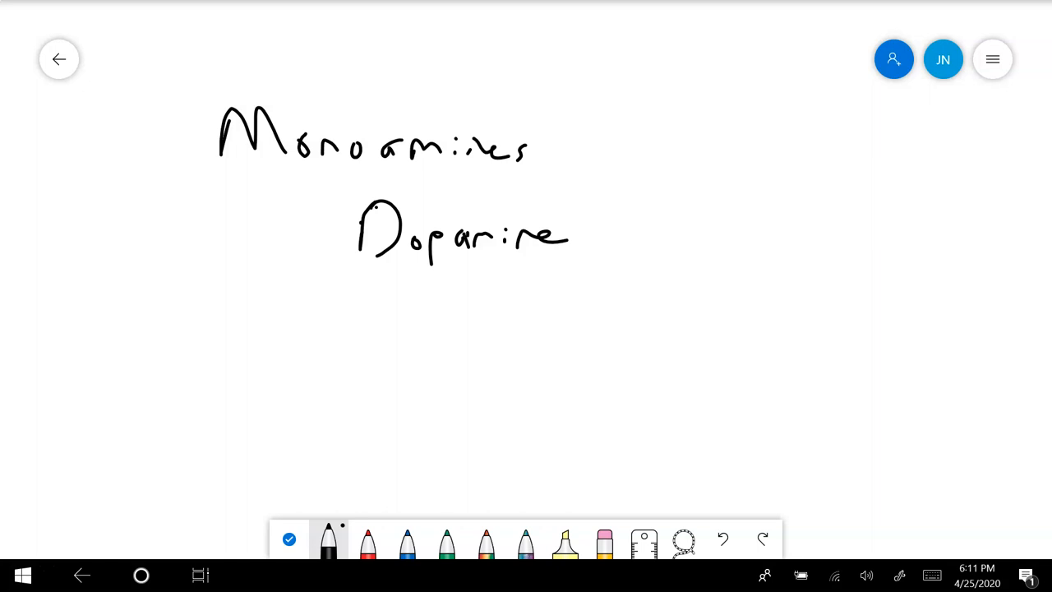
drag(373, 300, 473, 300)
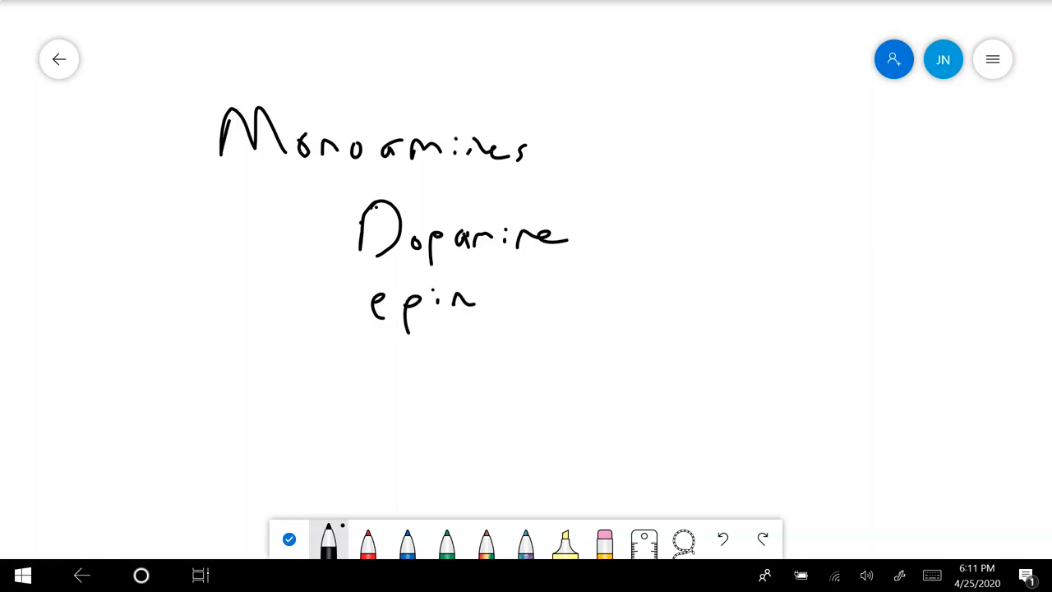
drag(473, 300, 588, 300)
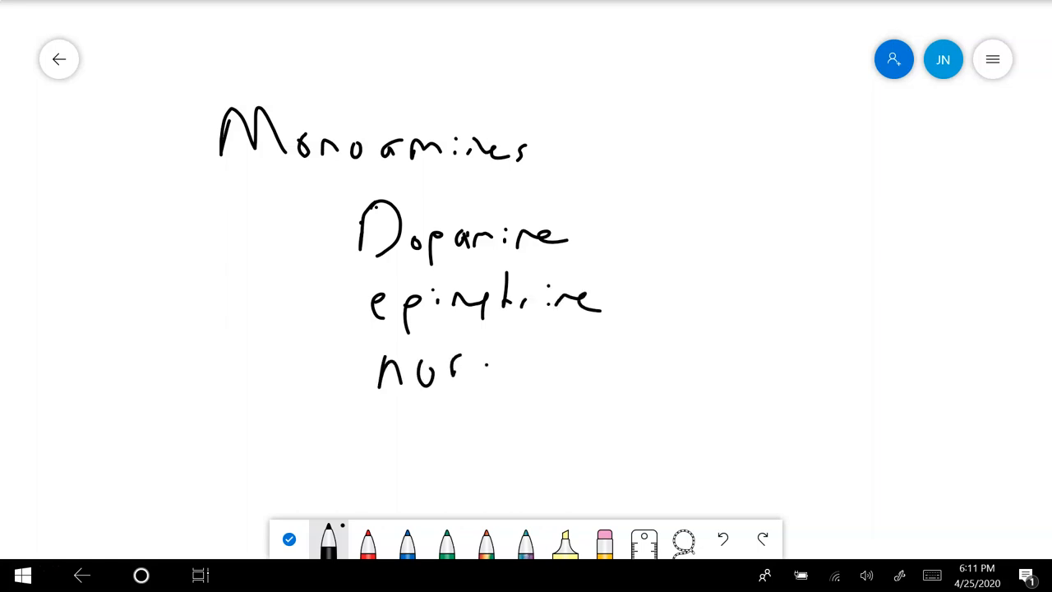
drag(493, 374, 604, 374)
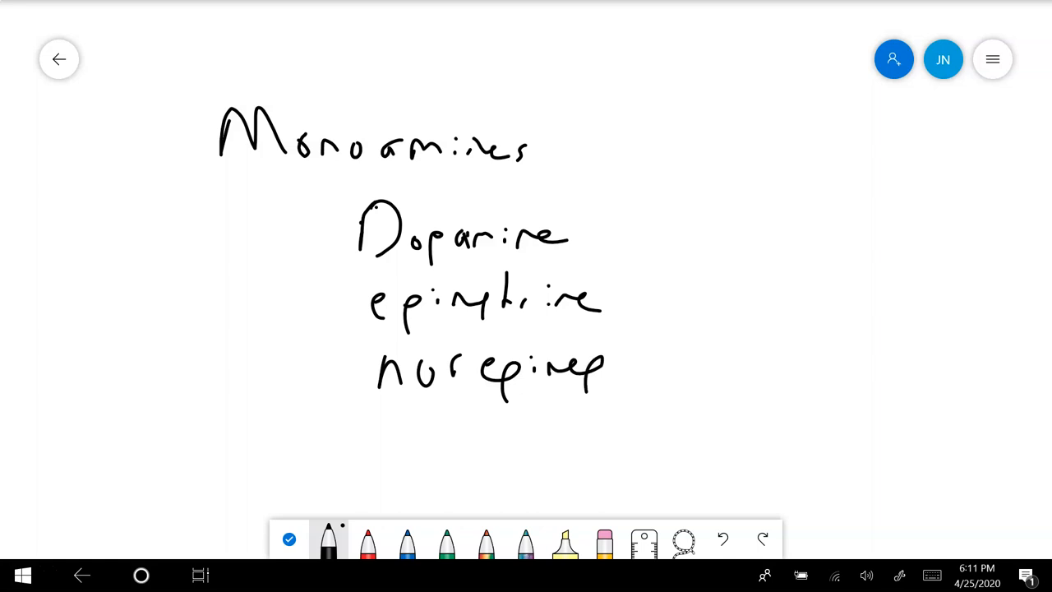
drag(600, 365, 702, 370)
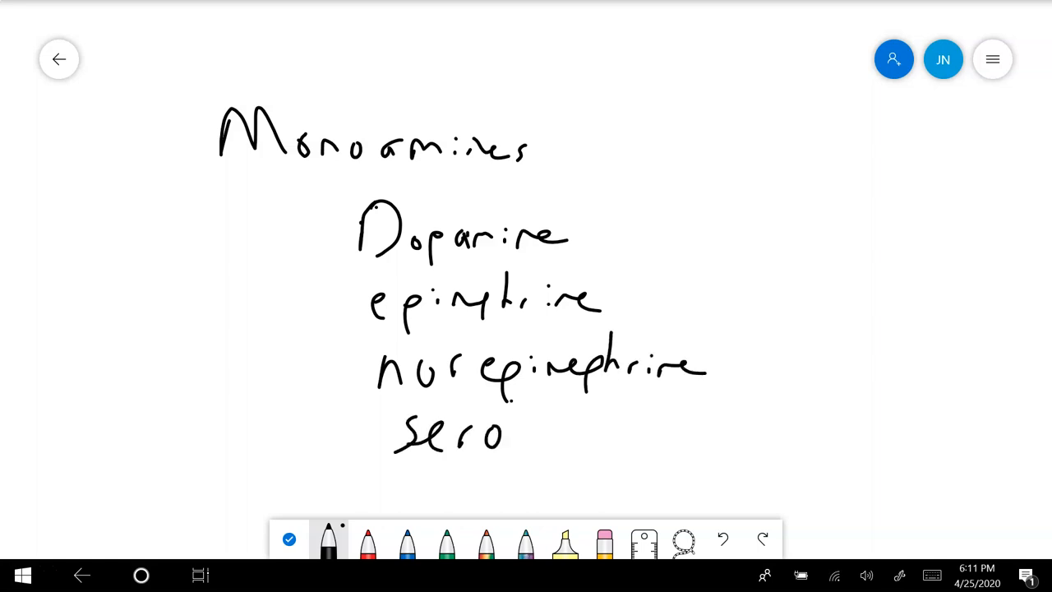
drag(510, 431, 588, 444)
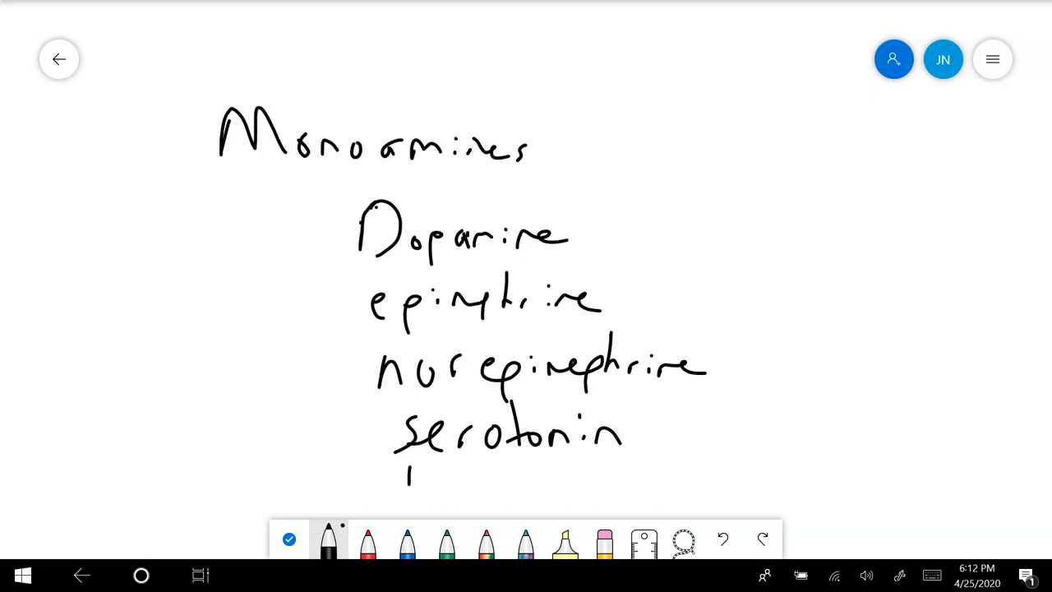
drag(403, 476, 517, 485)
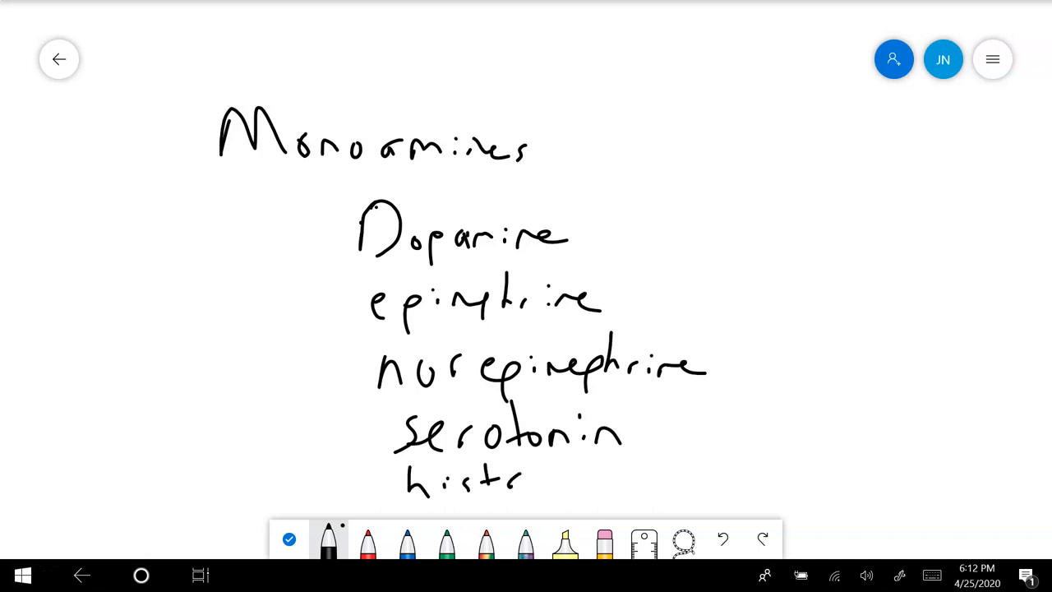
drag(510, 481, 632, 481)
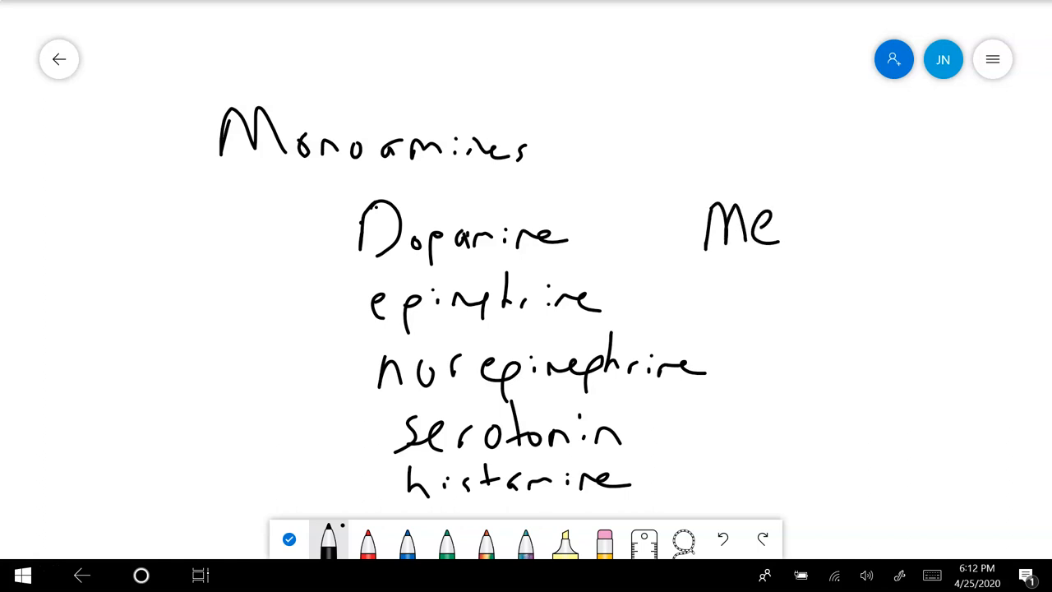
Step: Write 'Metabotropic' and '2nd messenger' beside the list, then clear all ink
drag(769, 238, 875, 214)
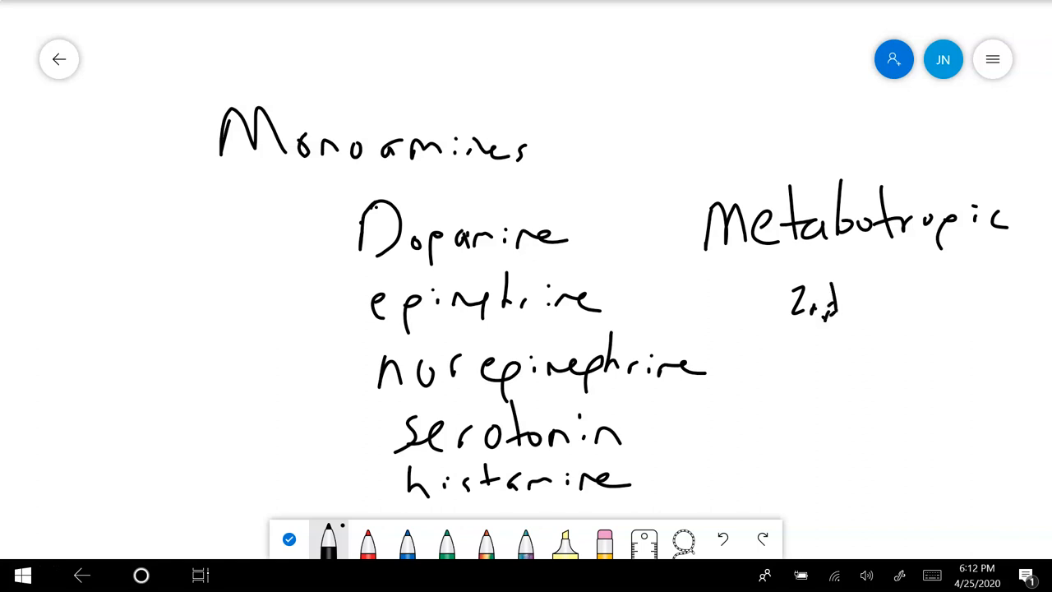
drag(846, 305, 921, 308)
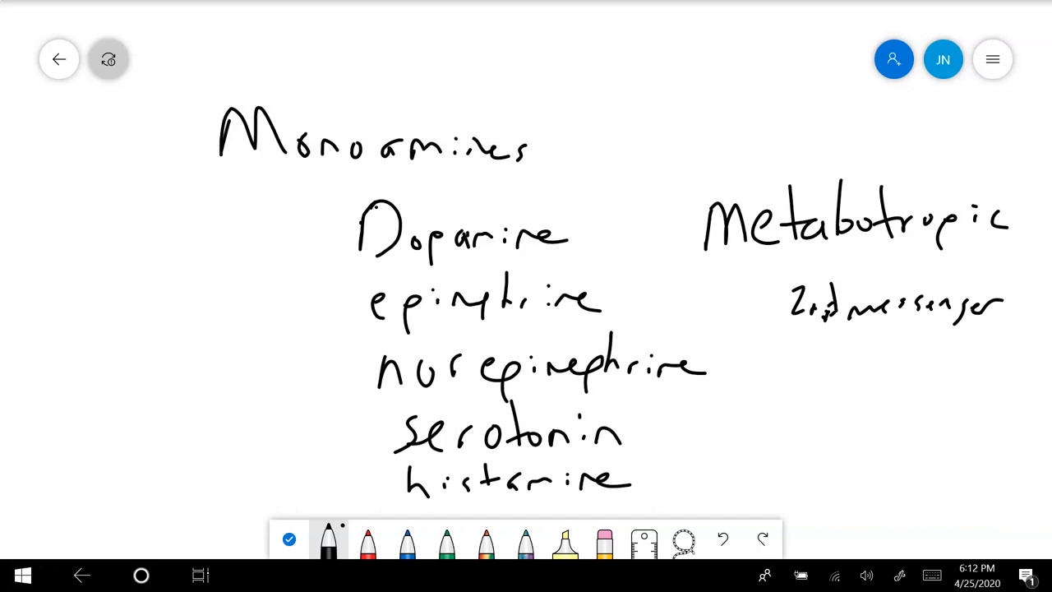
click(750, 374)
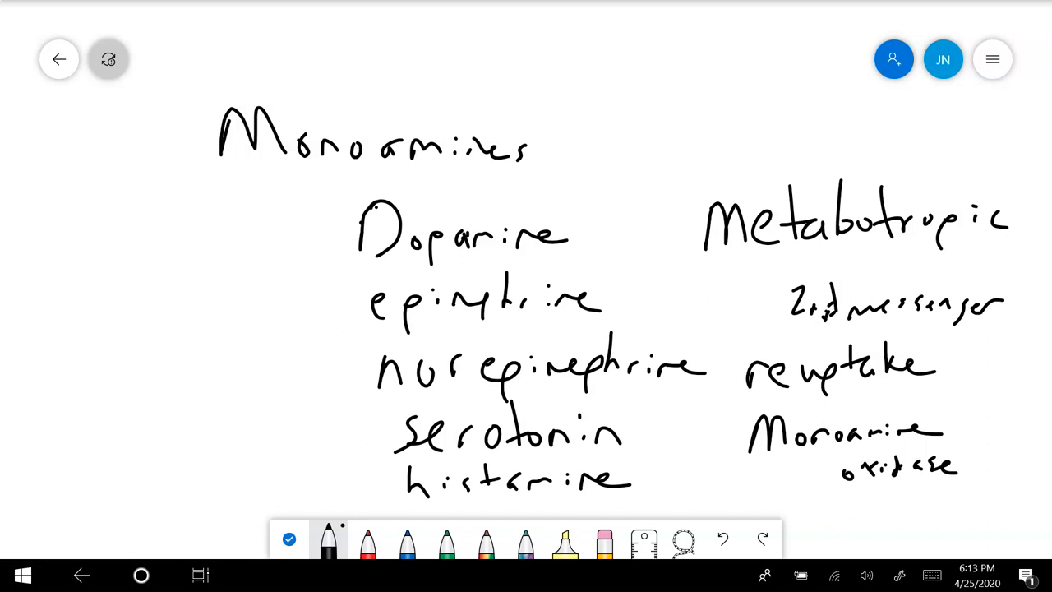
click(604, 540)
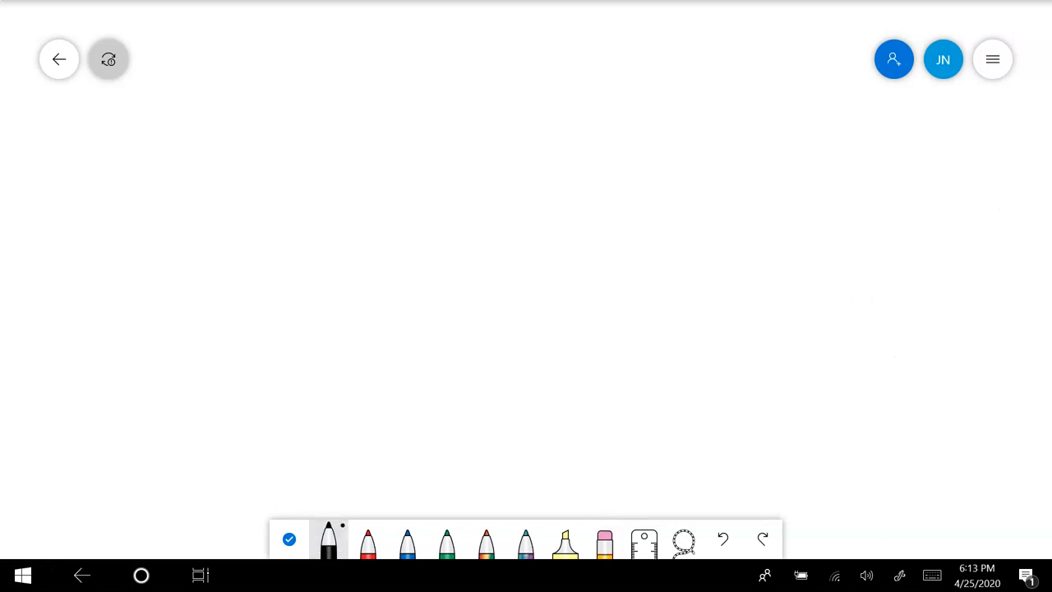
Step: Sketch a synapse near the top of the blank page
drag(415, 87, 485, 187)
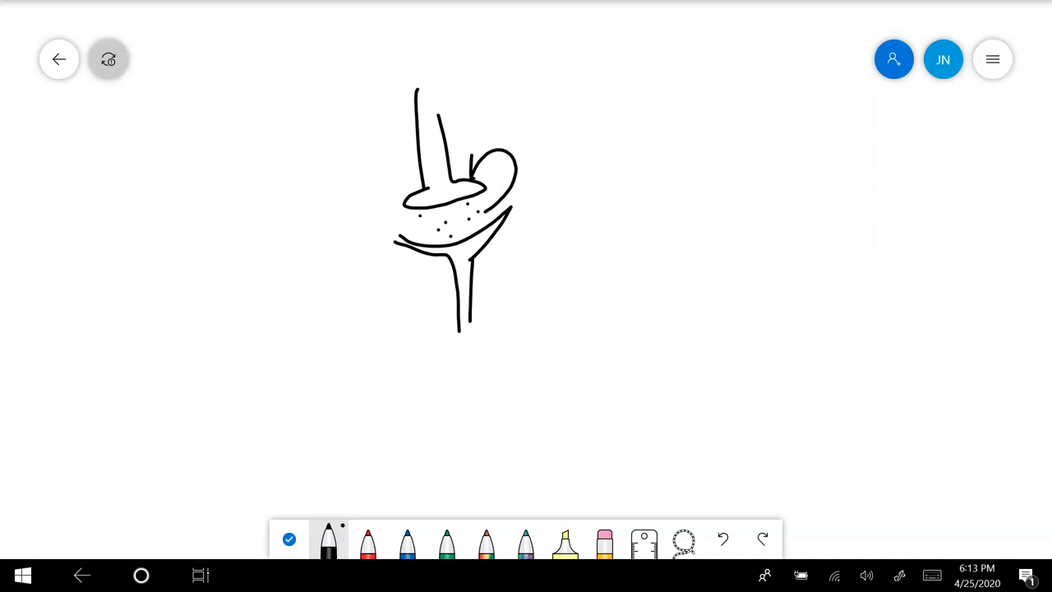
drag(473, 181, 493, 164)
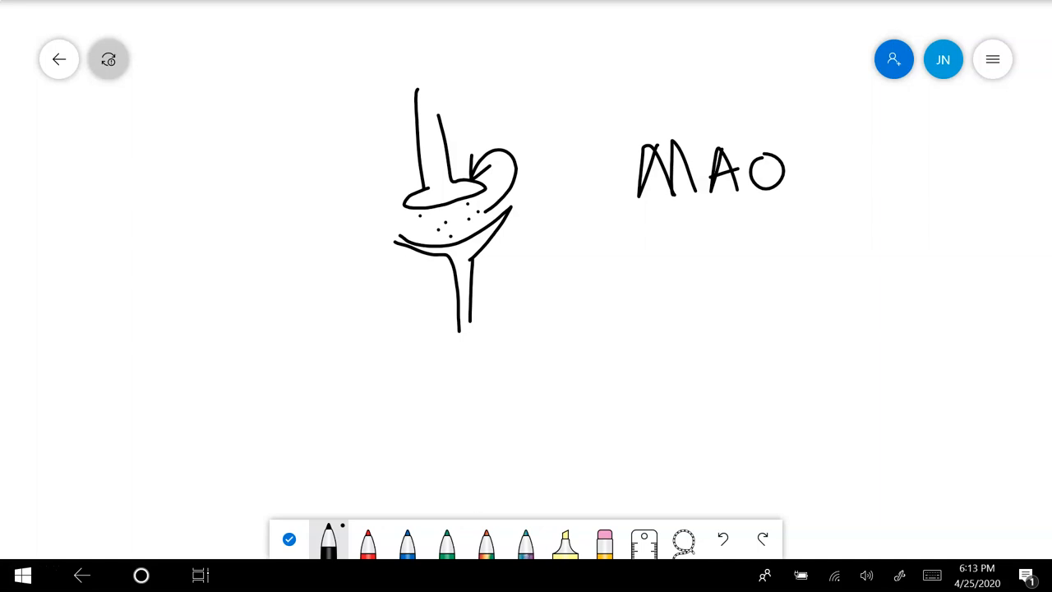
Step: Write MAOI, cross out MAO, underline MAOI, and write SSRI at the far left
click(108, 58)
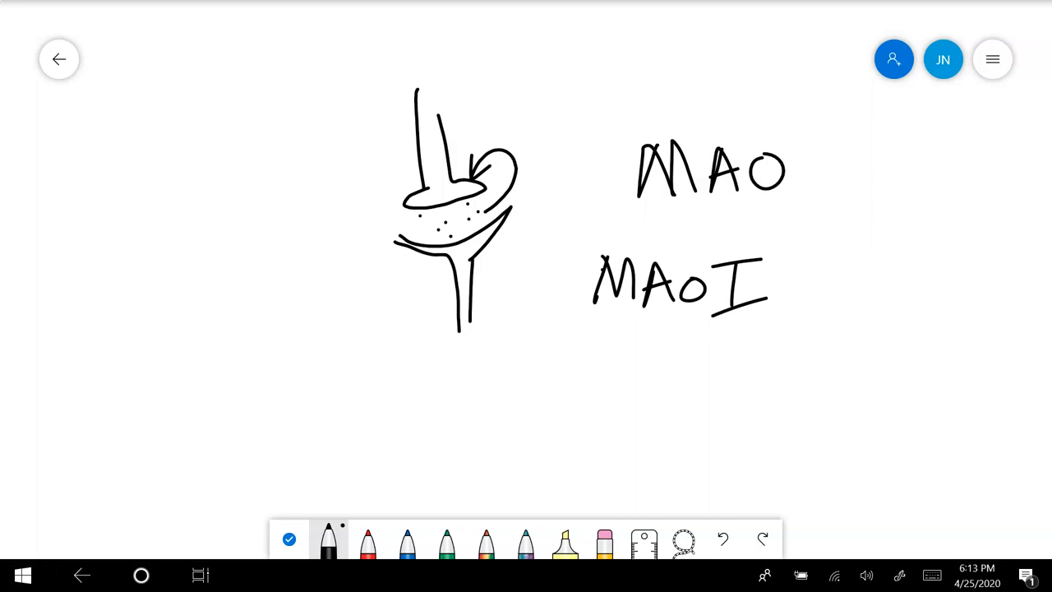
drag(674, 148, 768, 196)
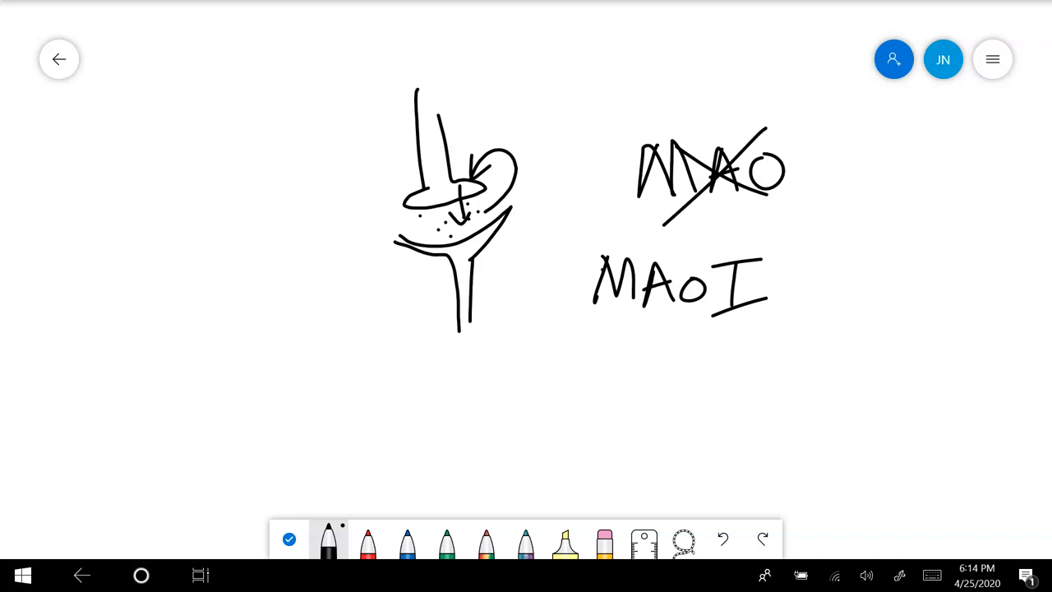
drag(583, 319, 670, 313)
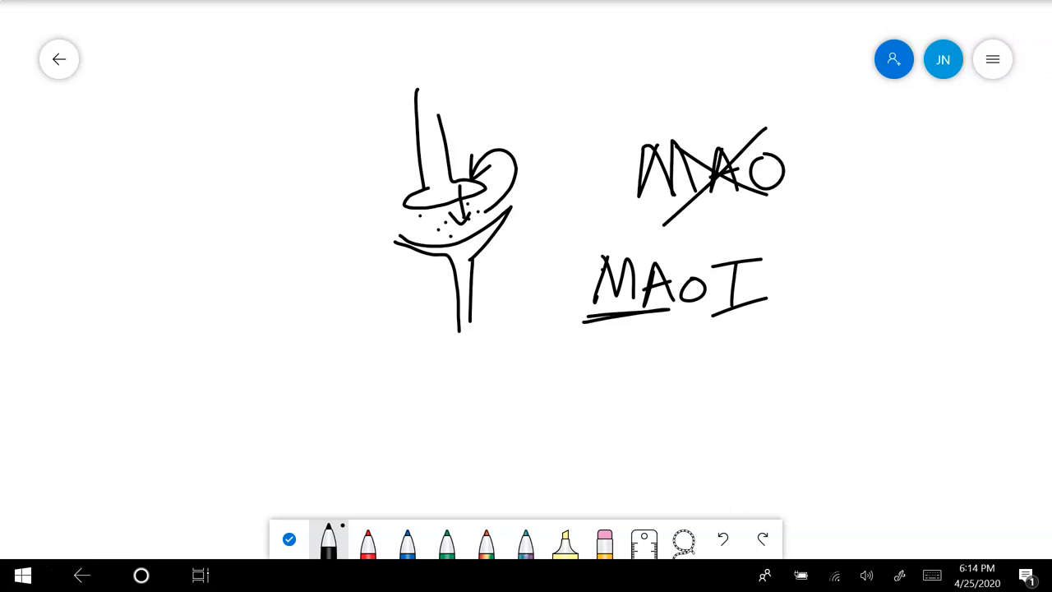
drag(70, 172, 128, 222)
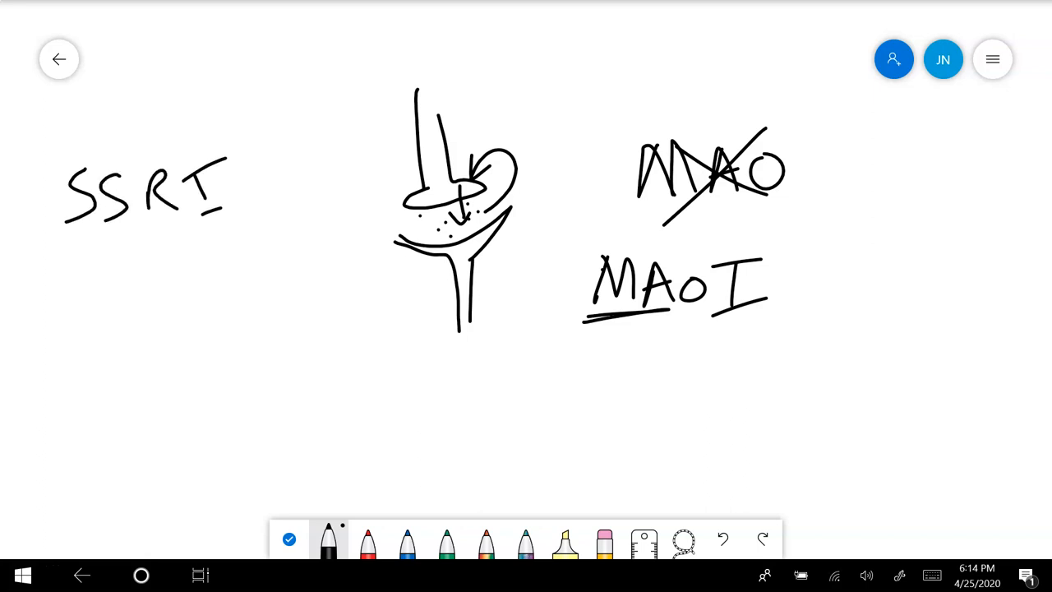
Step: Spell 'selective' downward beneath SSRI
drag(78, 246, 88, 259)
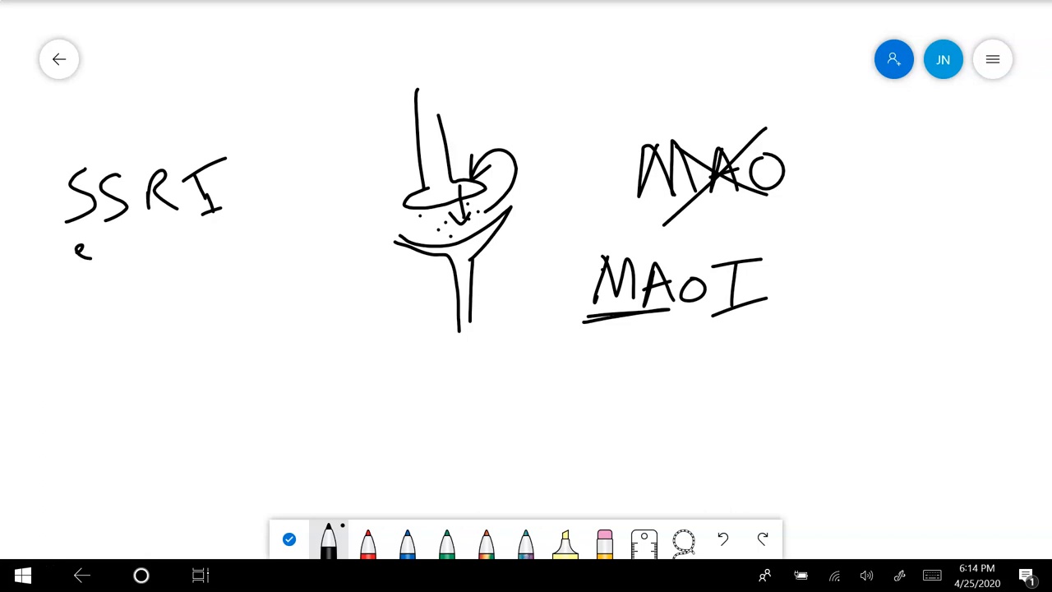
drag(82, 279, 86, 337)
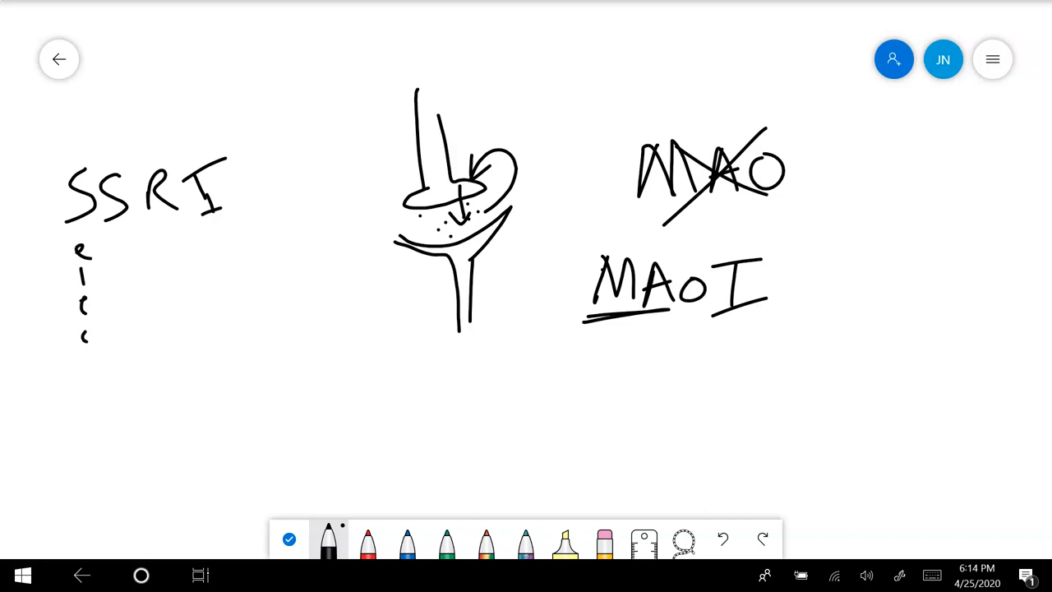
drag(91, 362, 98, 452)
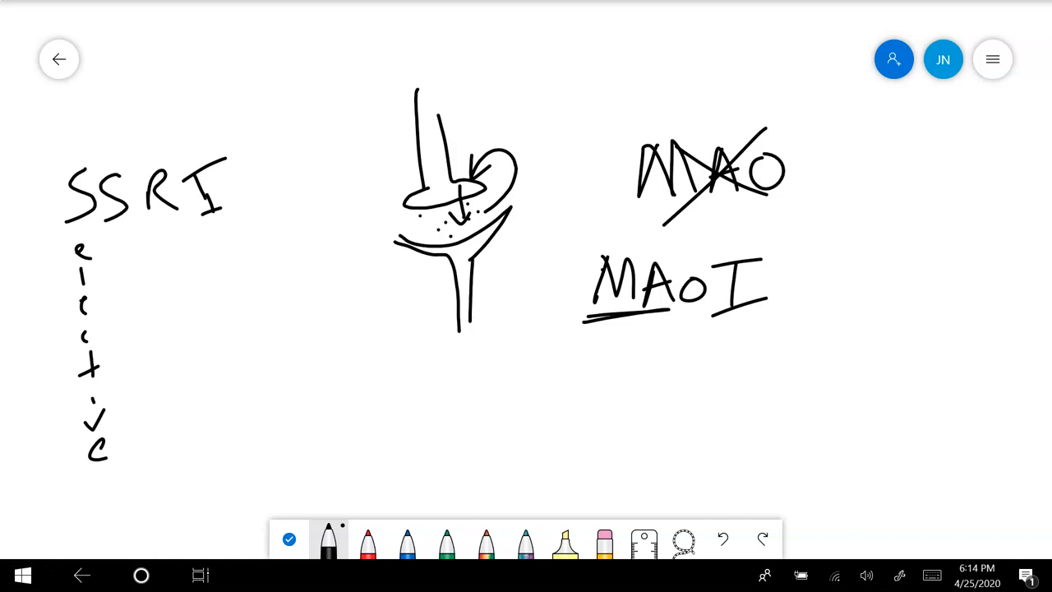
Step: Add a stroke across the sketch's top curve, then clear all ink from the board
drag(493, 168, 538, 147)
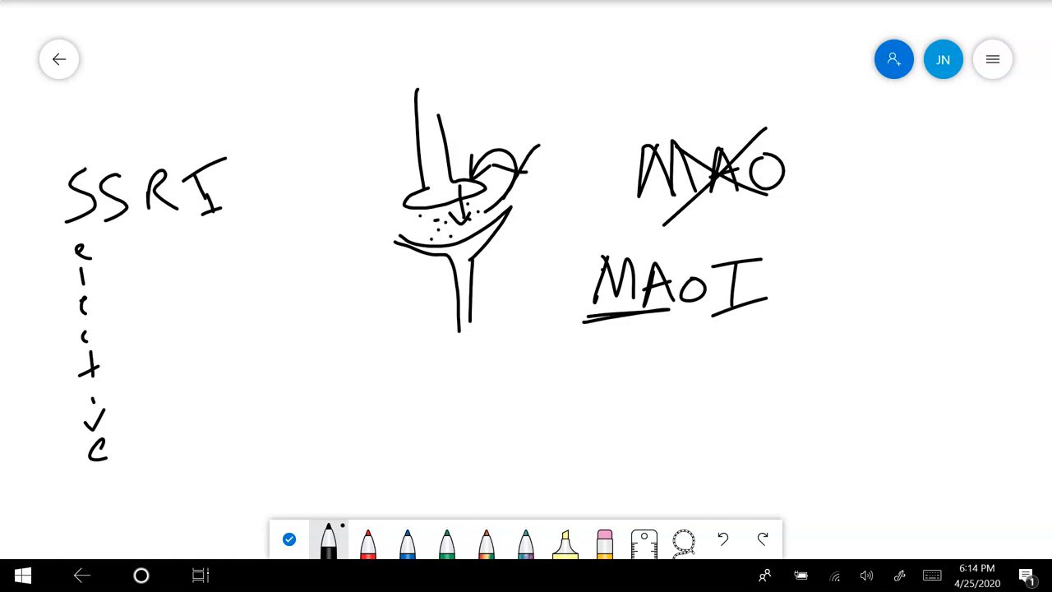
click(604, 540)
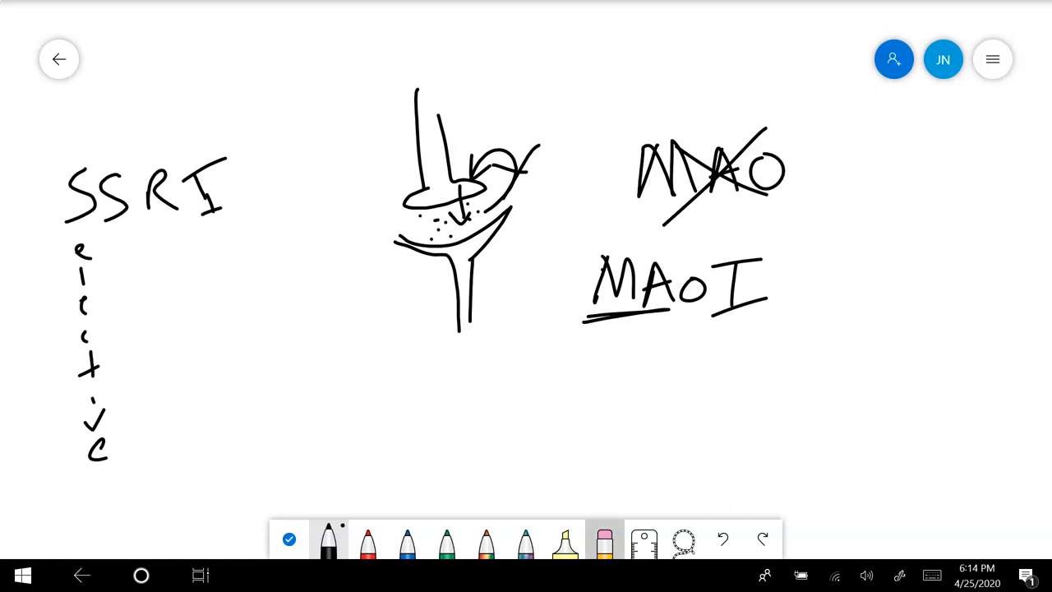
click(604, 541)
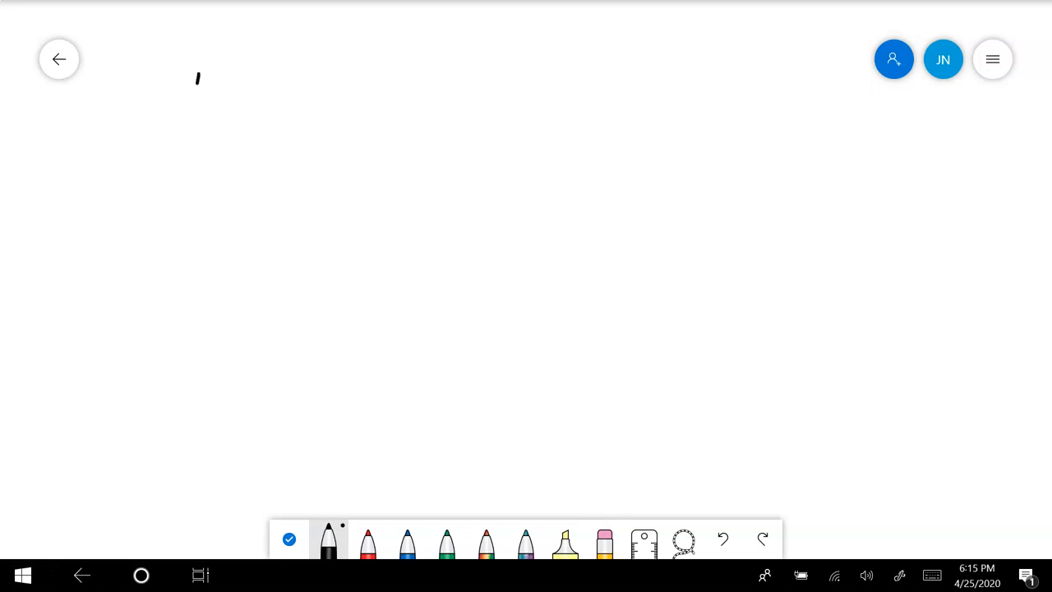
Step: Write the 'Neuropeptides' heading with 'endorphins' as the first entry beneath it
drag(198, 78, 287, 123)
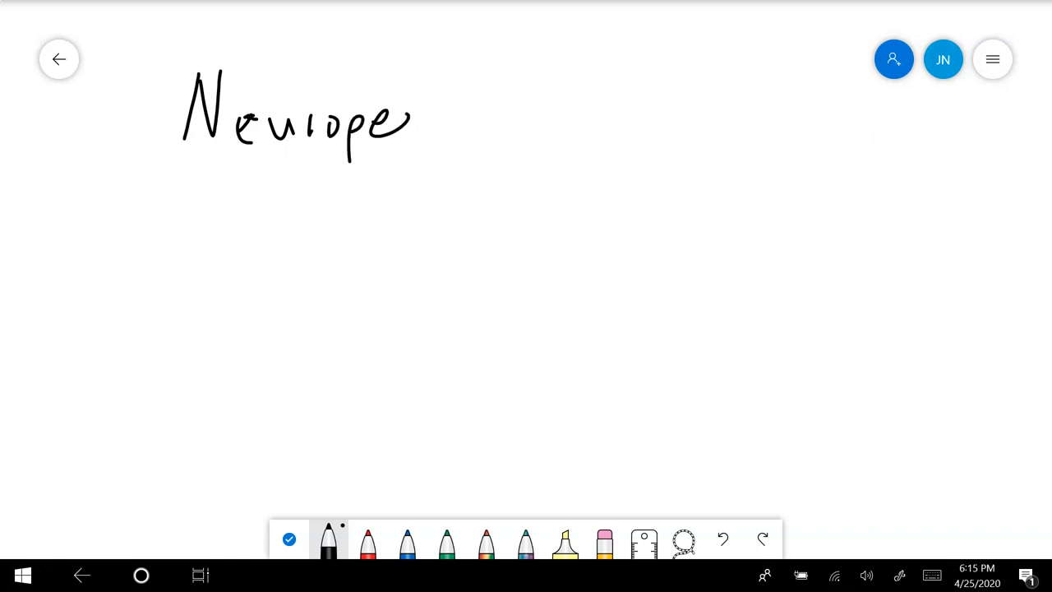
drag(403, 123, 485, 107)
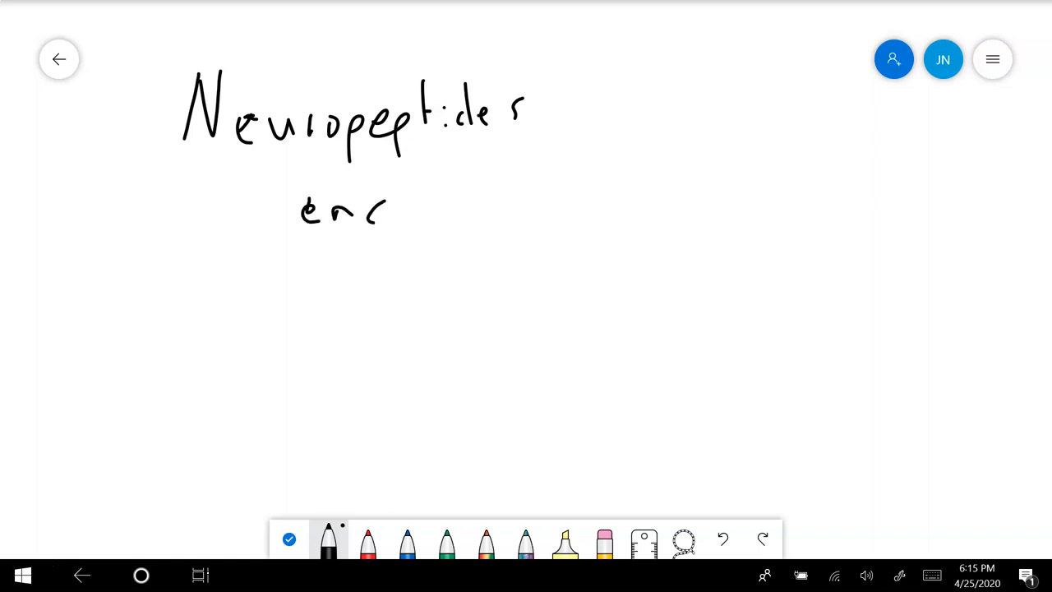
drag(387, 205, 494, 206)
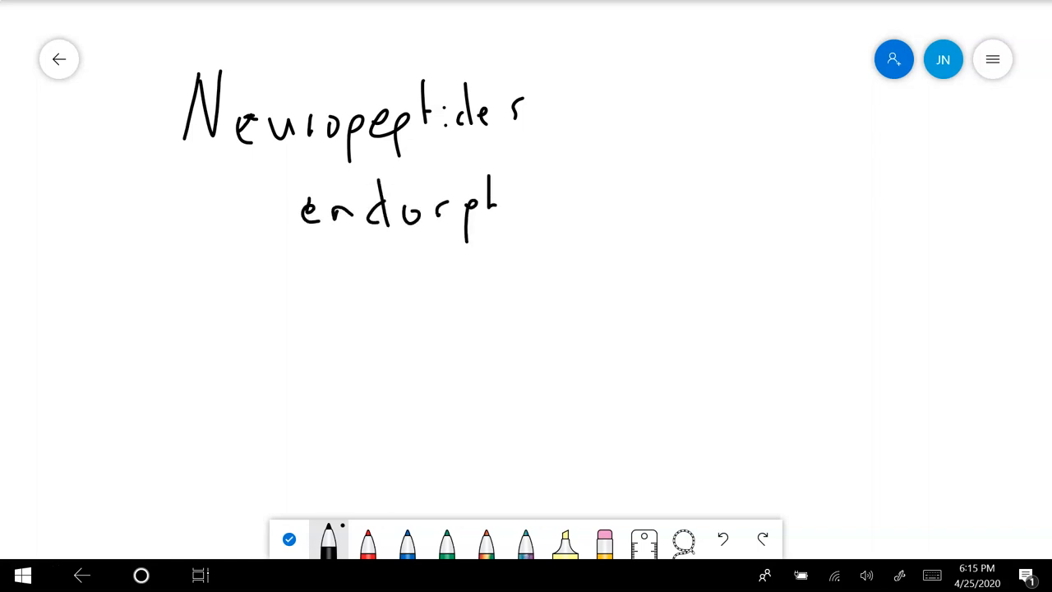
drag(502, 205, 576, 206)
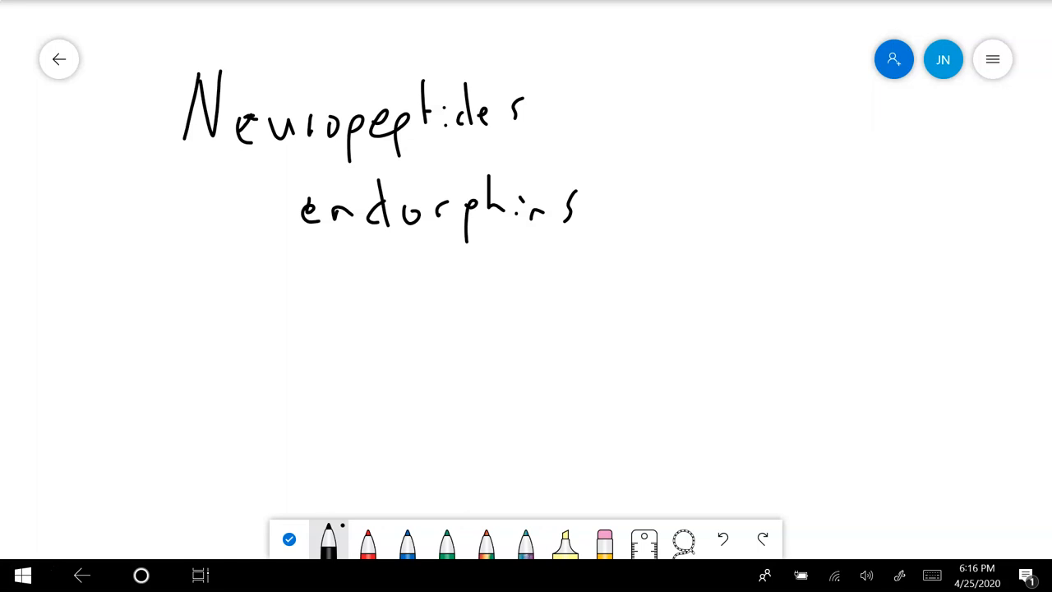
Step: Add 'Substance P' and 'orexin' as the next entries below endorphins
drag(316, 263, 310, 300)
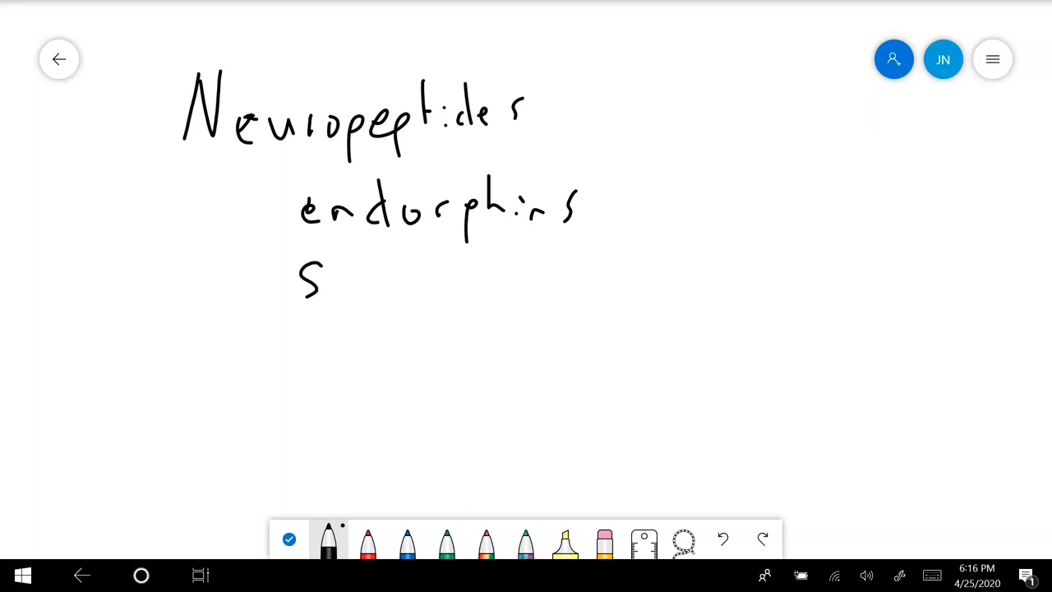
drag(328, 280, 448, 271)
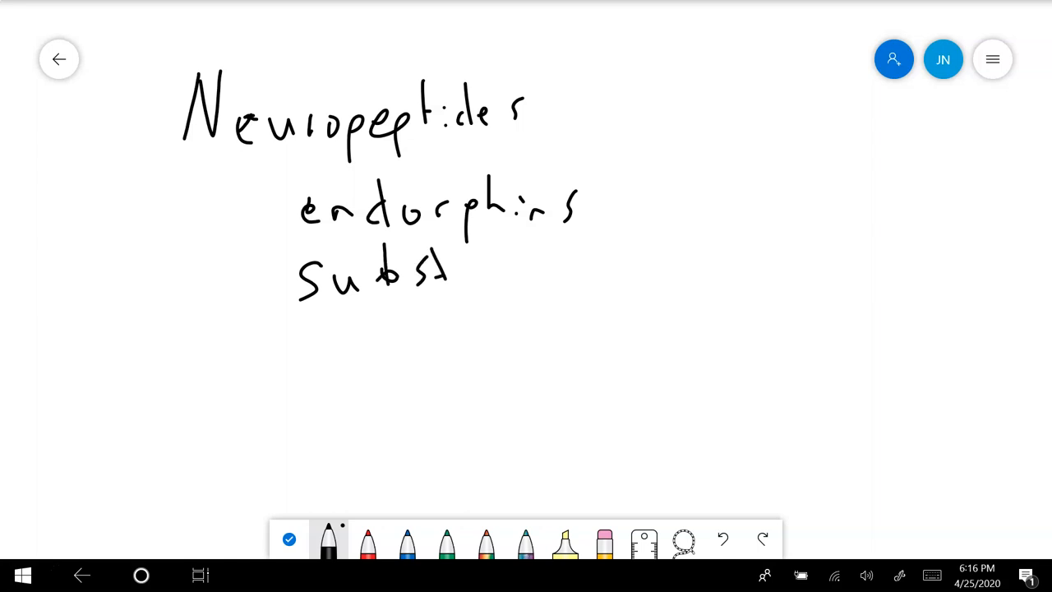
drag(452, 271, 612, 255)
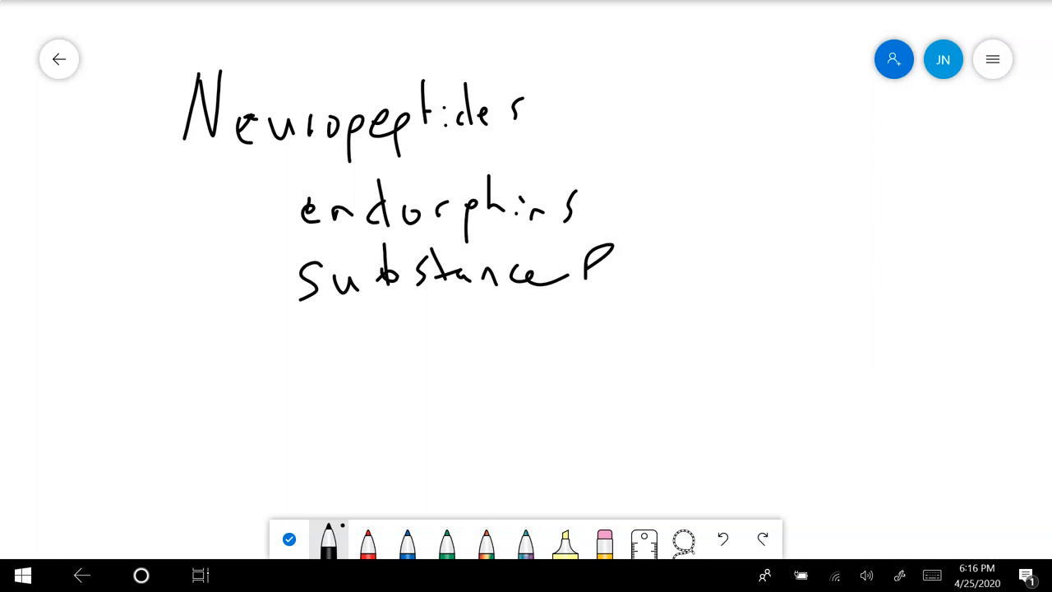
click(322, 331)
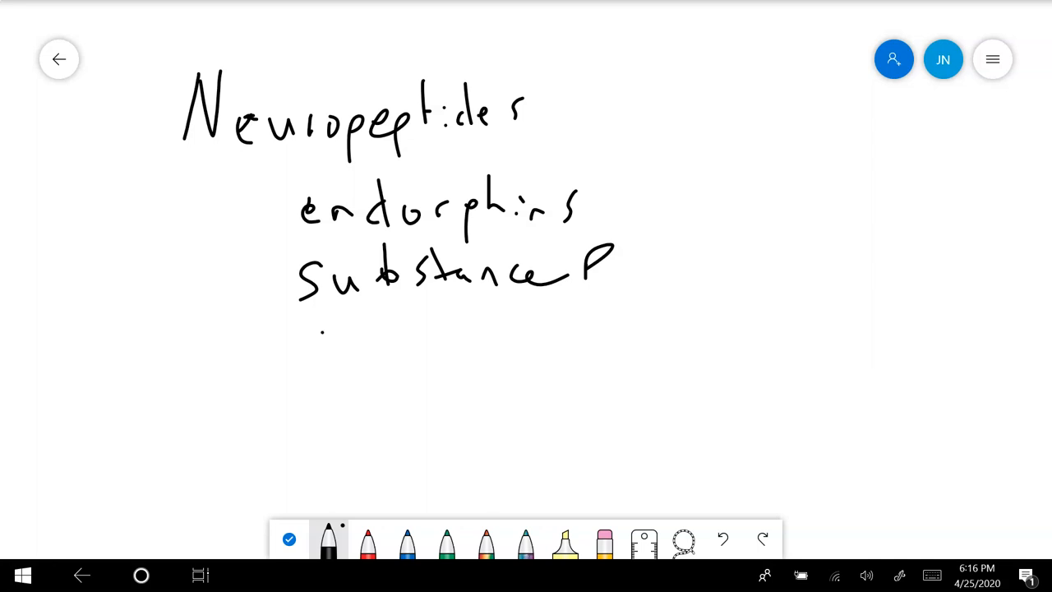
drag(304, 353, 460, 354)
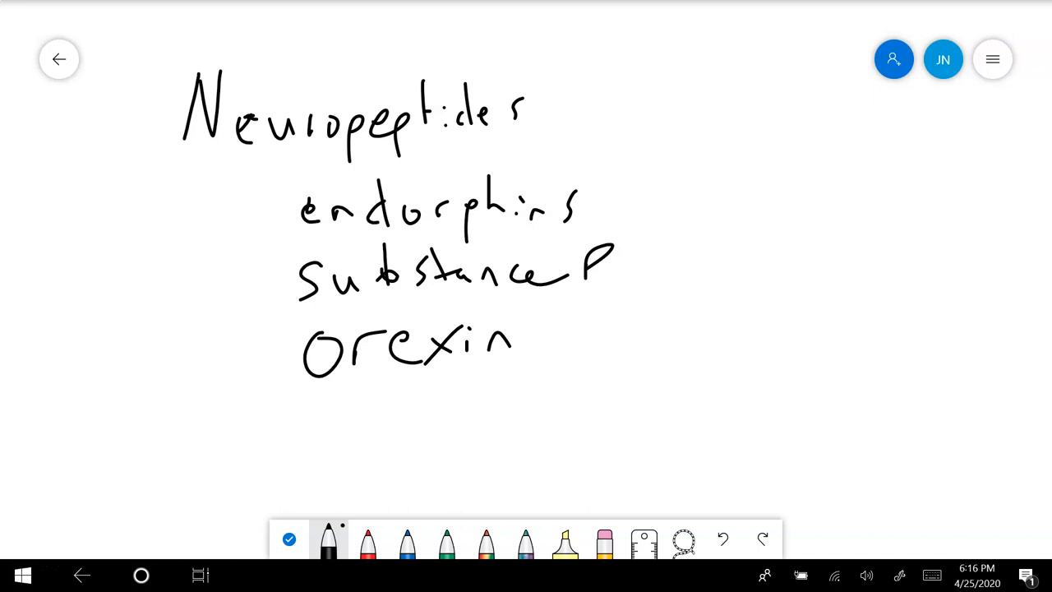
Step: Note 'inhibit pain' beside endorphins, underline endorphins, and draw a curved arrow from orexin toward a new note
drag(608, 198, 666, 185)
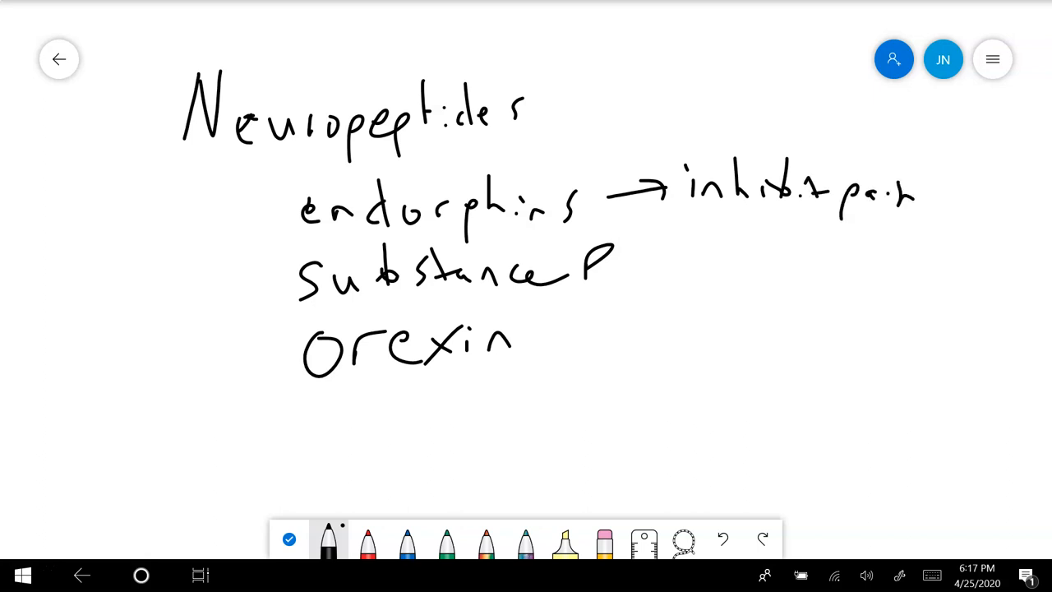
drag(304, 241, 612, 232)
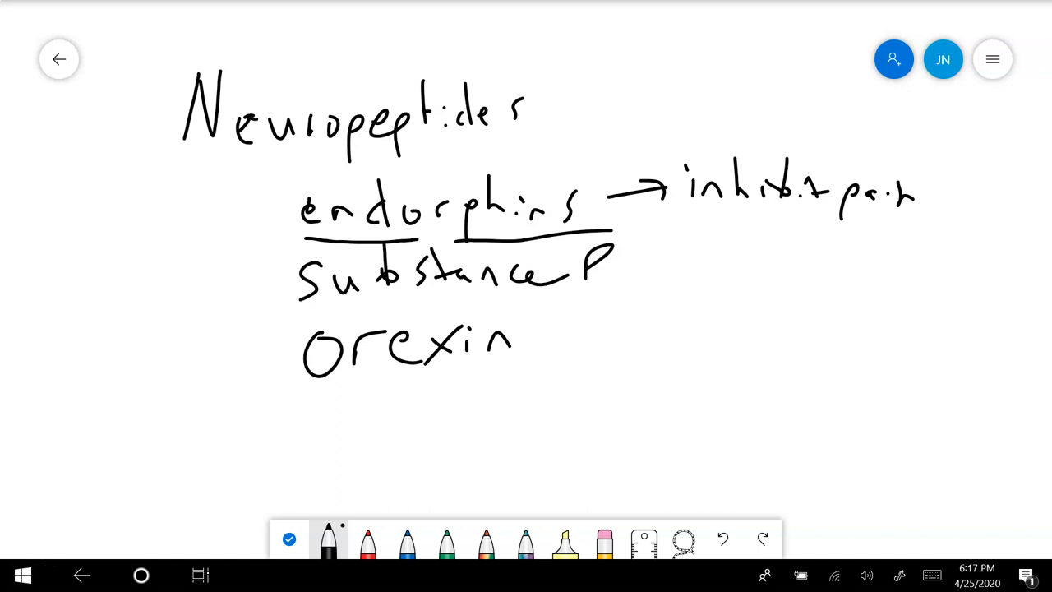
drag(456, 374, 580, 378)
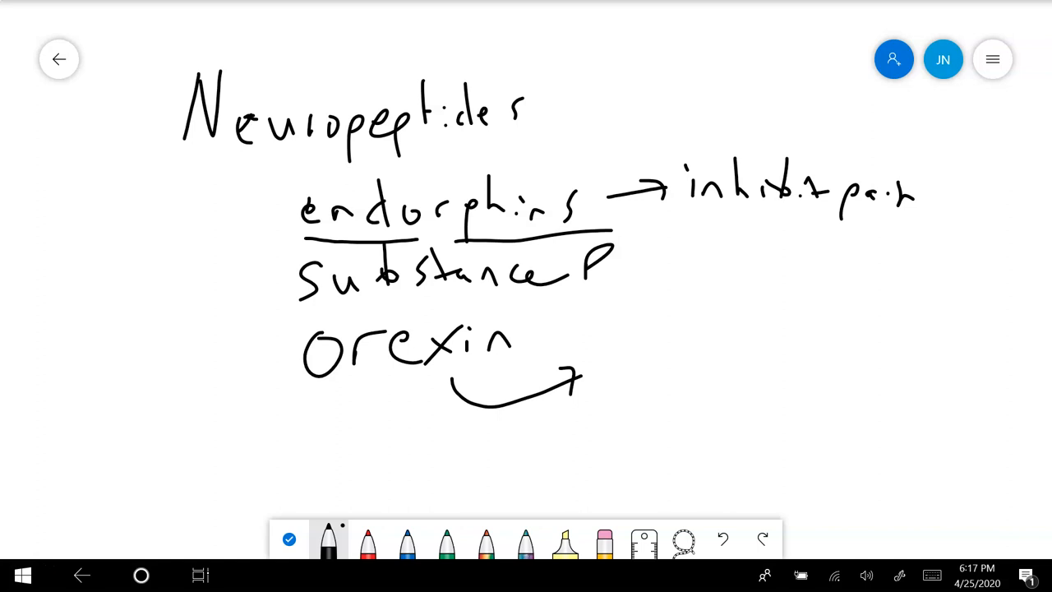
drag(624, 333, 626, 366)
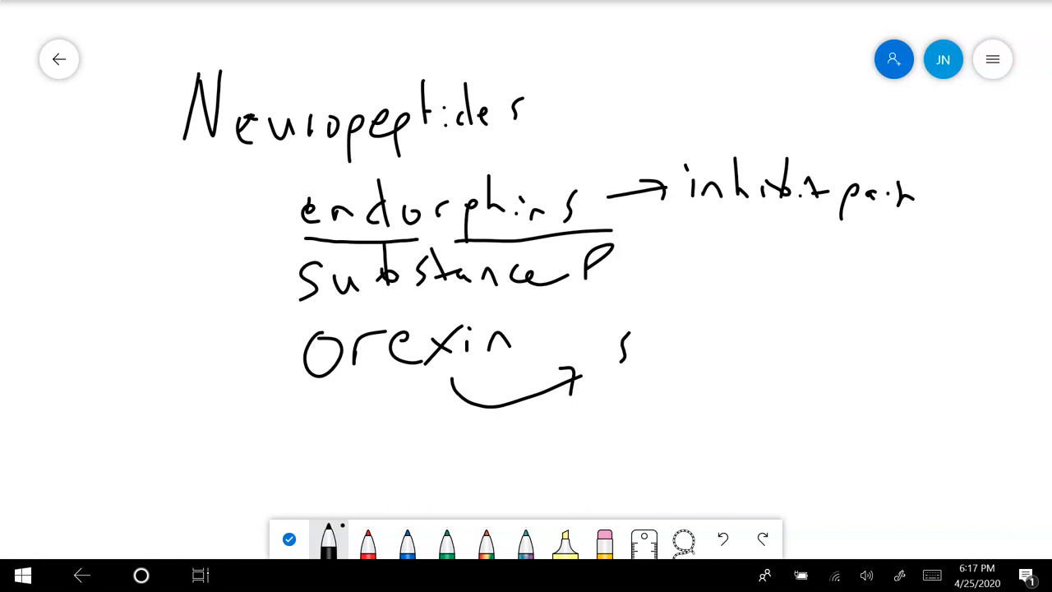